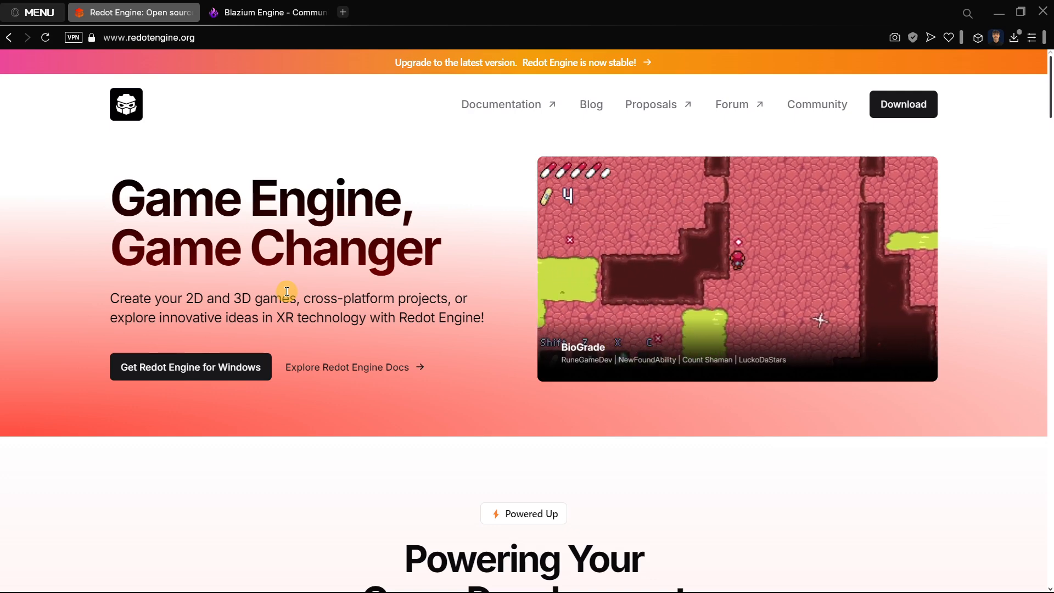
Step: Look over the blazium.app homepage in the Blazium tab, then return to the Redot Engine tab
{"action": "left_click", "coordinate": [267, 12]}
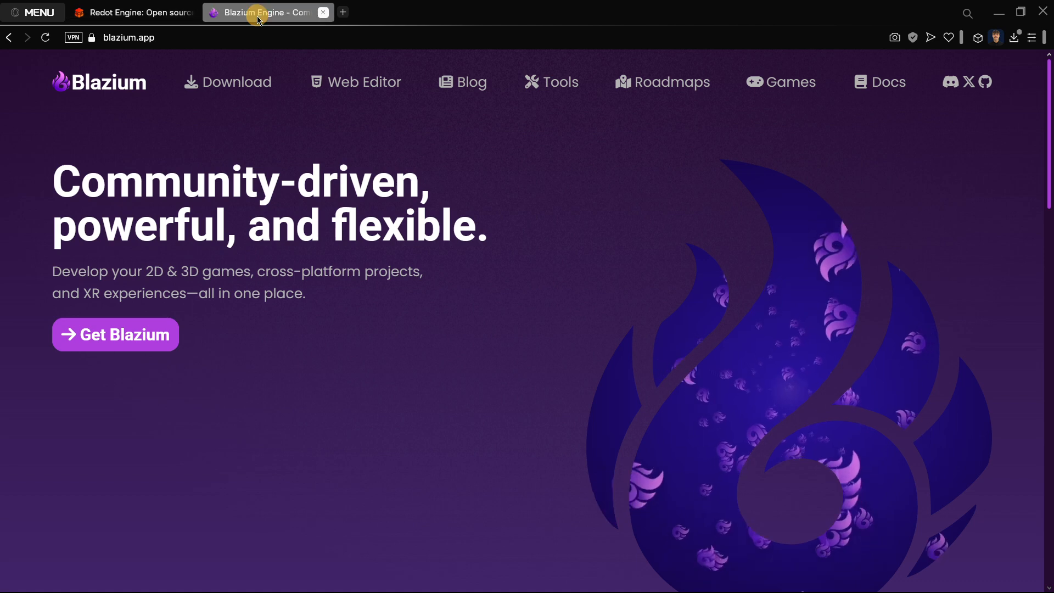
{"action": "mouse_move", "coordinate": [328, 170]}
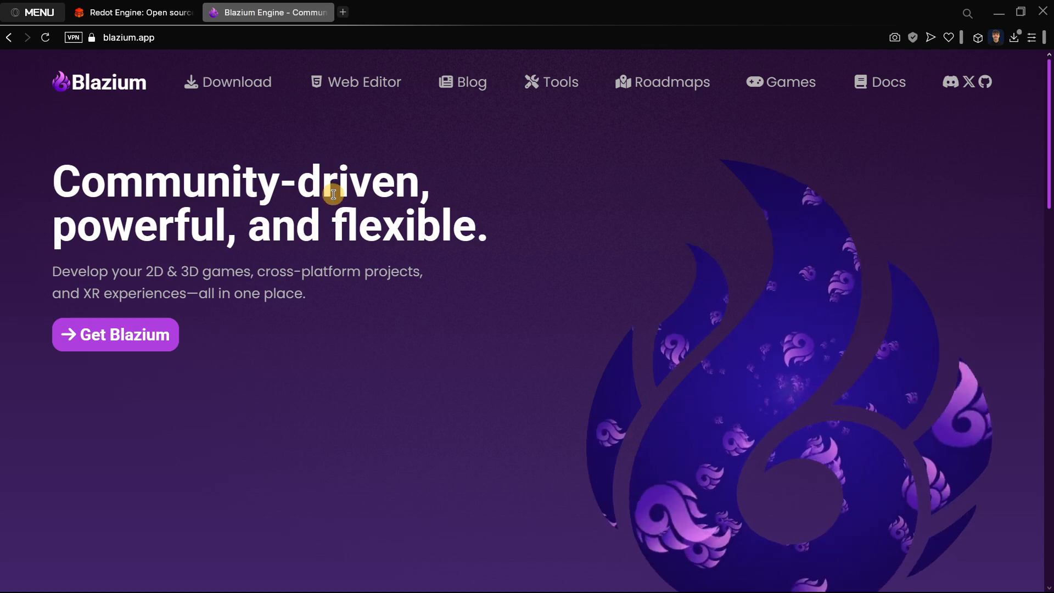
{"action": "scroll", "scroll_direction": "down", "scroll_amount": 3}
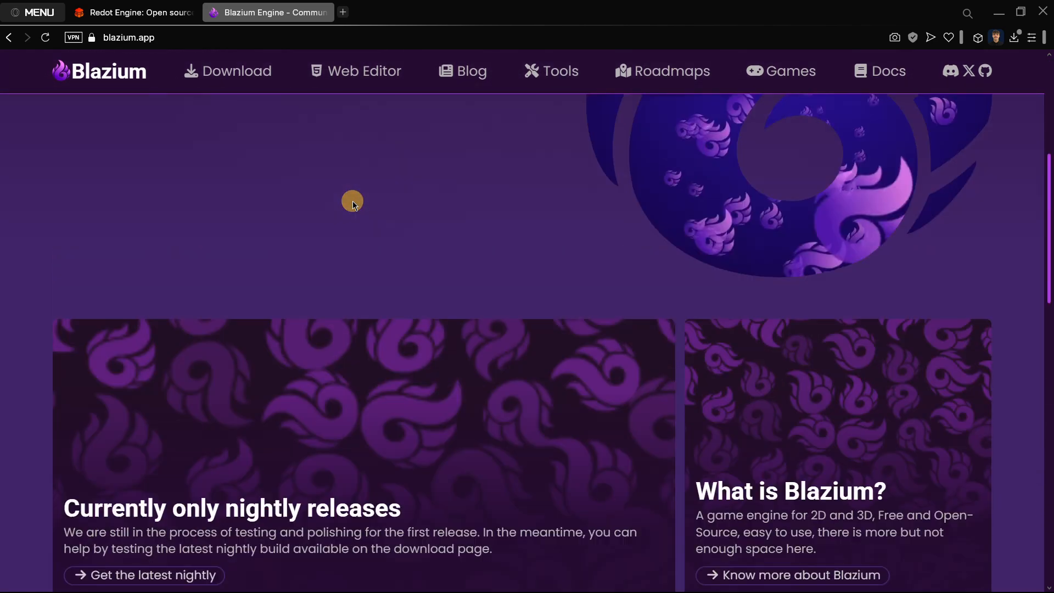
{"action": "scroll", "scroll_direction": "up", "scroll_amount": 3}
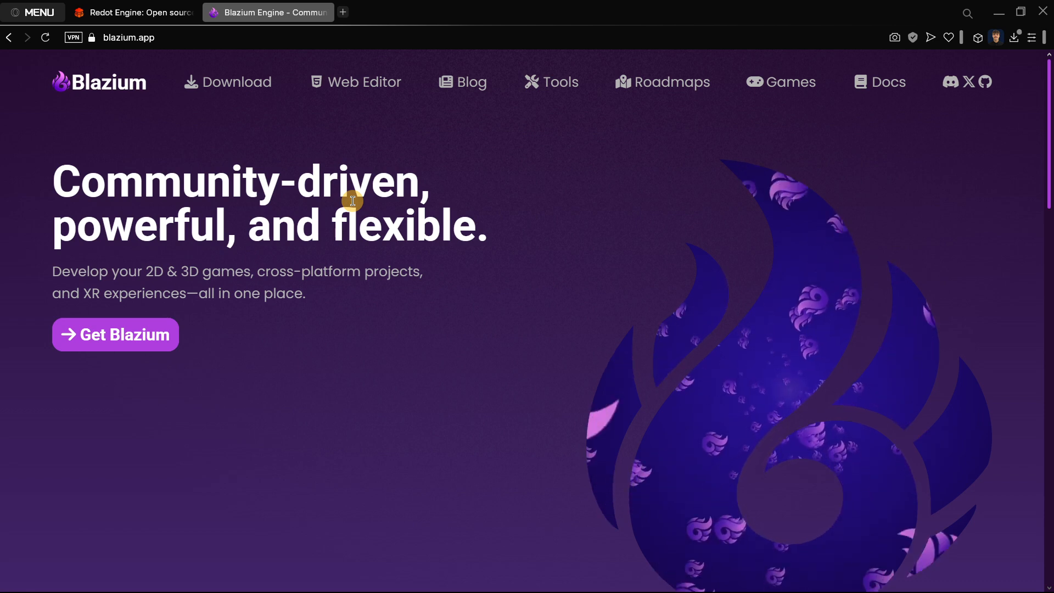
{"action": "mouse_move", "coordinate": [311, 120]}
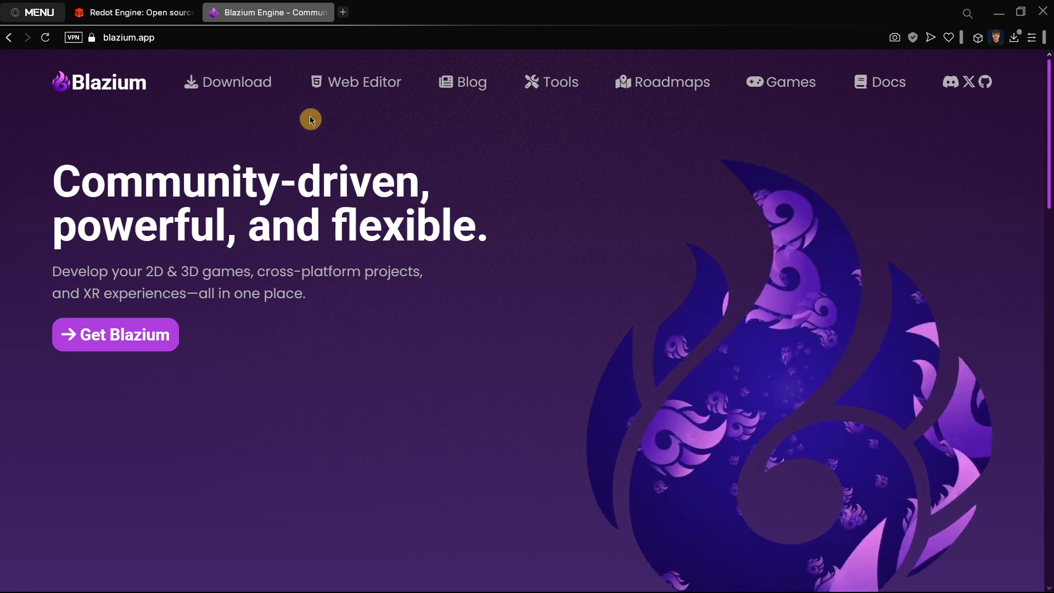
{"action": "left_click", "coordinate": [132, 12]}
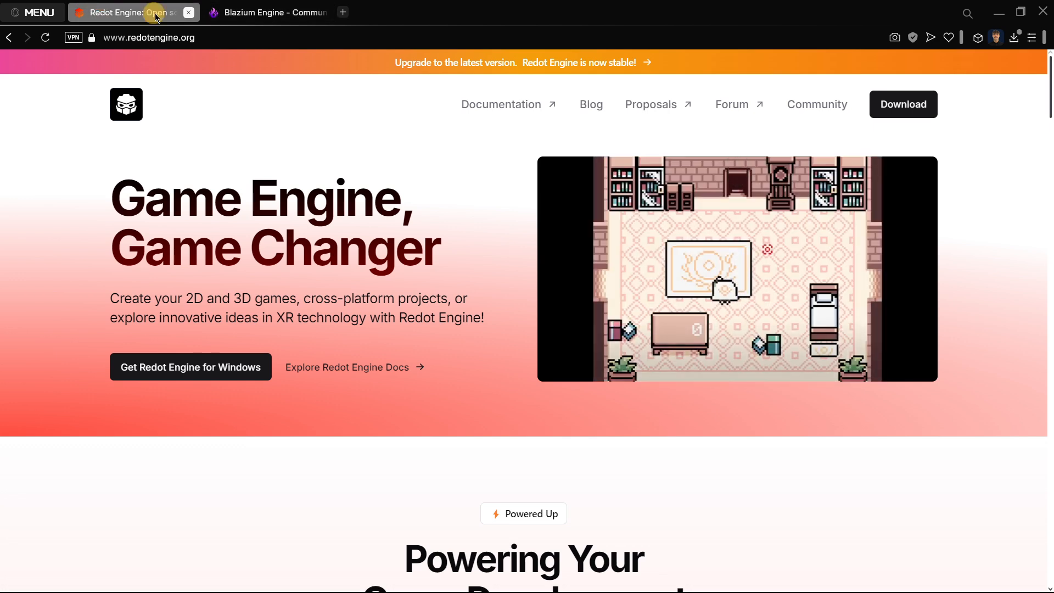
{"action": "mouse_move", "coordinate": [268, 12]}
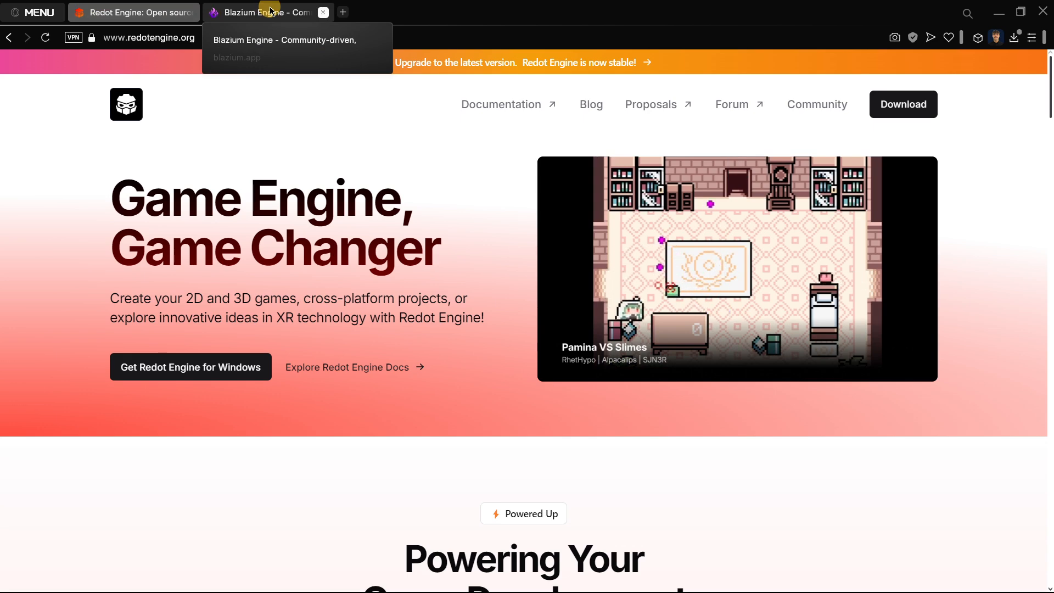
{"action": "mouse_move", "coordinate": [130, 65]}
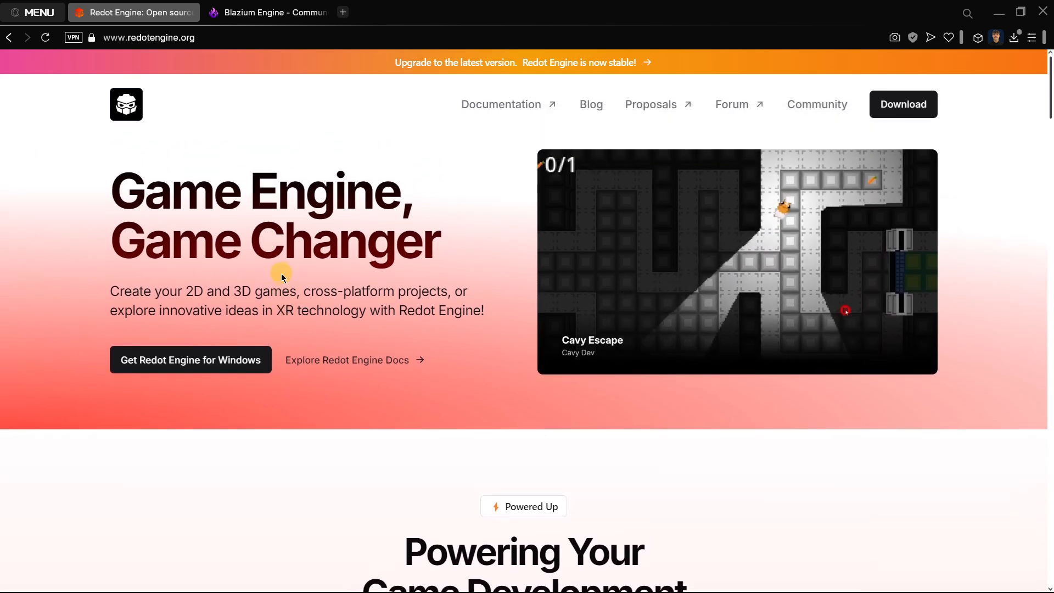
Step: Scroll the Redot Engine homepage past the features section to Latest blog posts
{"action": "scroll", "scroll_direction": "down", "scroll_amount": 3}
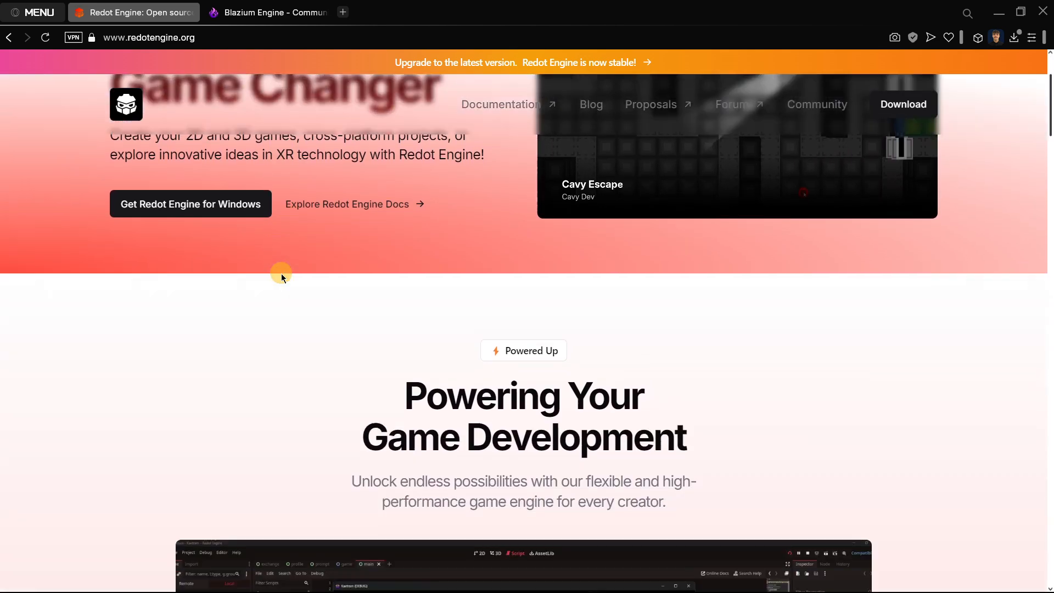
{"action": "scroll", "scroll_direction": "down", "scroll_amount": 3}
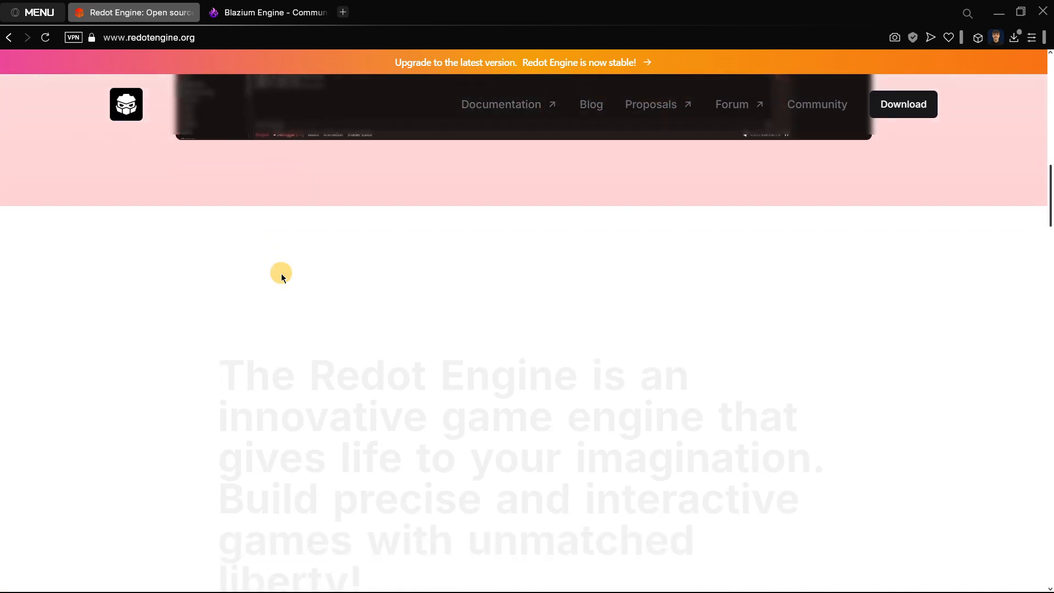
{"action": "scroll", "scroll_direction": "down", "scroll_amount": 3}
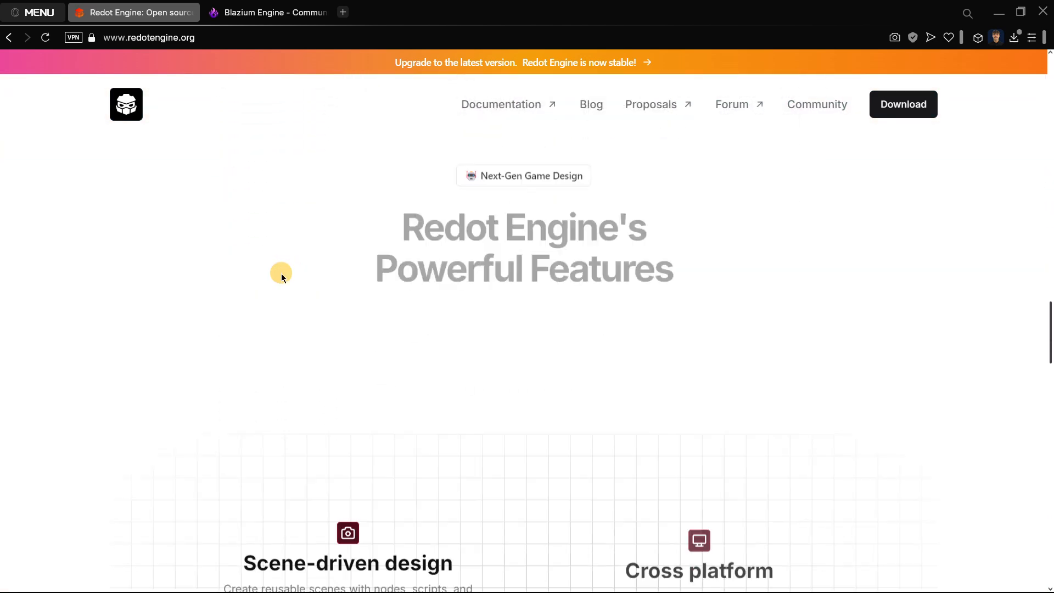
{"action": "scroll", "scroll_direction": "down", "scroll_amount": 3}
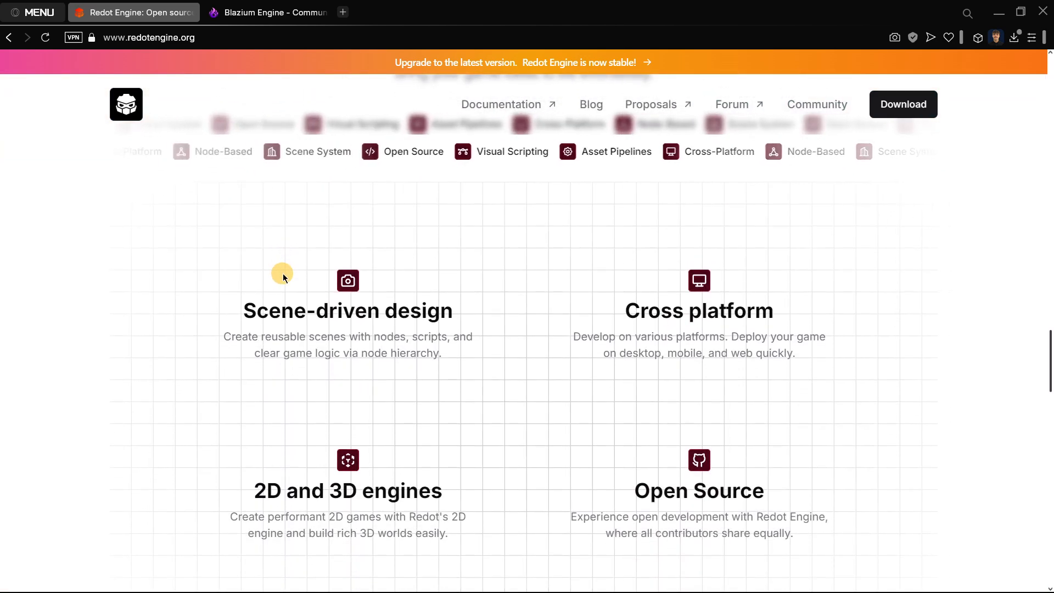
{"action": "scroll", "scroll_direction": "down", "scroll_amount": 3}
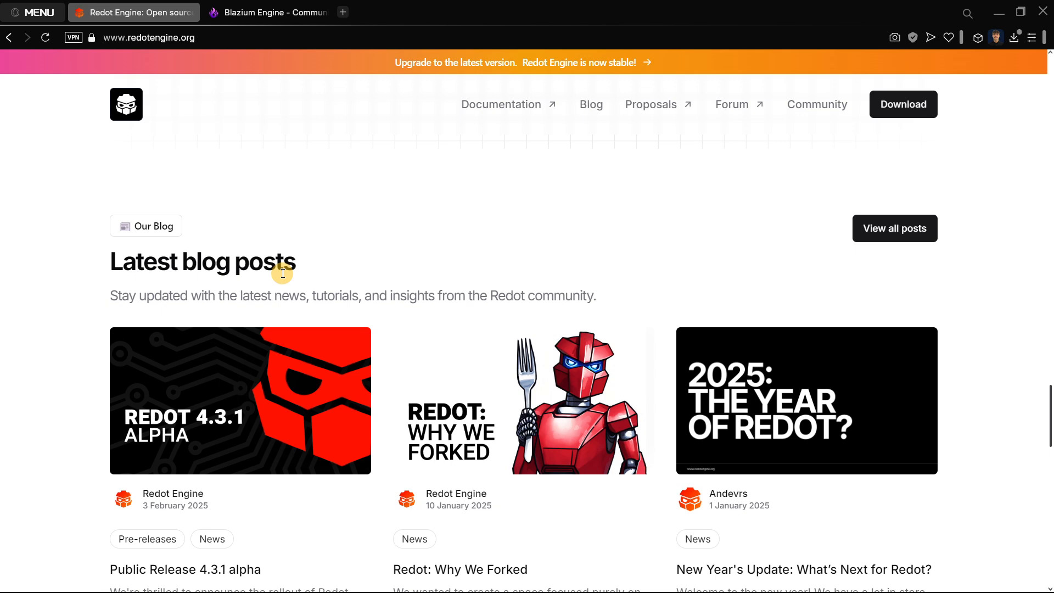
{"action": "mouse_move", "coordinate": [895, 228]}
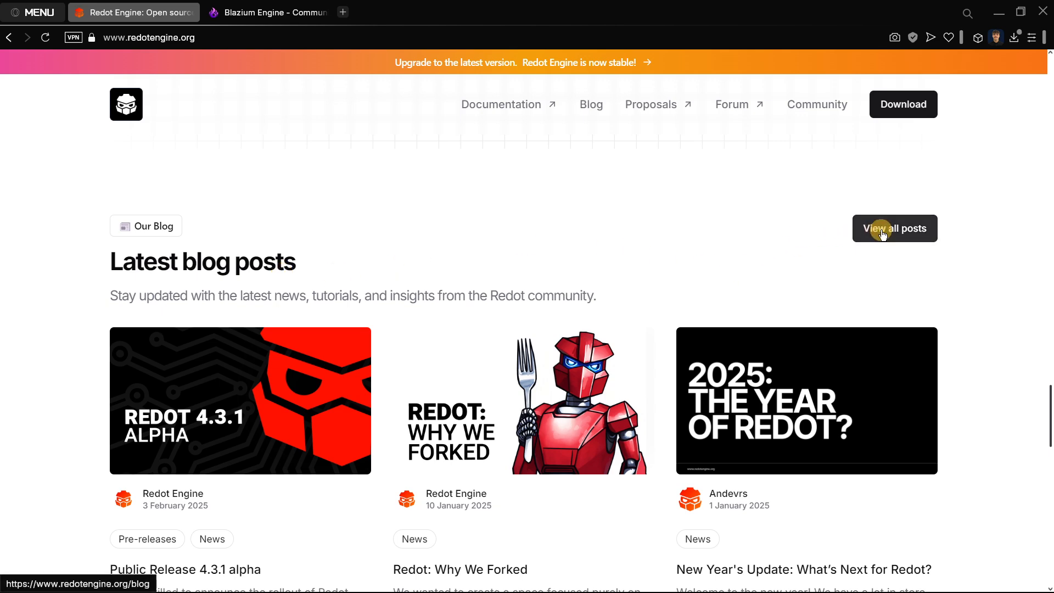
Step: Open the Redot blog list and read the 'Redot Engine 4.3 is now stable' post
{"action": "left_click", "coordinate": [894, 228]}
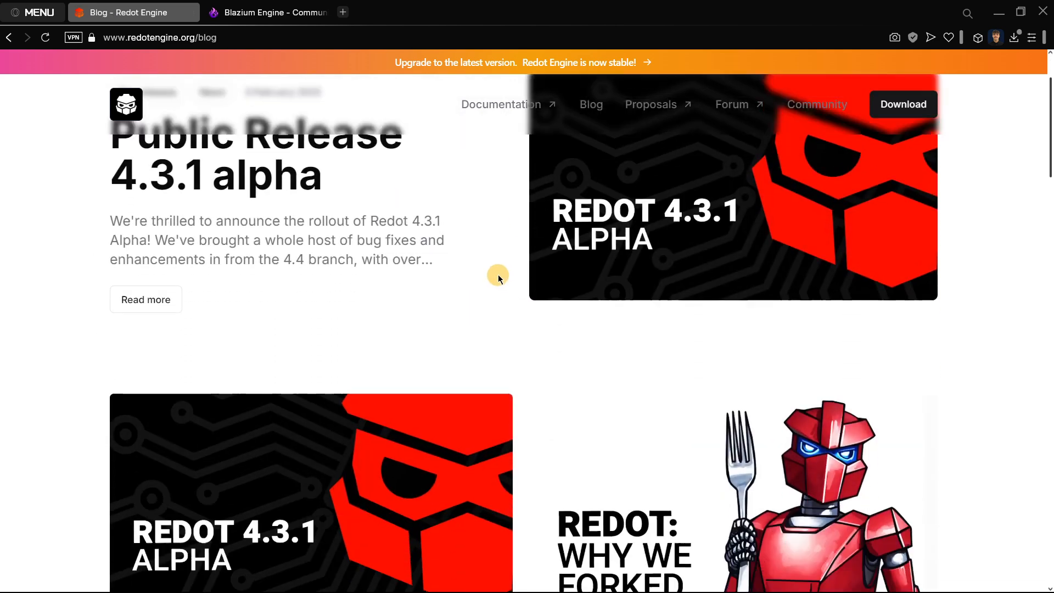
{"action": "scroll", "scroll_direction": "down", "scroll_amount": 3}
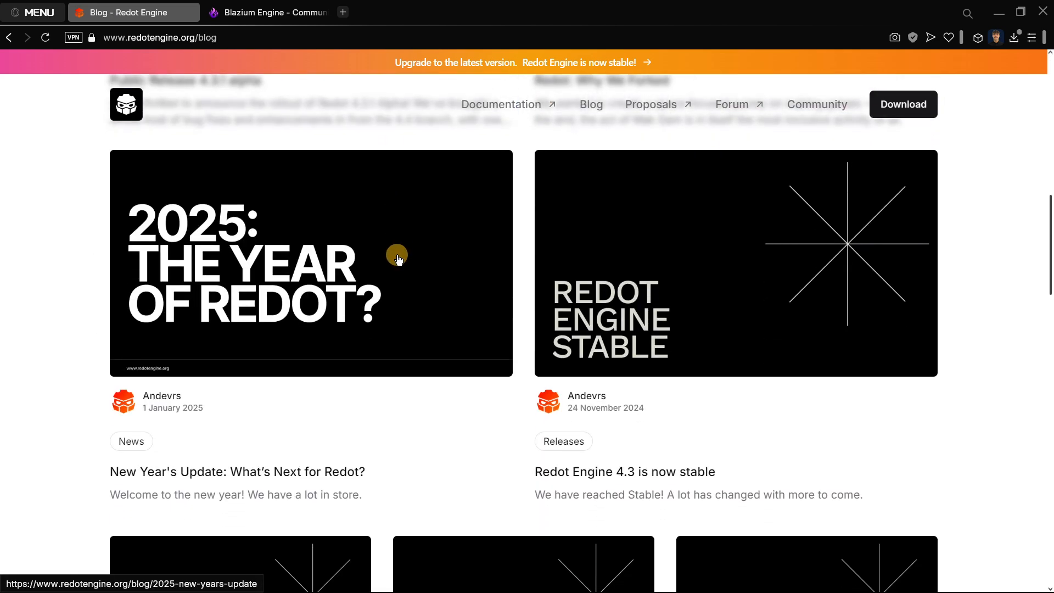
{"action": "mouse_move", "coordinate": [623, 470]}
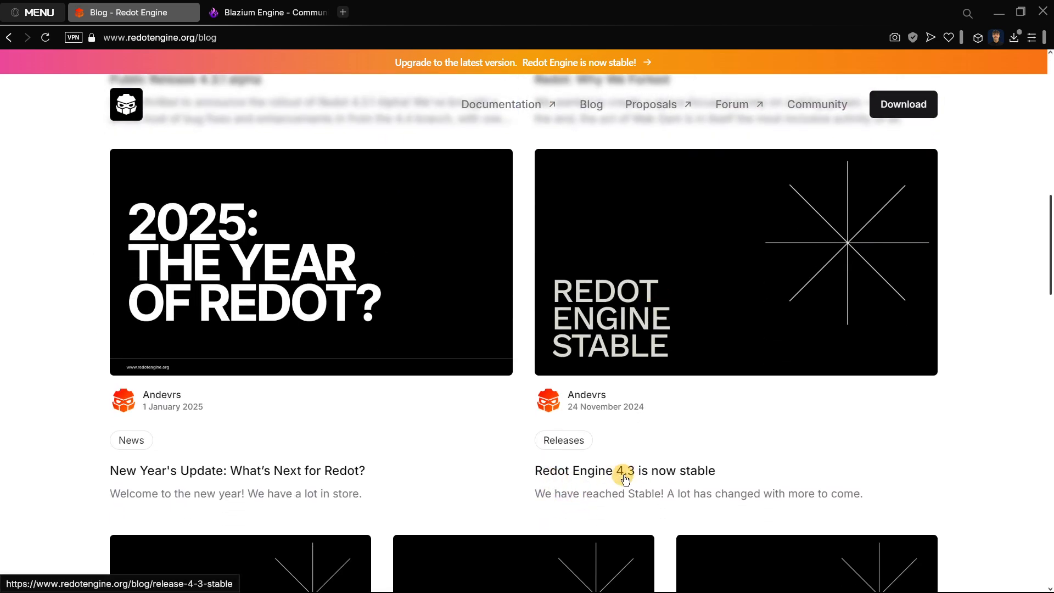
{"action": "left_click", "coordinate": [623, 470]}
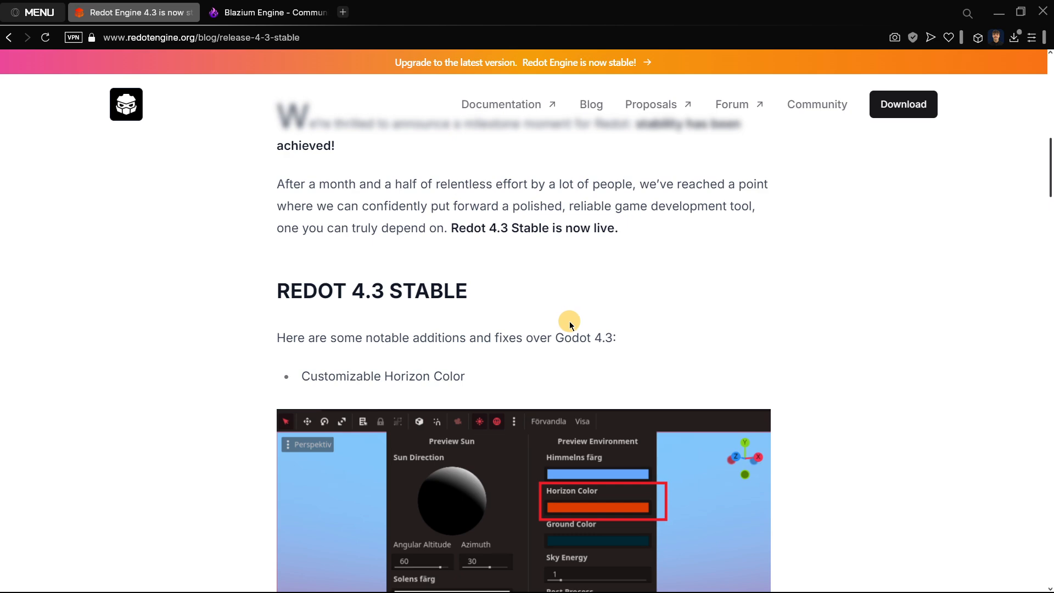
{"action": "scroll", "scroll_direction": "down", "scroll_amount": 3}
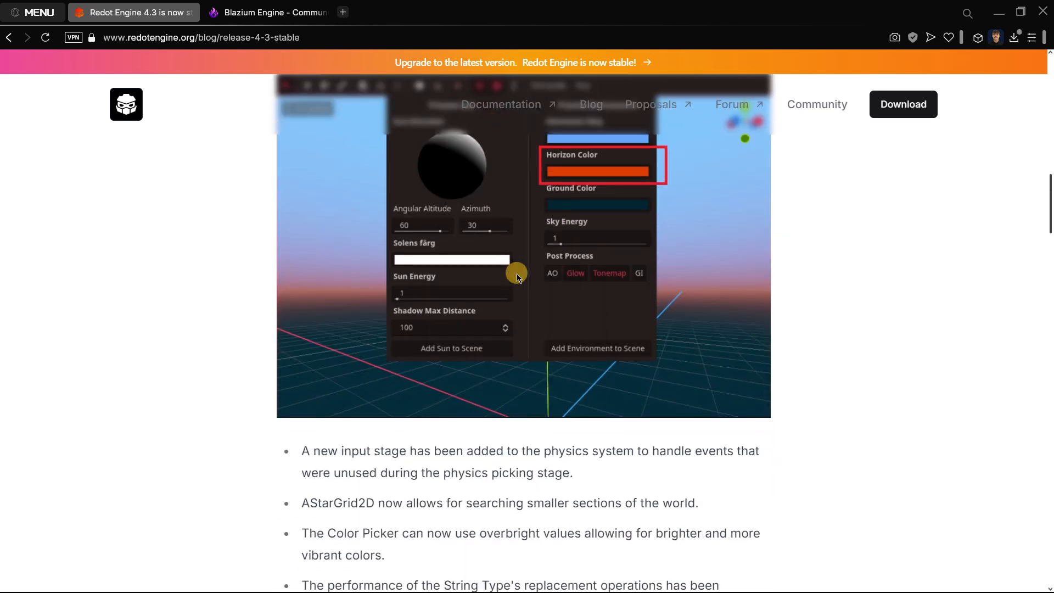
{"action": "scroll", "scroll_direction": "down", "scroll_amount": 3}
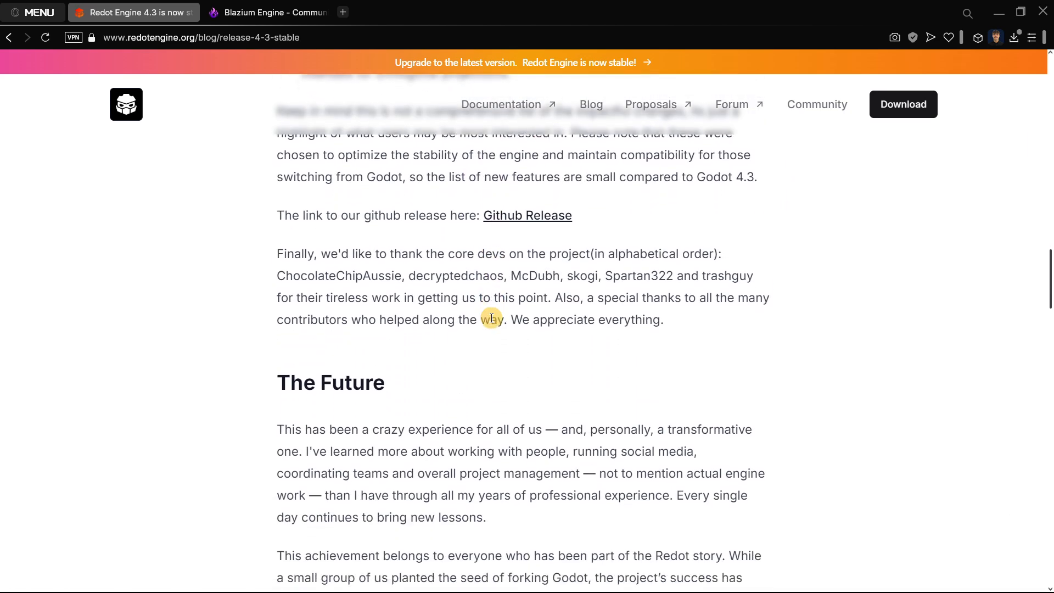
Step: Return to the Redot blog list, browse its posts, and switch to the Blazium site
{"action": "left_click", "coordinate": [590, 104]}
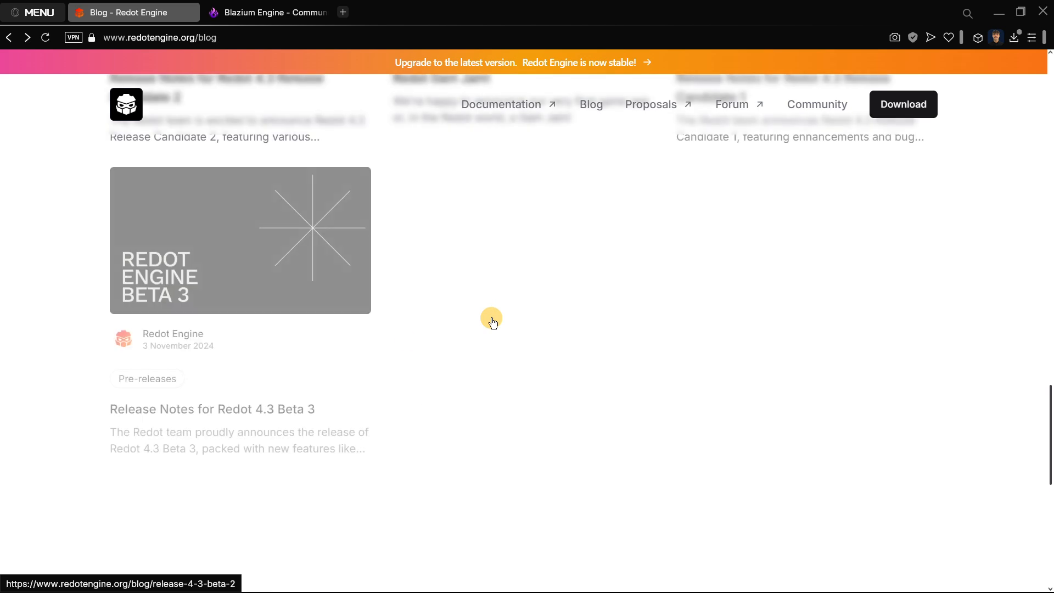
{"action": "scroll", "scroll_direction": "up", "scroll_amount": 3}
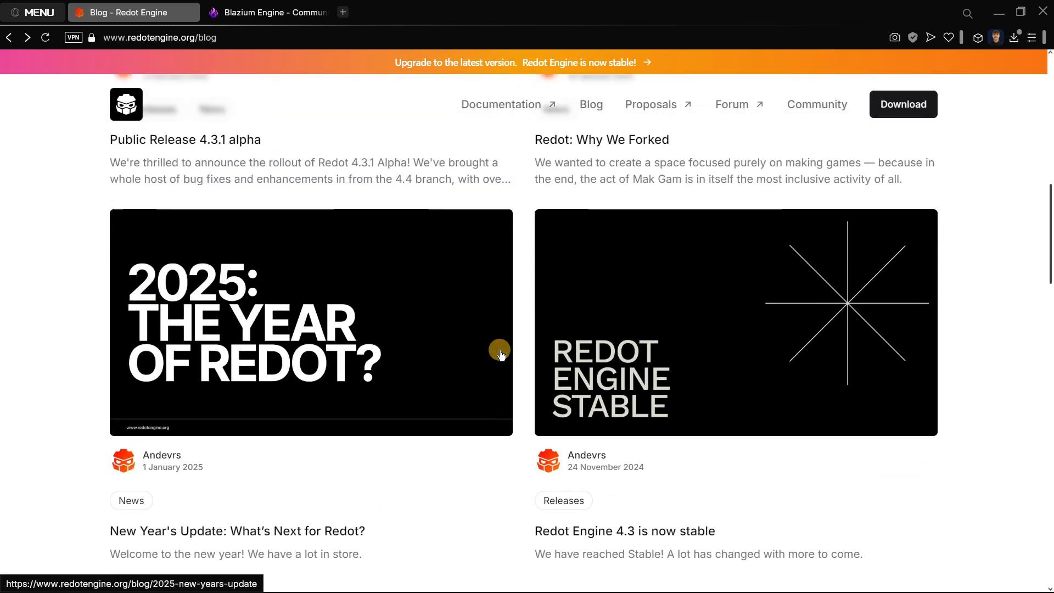
{"action": "scroll", "scroll_direction": "up", "scroll_amount": 3}
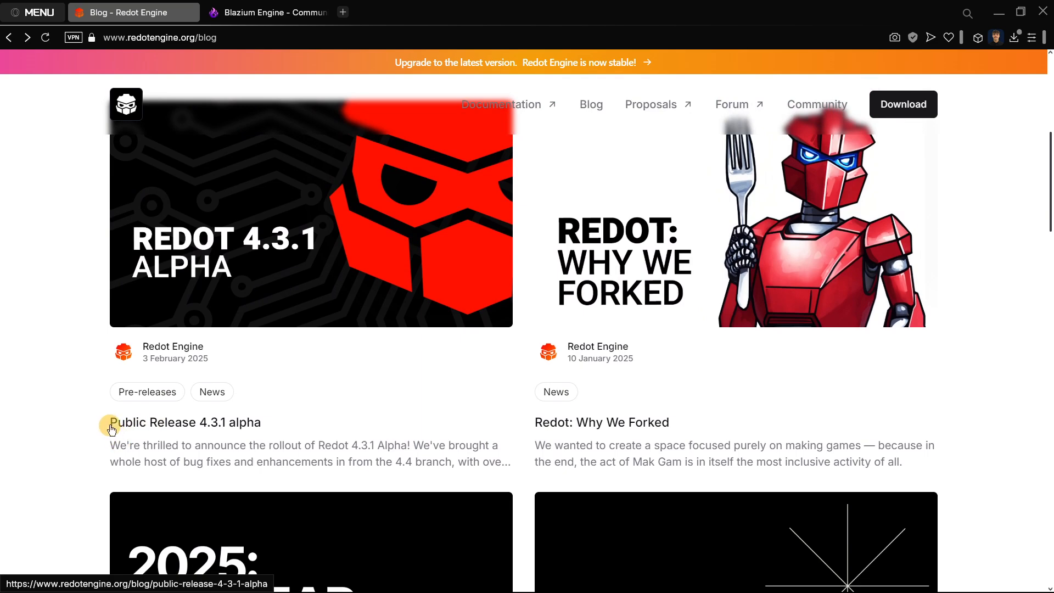
{"action": "mouse_move", "coordinate": [264, 262]}
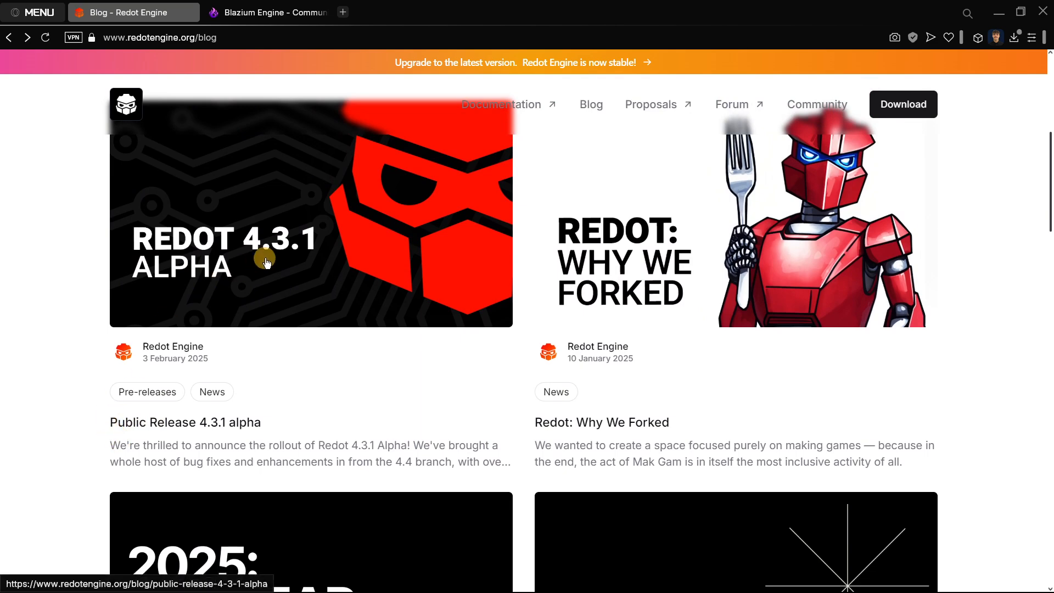
{"action": "scroll", "scroll_direction": "down", "scroll_amount": 3}
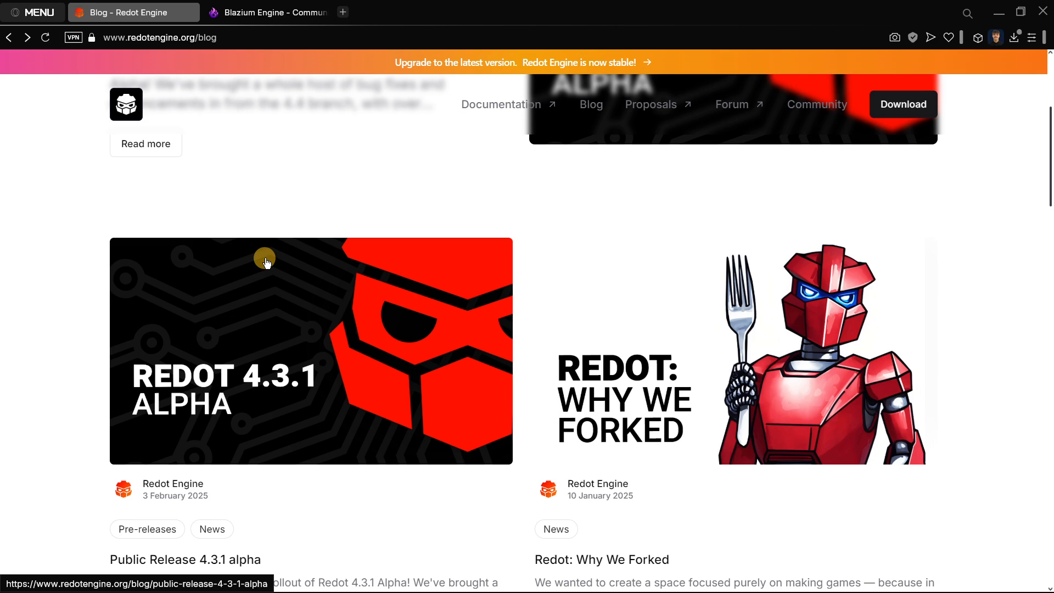
{"action": "mouse_move", "coordinate": [217, 234]}
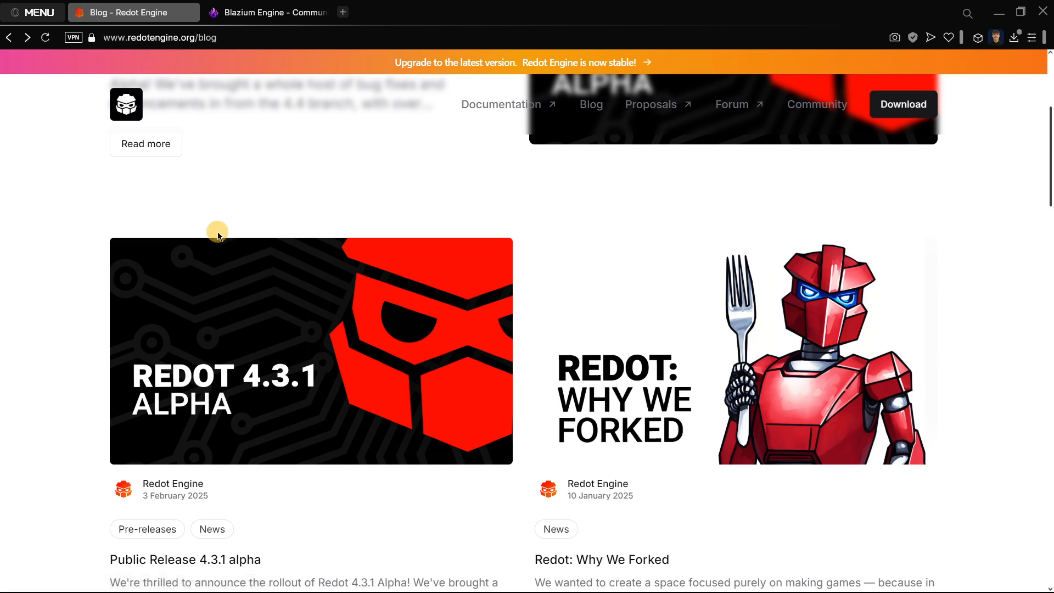
{"action": "scroll", "scroll_direction": "down", "scroll_amount": 3}
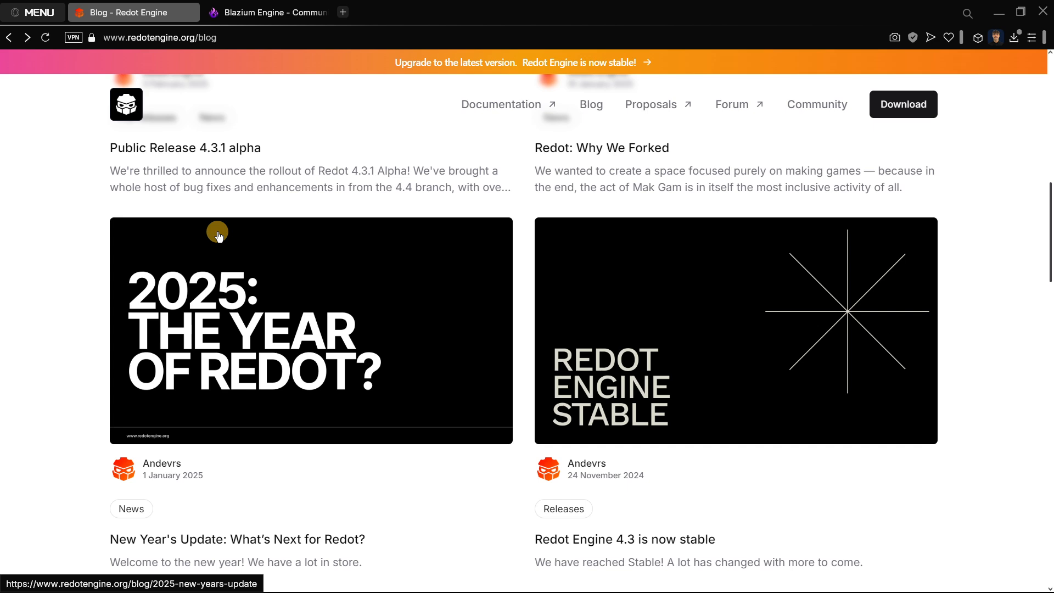
{"action": "mouse_move", "coordinate": [47, 255]}
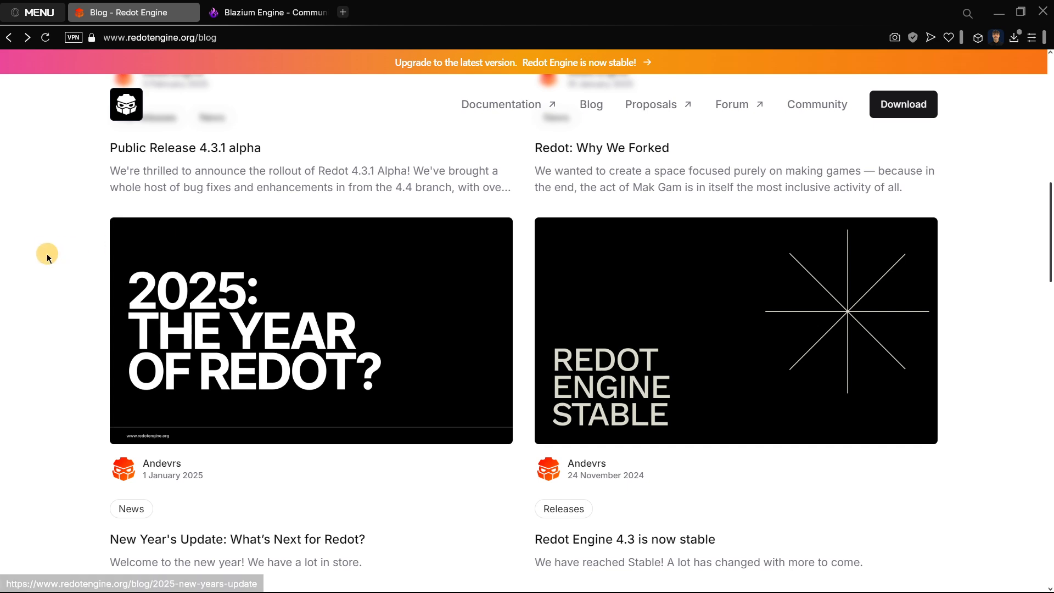
{"action": "left_click", "coordinate": [267, 12]}
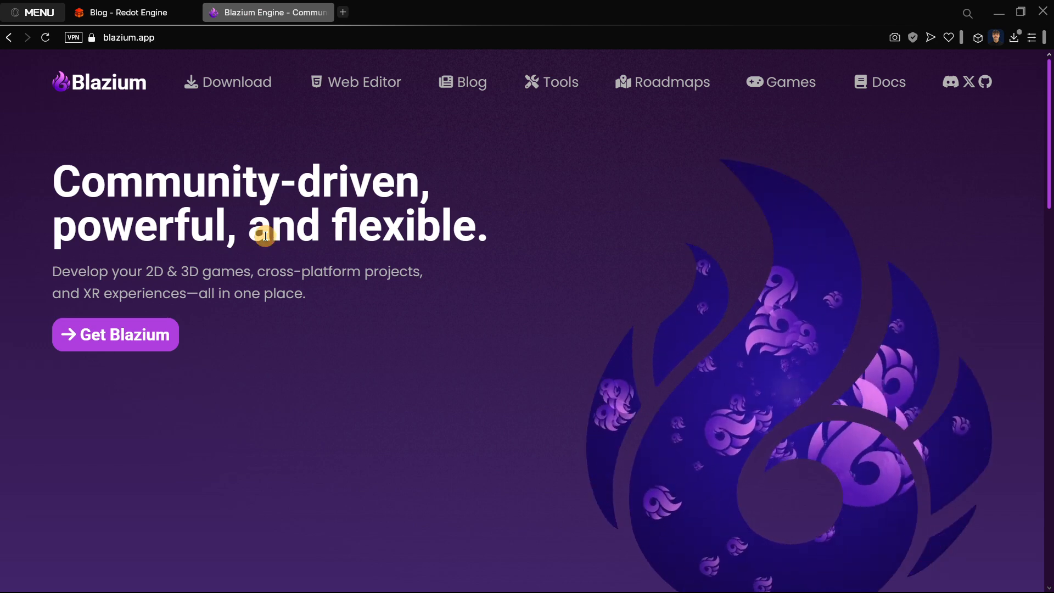
{"action": "left_click", "coordinate": [132, 12]}
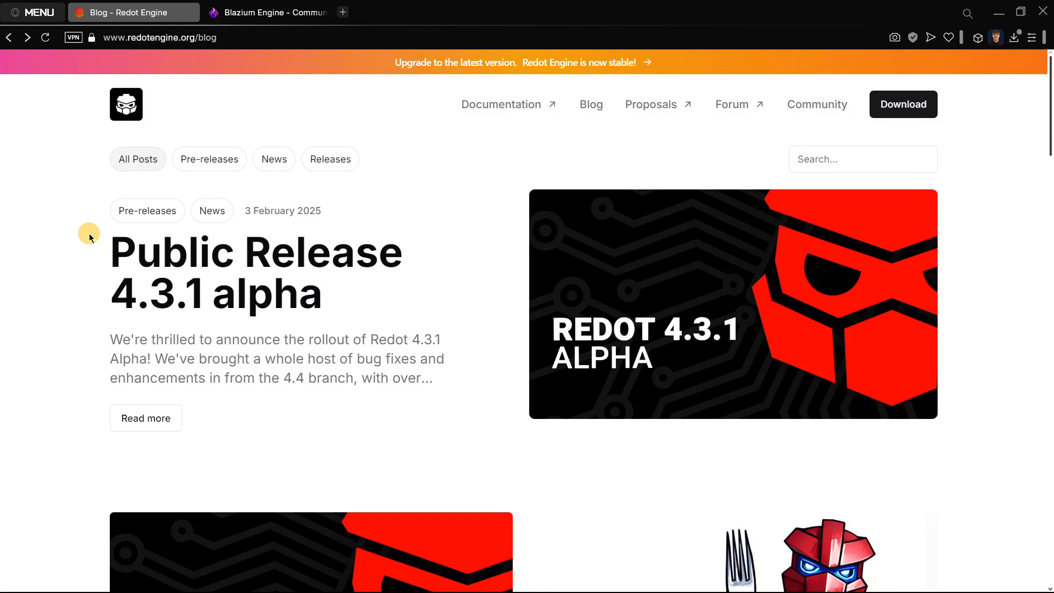
{"action": "mouse_move", "coordinate": [88, 195]}
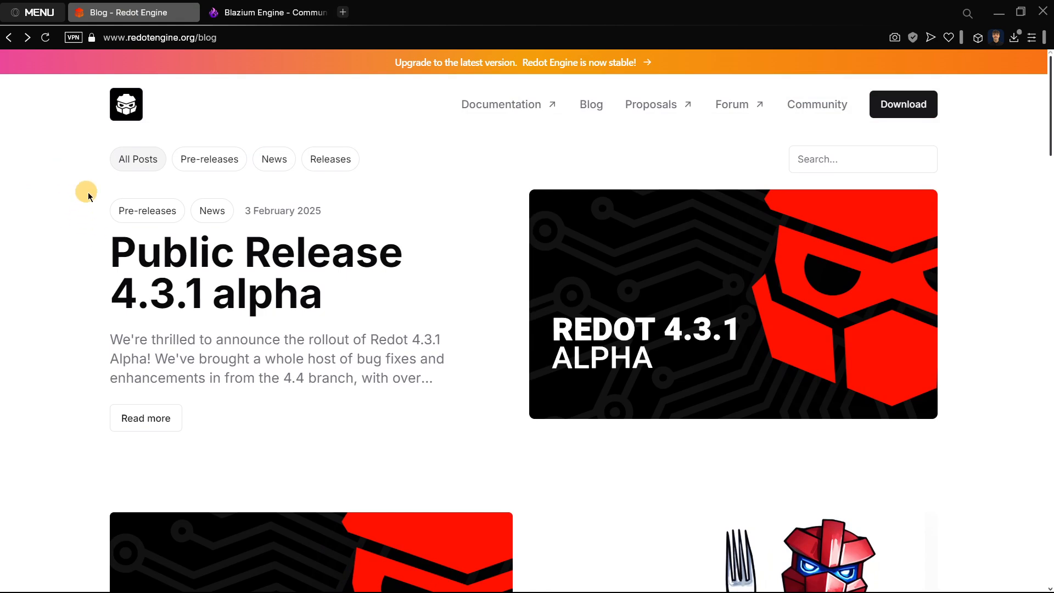
{"action": "left_click", "coordinate": [267, 12]}
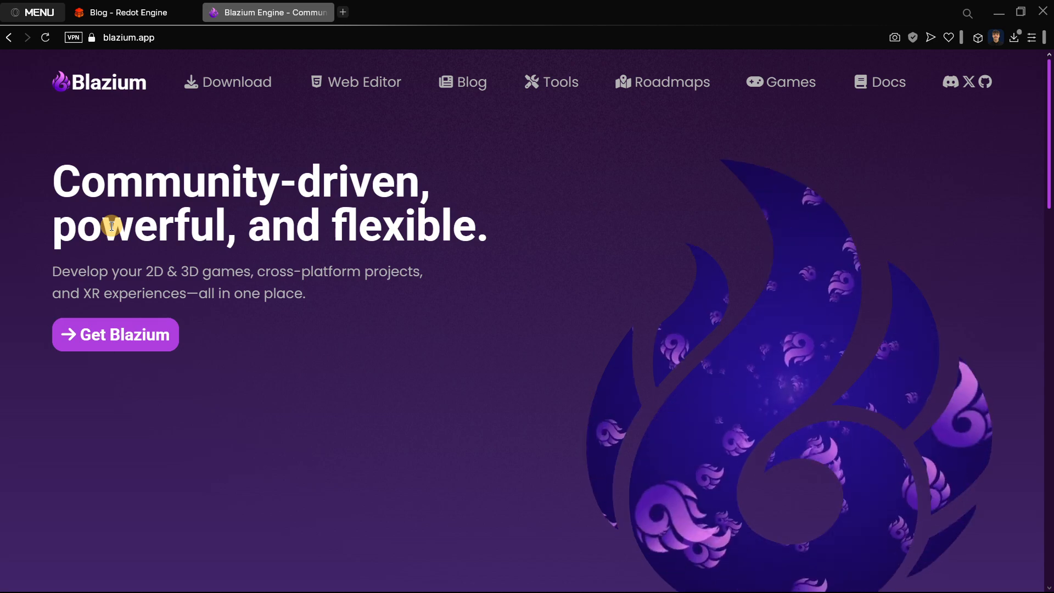
{"action": "mouse_move", "coordinate": [458, 277]}
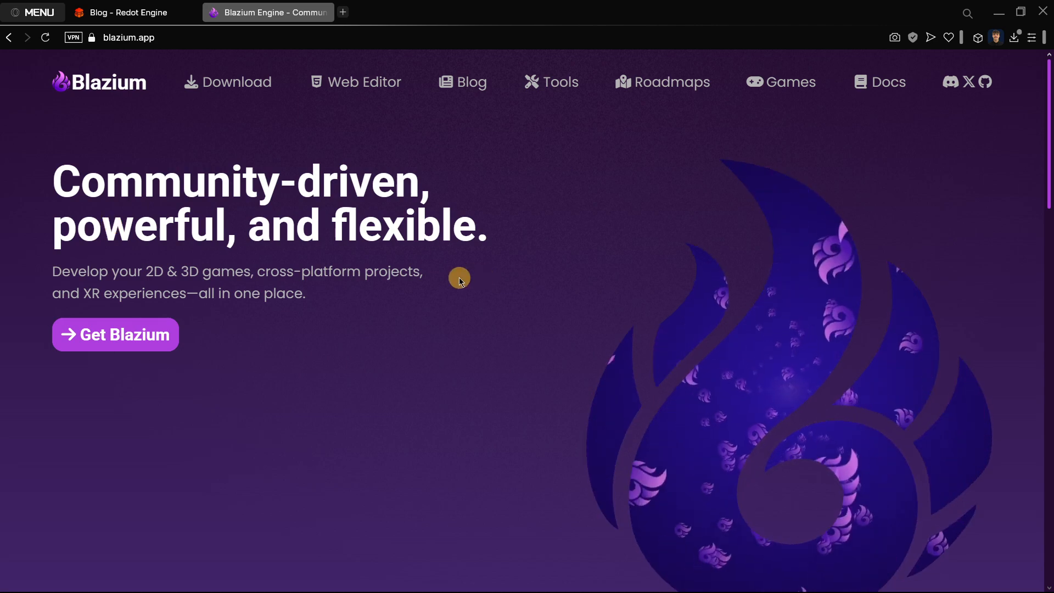
Step: Glance at the Redot blog, then scroll Blazium's homepage through its feature cards and Get Involved section
{"action": "left_click", "coordinate": [127, 12]}
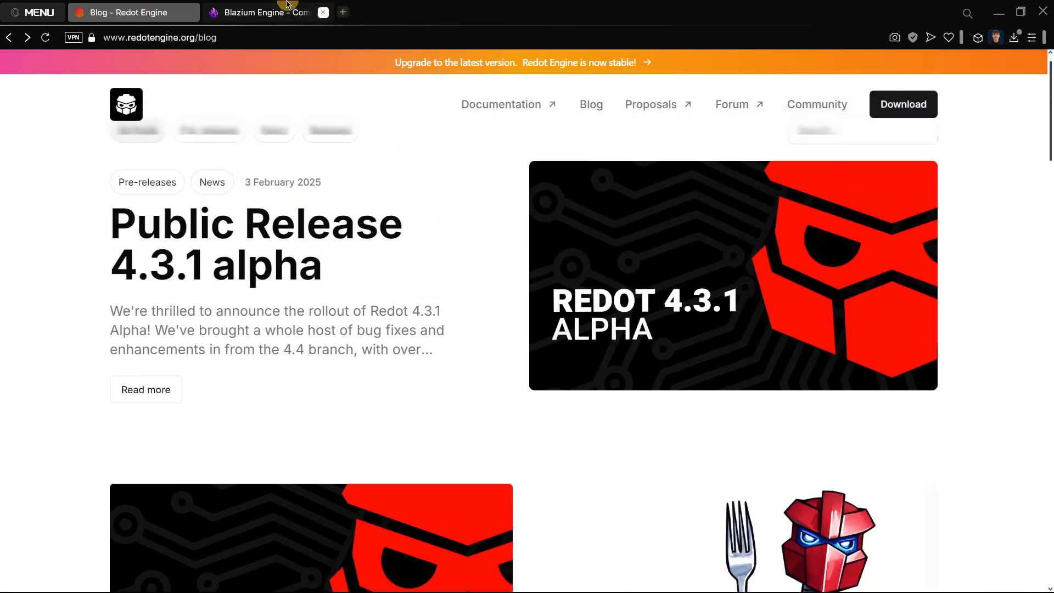
{"action": "left_click", "coordinate": [266, 12]}
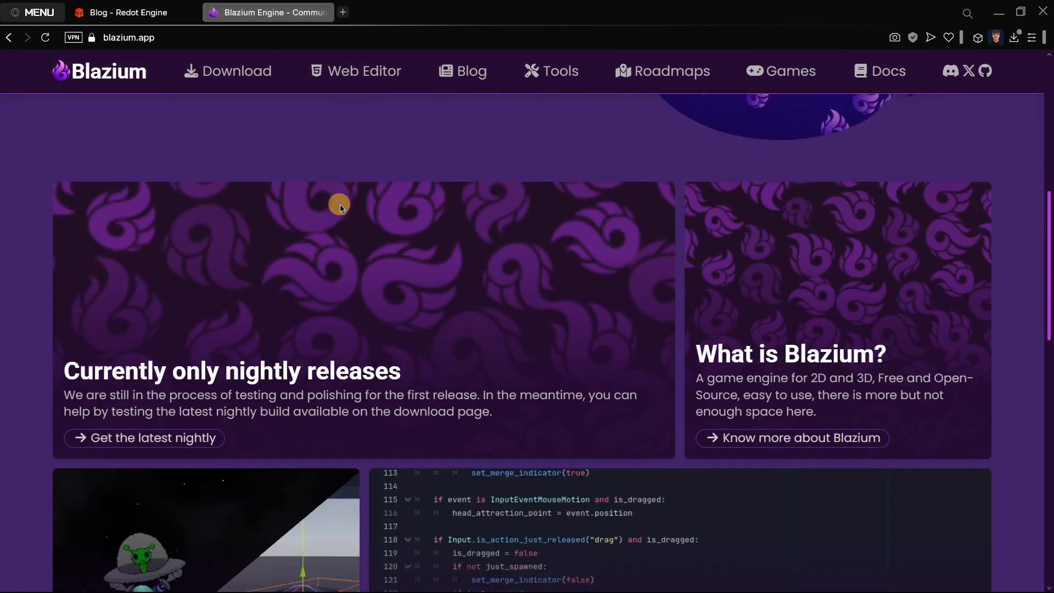
{"action": "scroll", "scroll_direction": "down", "scroll_amount": 3}
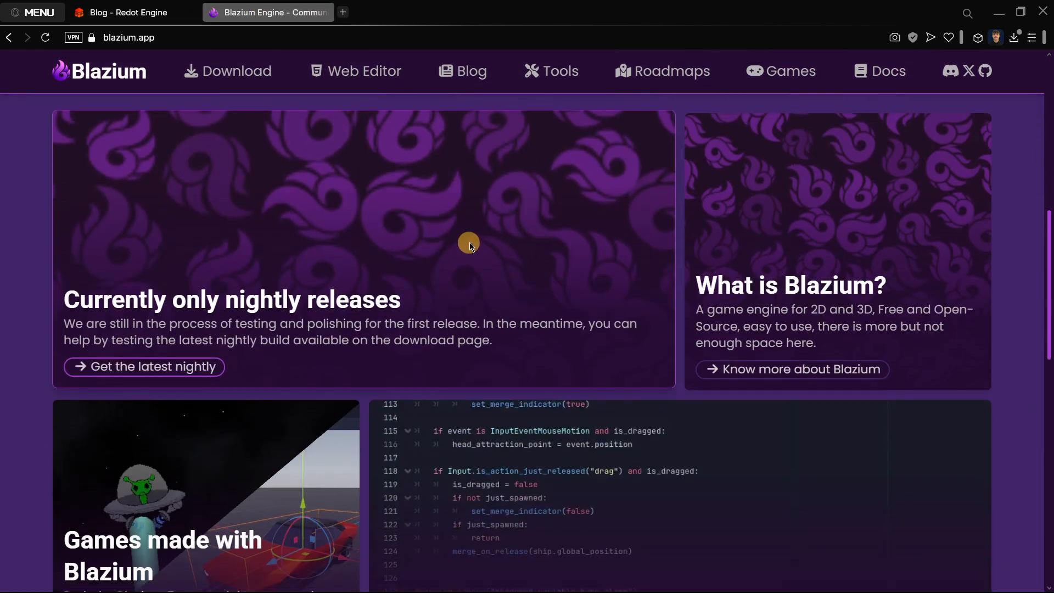
{"action": "mouse_move", "coordinate": [165, 429]}
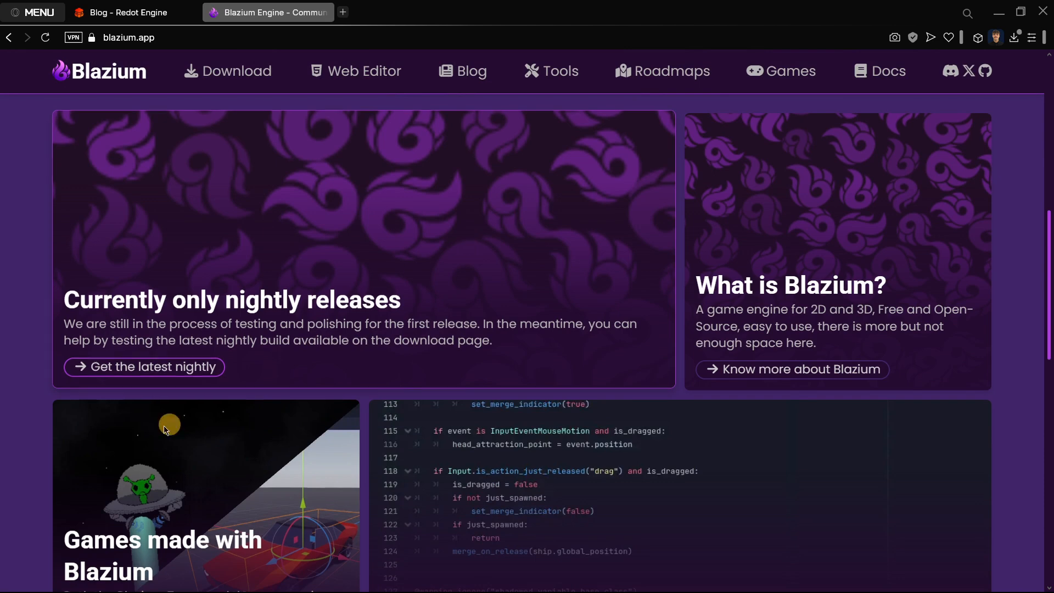
{"action": "mouse_move", "coordinate": [225, 306]}
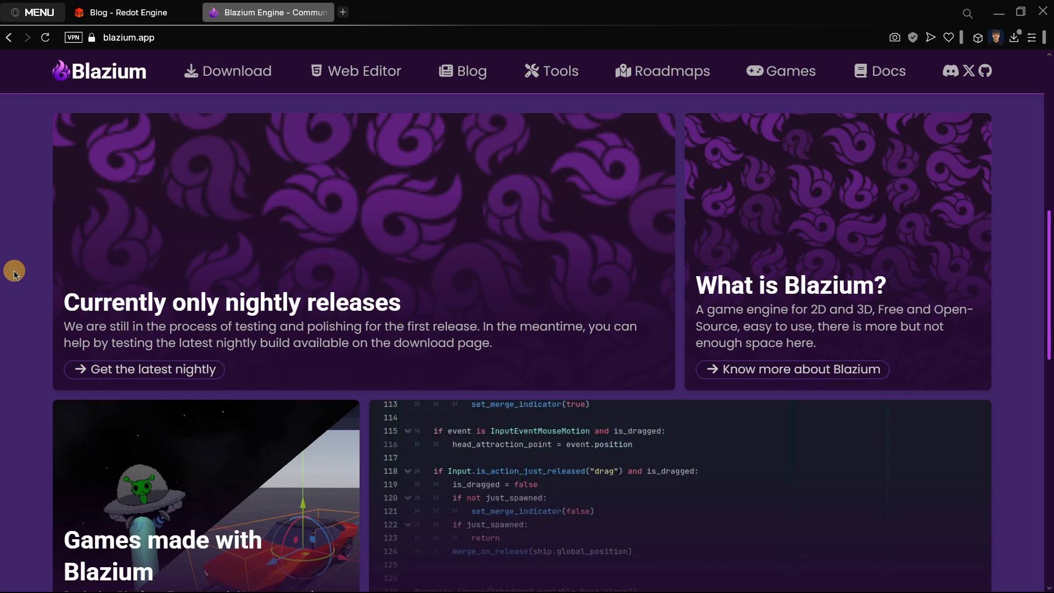
{"action": "scroll", "scroll_direction": "down", "scroll_amount": 3}
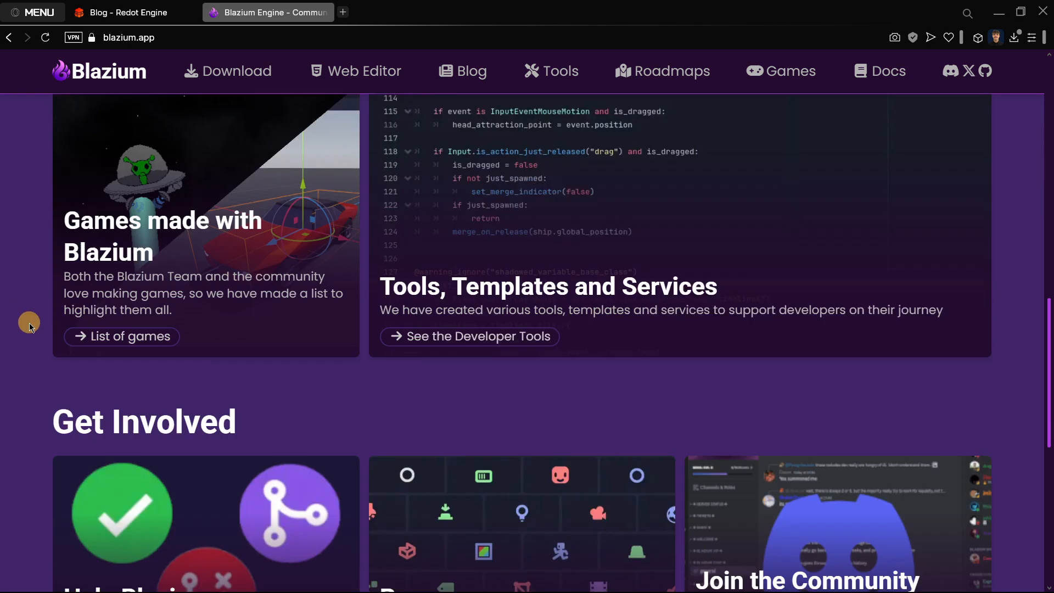
{"action": "scroll", "scroll_direction": "down", "scroll_amount": 3}
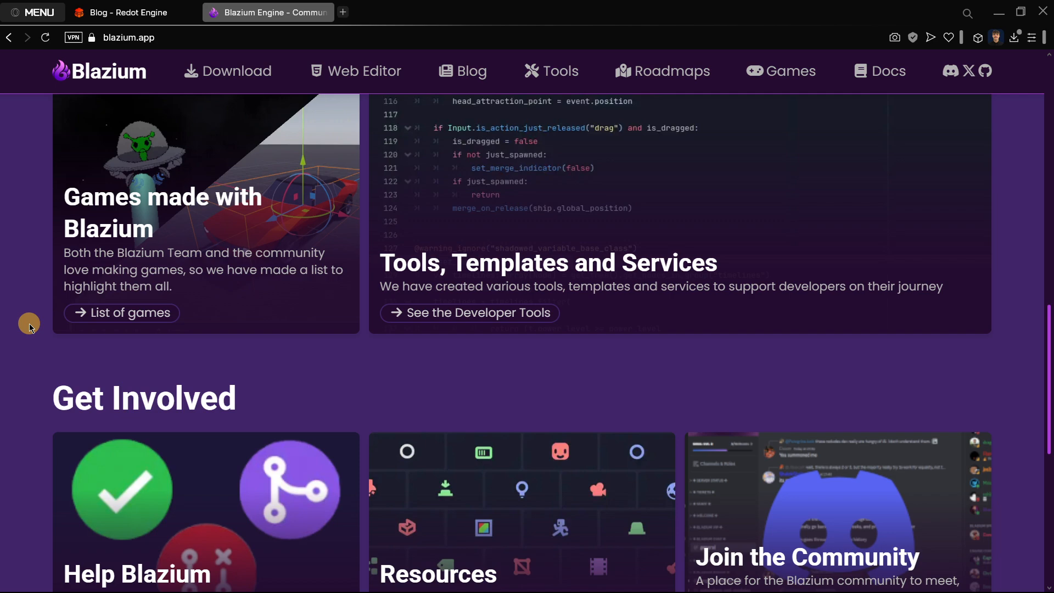
{"action": "scroll", "scroll_direction": "up", "scroll_amount": 3}
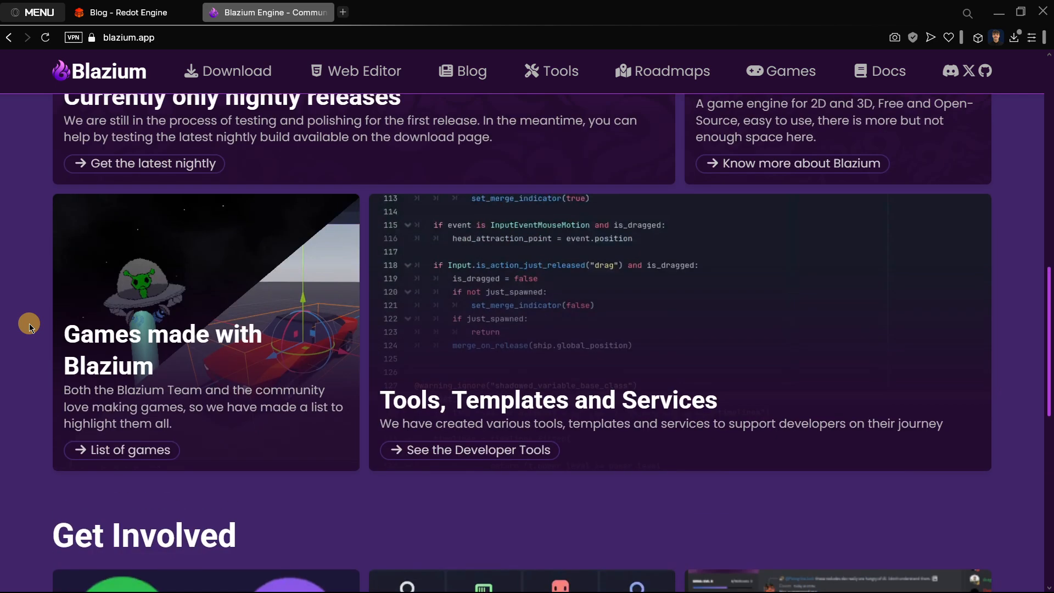
{"action": "scroll", "scroll_direction": "up", "scroll_amount": 3}
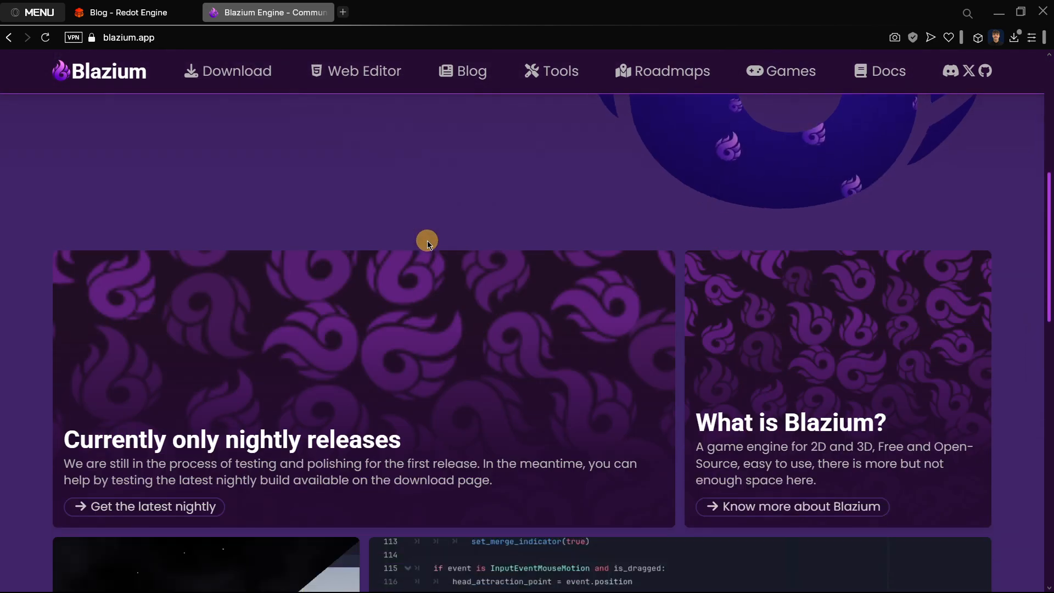
{"action": "scroll", "scroll_direction": "down", "scroll_amount": 3}
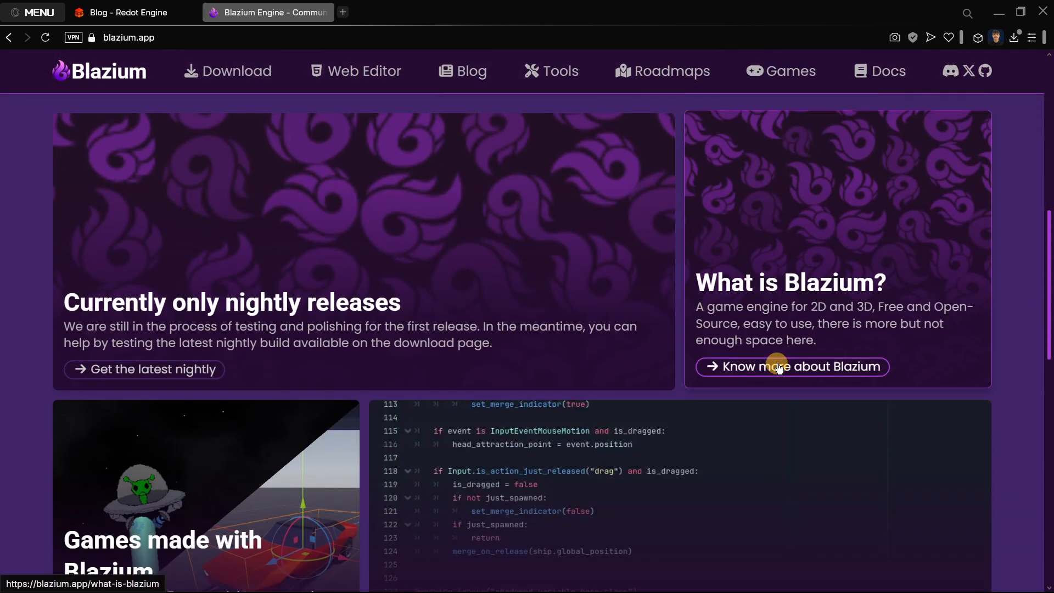
Step: Open 'Know more about Blazium' and read down to the Where to Go From Here list
{"action": "left_click", "coordinate": [791, 367]}
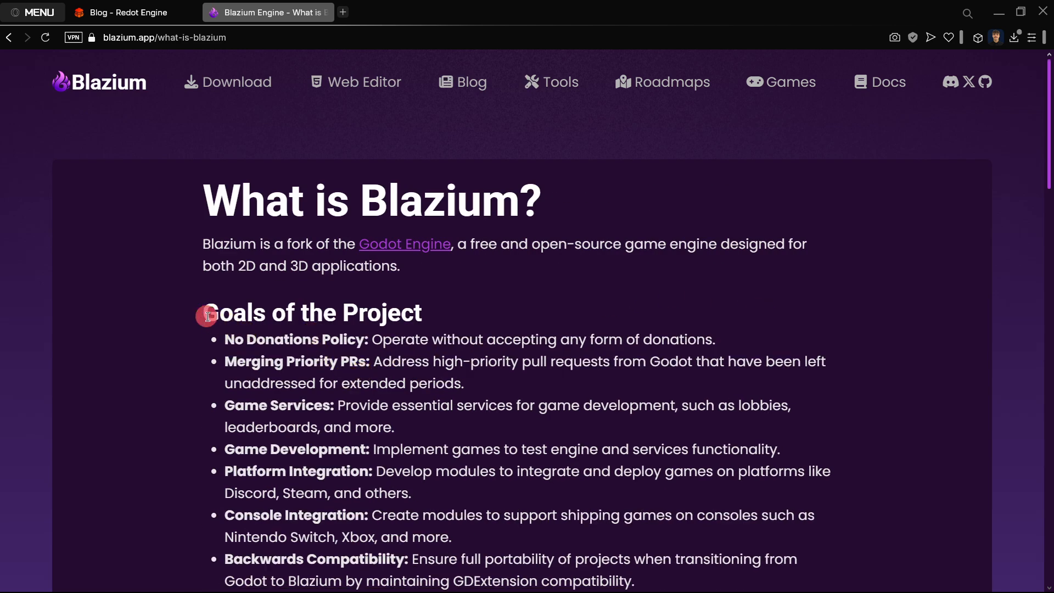
{"action": "scroll", "scroll_direction": "down", "scroll_amount": 3}
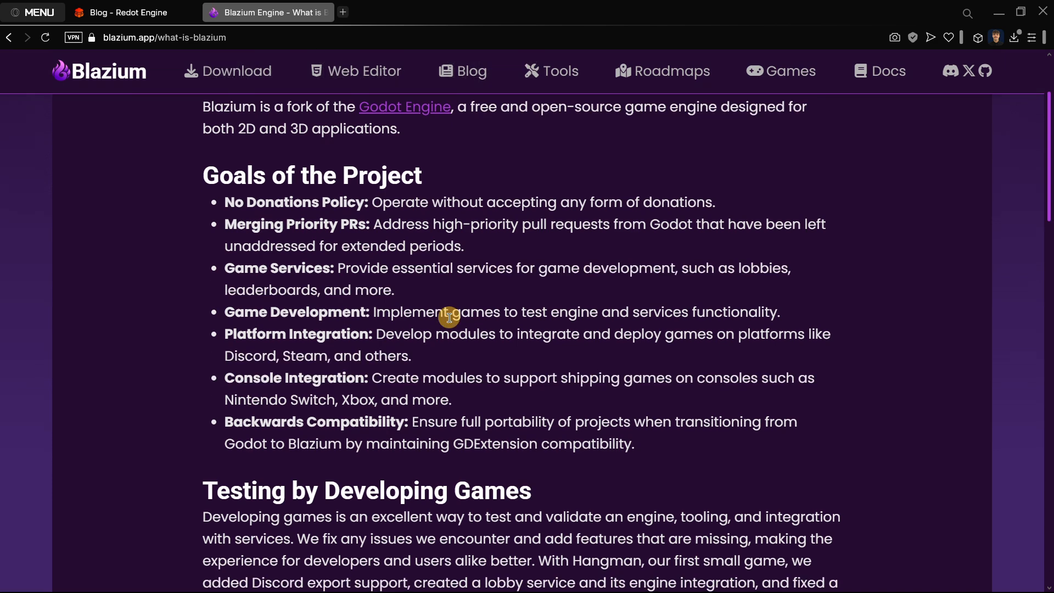
{"action": "scroll", "scroll_direction": "down", "scroll_amount": 3}
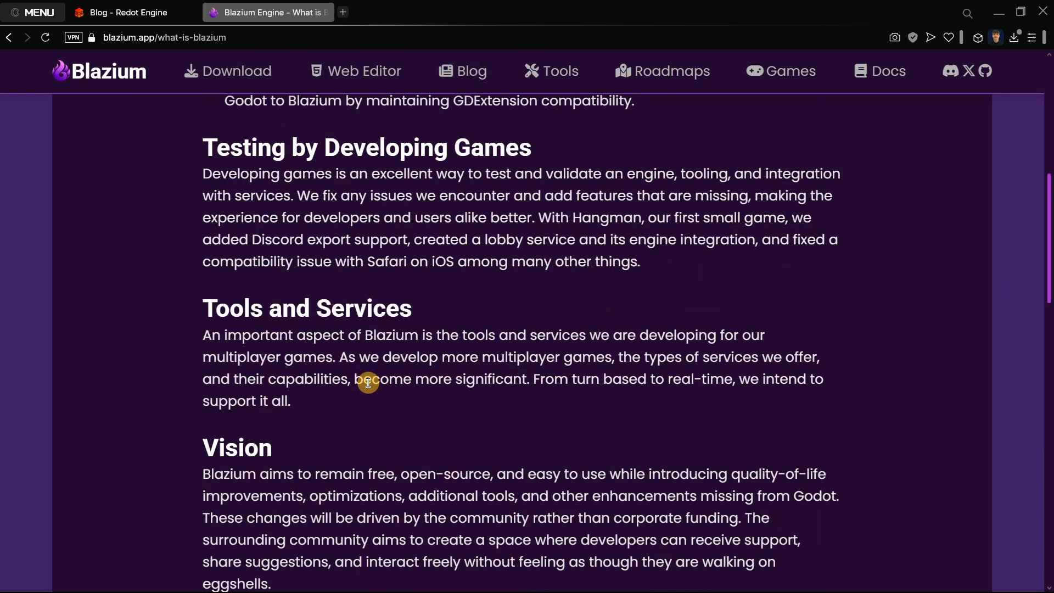
{"action": "mouse_move", "coordinate": [204, 361]}
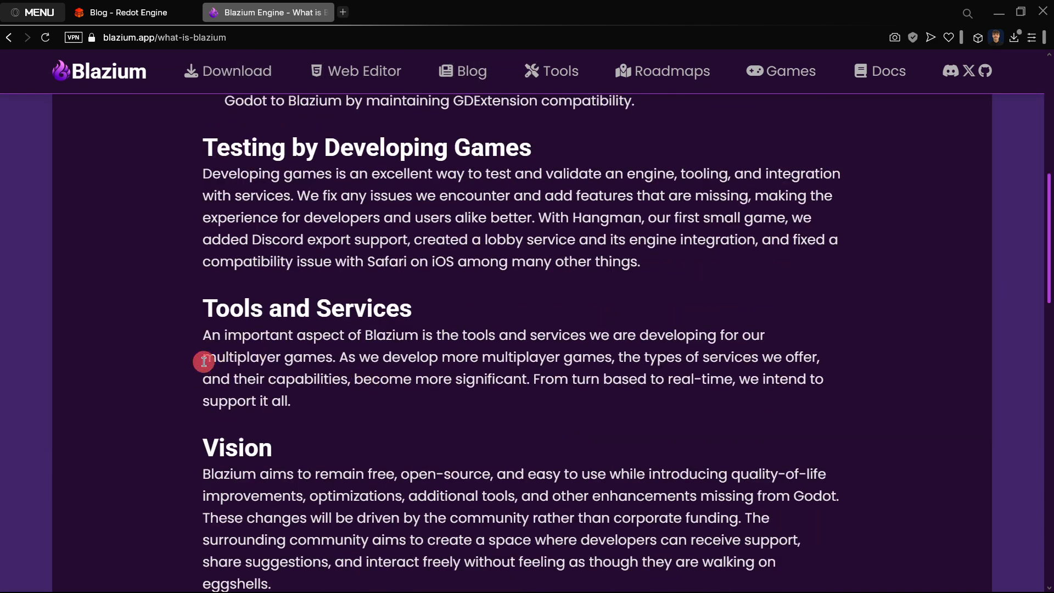
{"action": "mouse_move", "coordinate": [296, 365]}
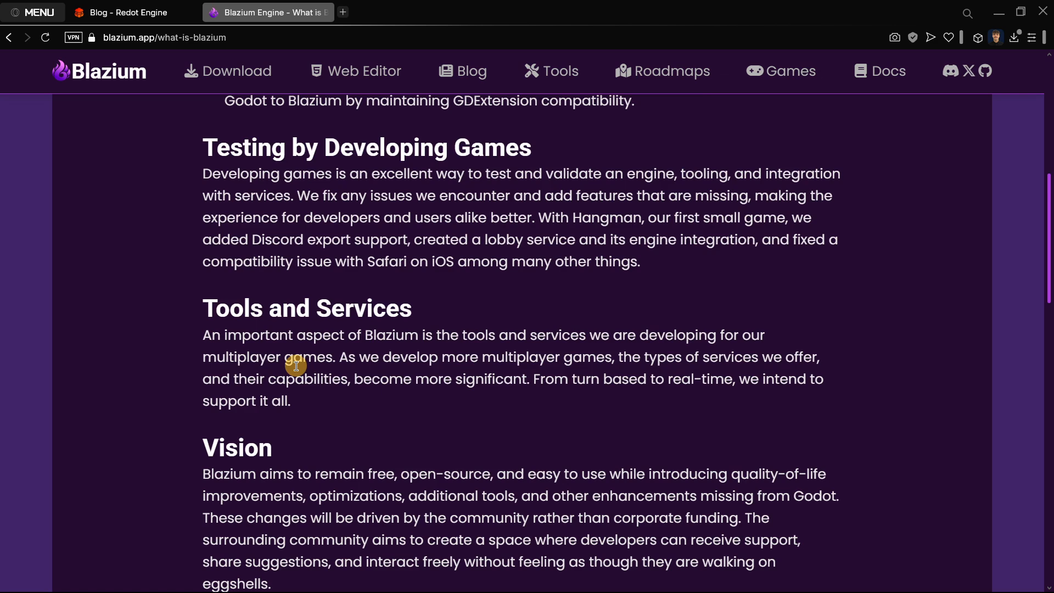
{"action": "scroll", "scroll_direction": "down", "scroll_amount": 3}
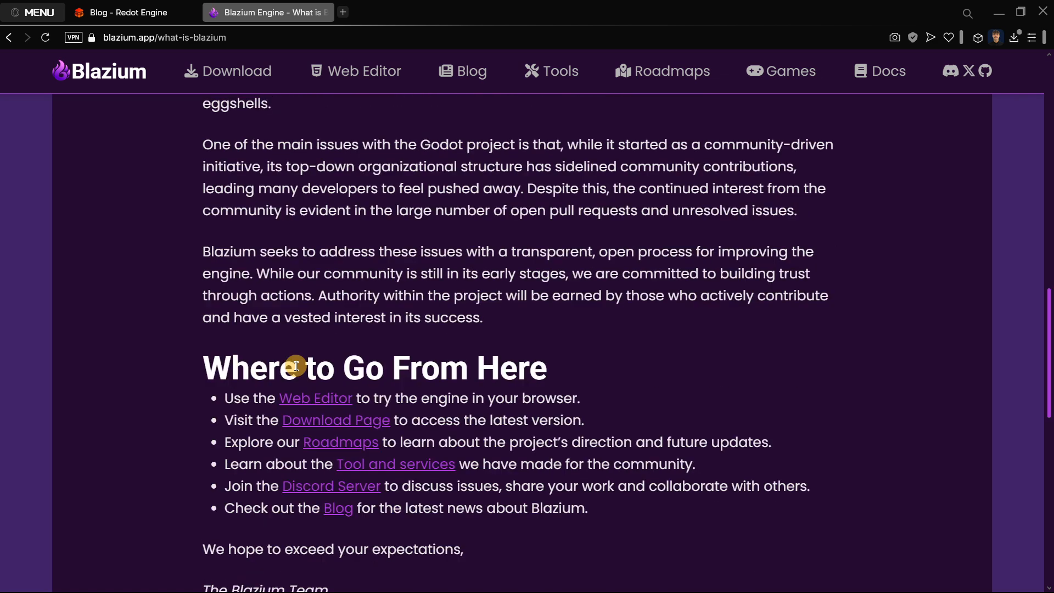
{"action": "mouse_move", "coordinate": [305, 360]}
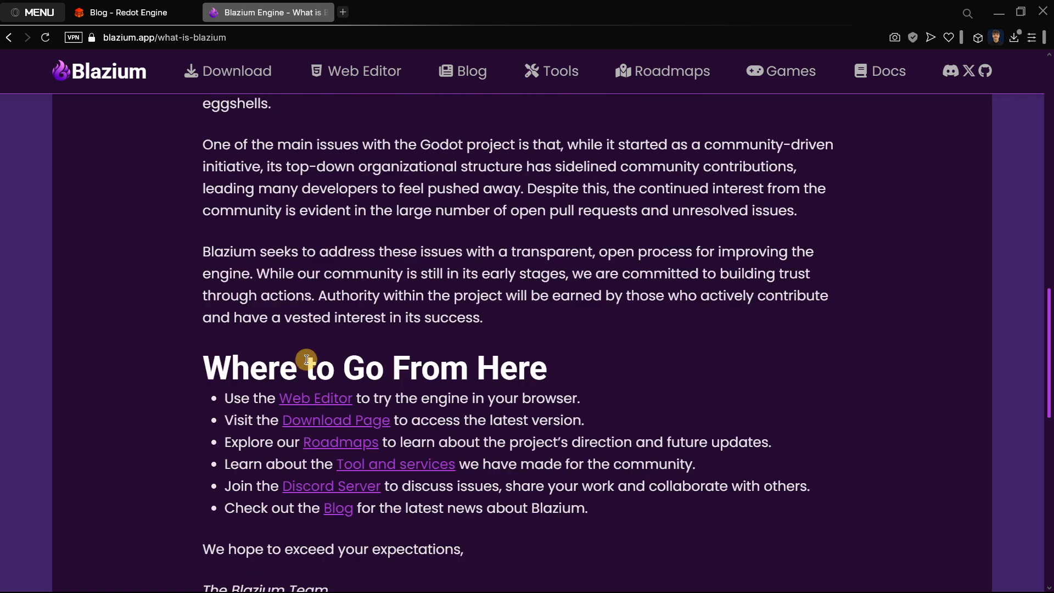
{"action": "mouse_move", "coordinate": [191, 378]}
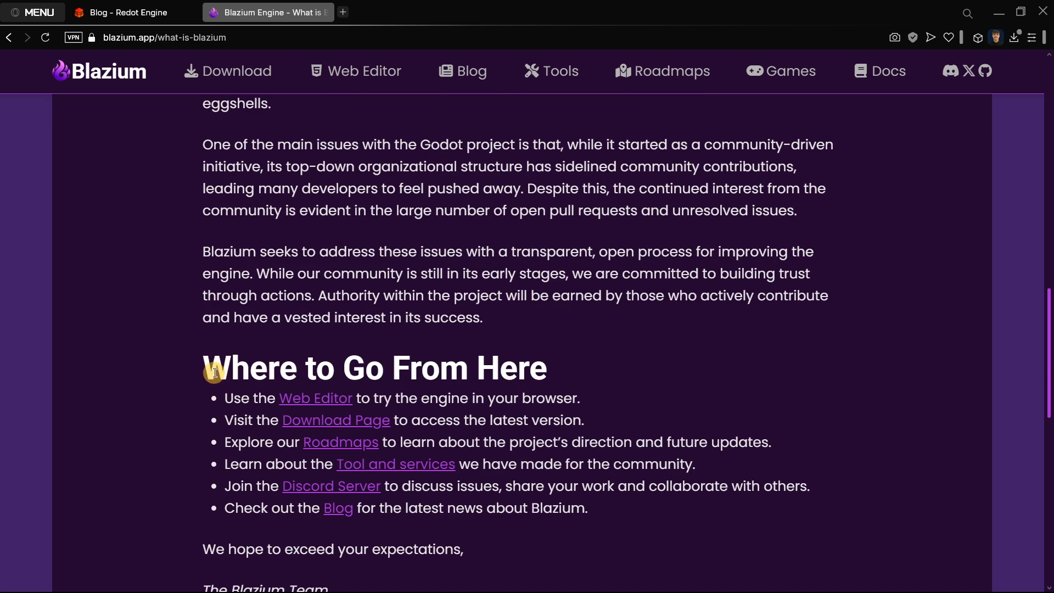
Step: Open Redot's Public Release 4.3.1 alpha post and read into its Enhancements and fixes list
{"action": "left_click", "coordinate": [128, 12]}
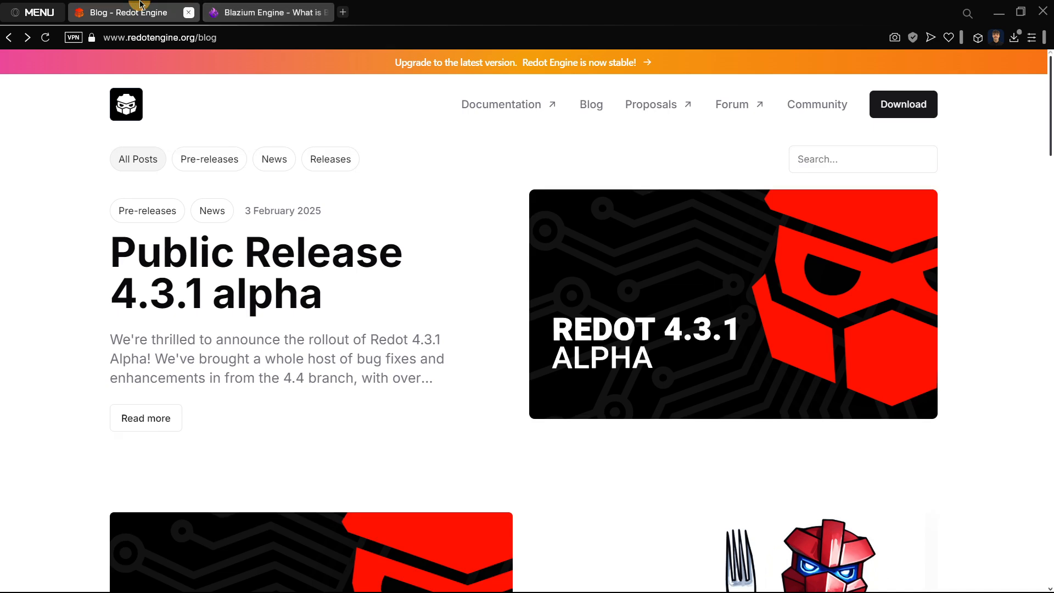
{"action": "mouse_move", "coordinate": [621, 296]}
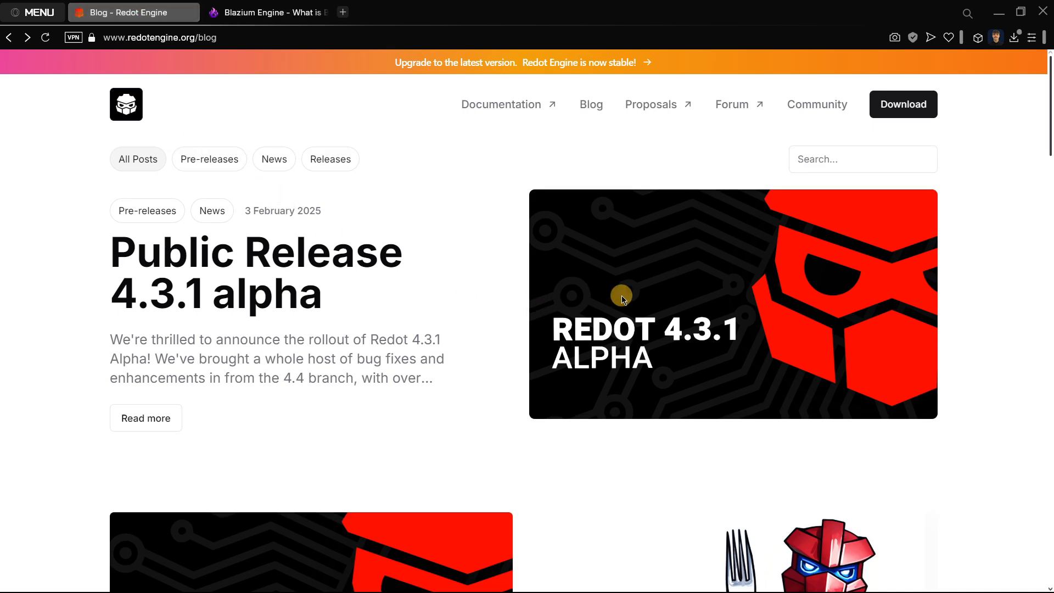
{"action": "mouse_move", "coordinate": [279, 282]}
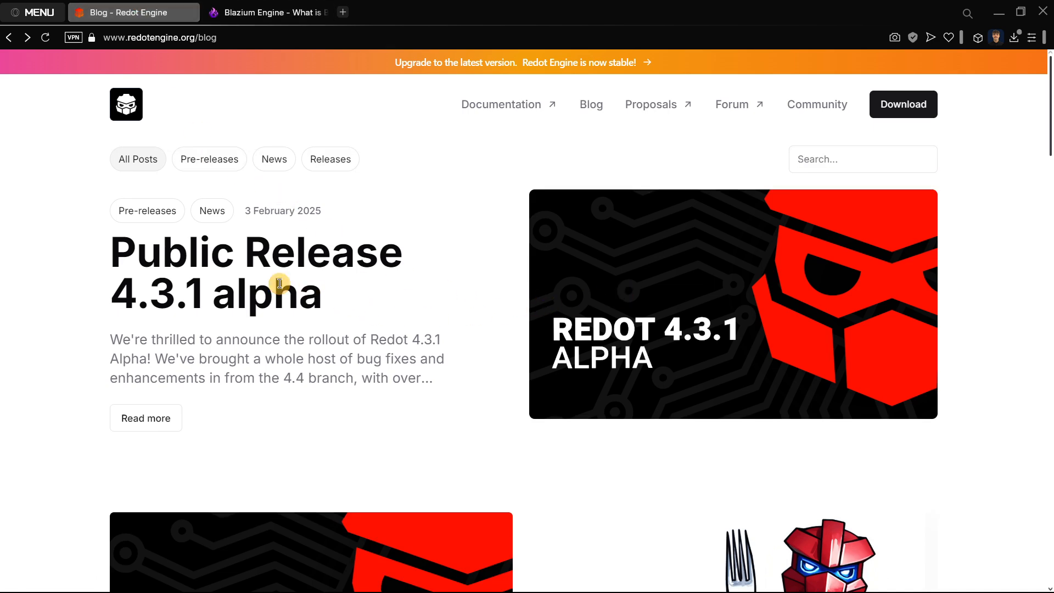
{"action": "mouse_move", "coordinate": [168, 430]}
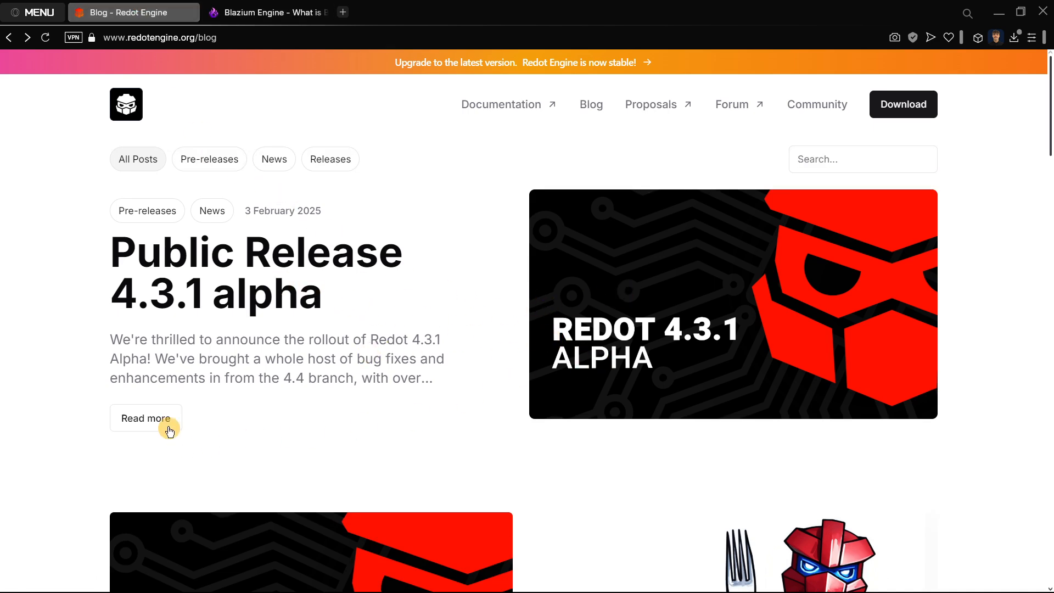
{"action": "left_click", "coordinate": [145, 418]}
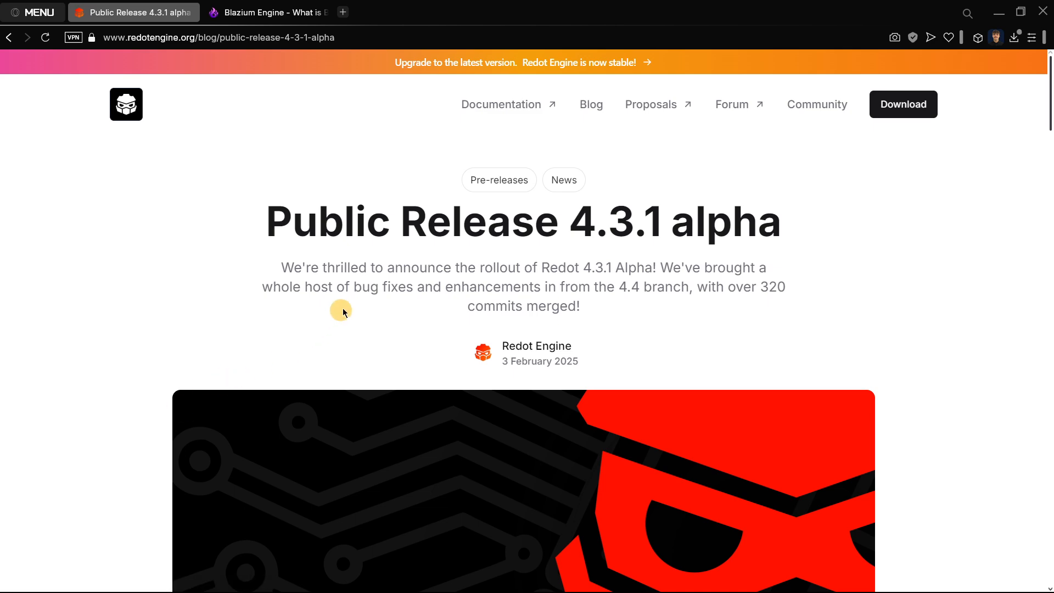
{"action": "scroll", "scroll_direction": "down", "scroll_amount": 3}
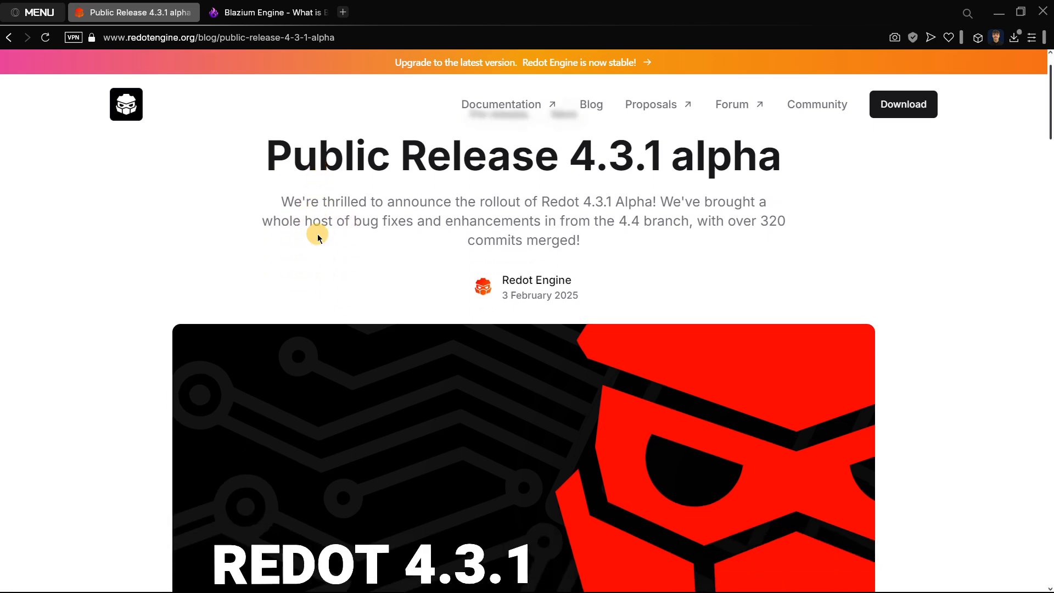
{"action": "scroll", "scroll_direction": "down", "scroll_amount": 3}
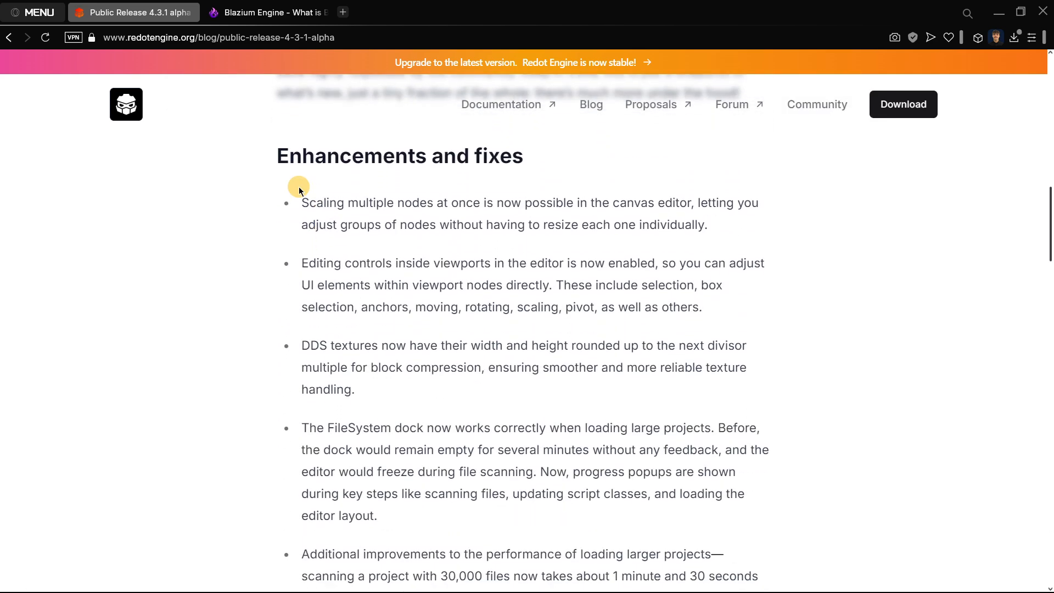
{"action": "scroll", "scroll_direction": "down", "scroll_amount": 3}
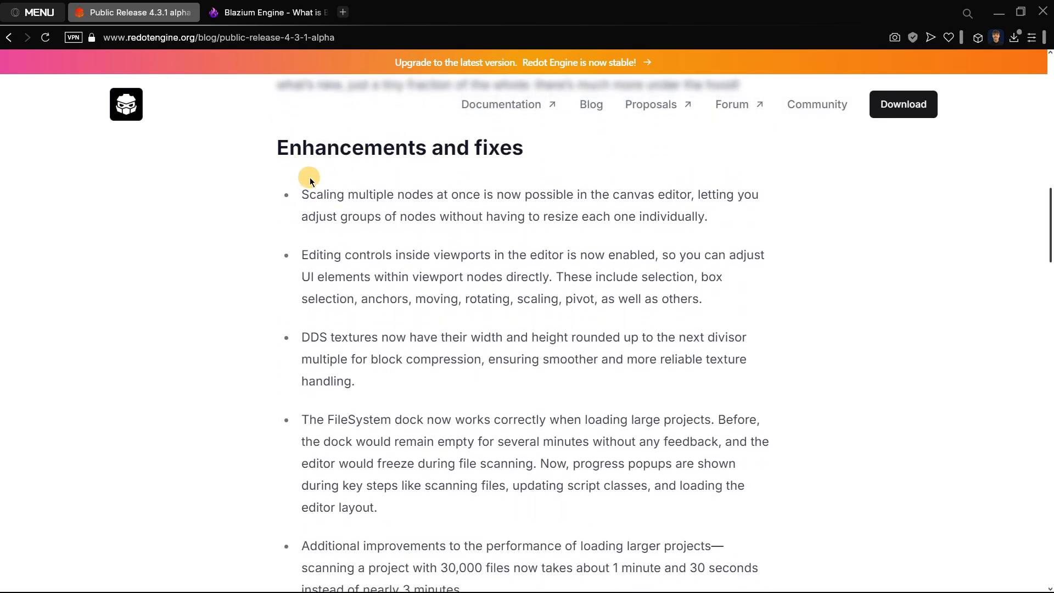
{"action": "scroll", "scroll_direction": "up", "scroll_amount": 3}
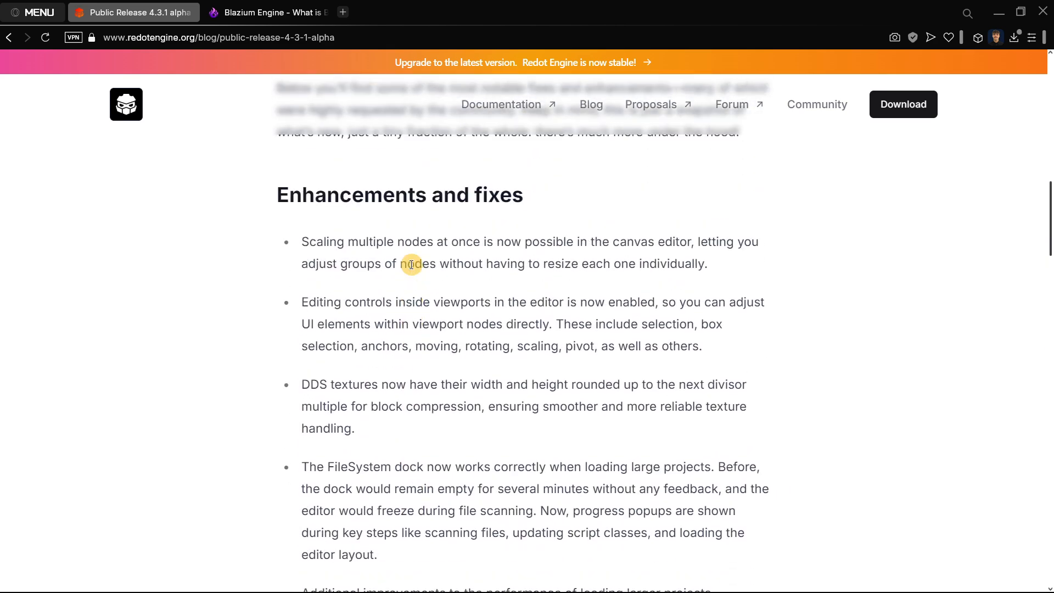
{"action": "scroll", "scroll_direction": "up", "scroll_amount": 3}
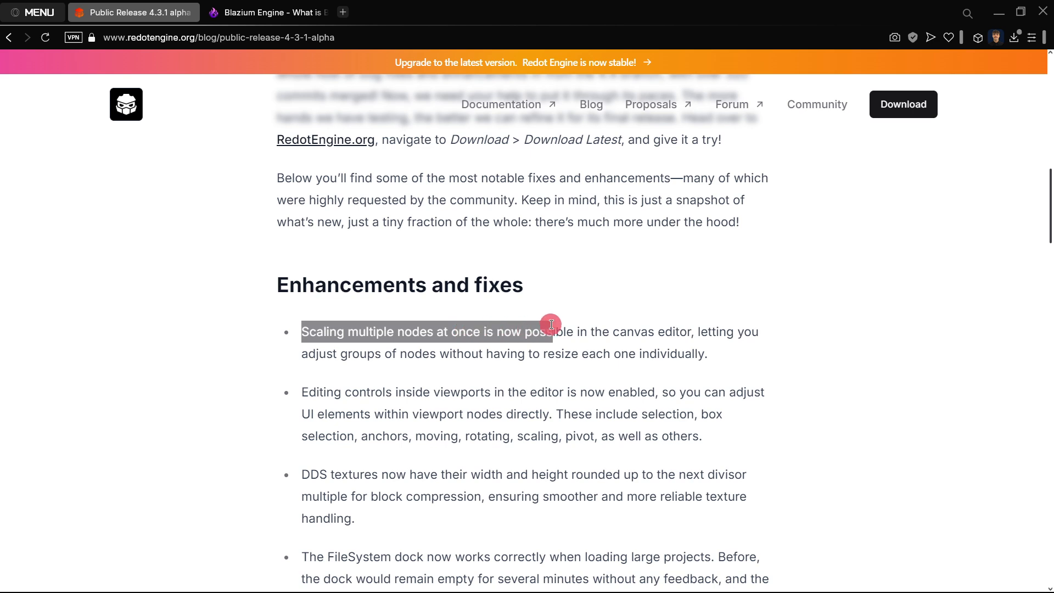
{"action": "scroll", "scroll_direction": "down", "scroll_amount": 3}
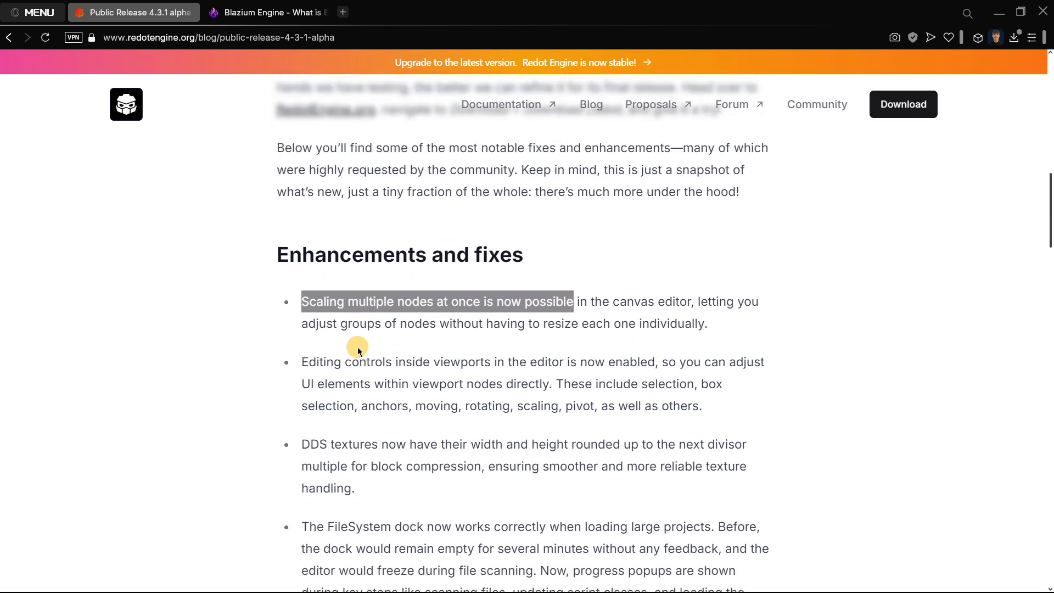
{"action": "scroll", "scroll_direction": "up", "scroll_amount": 3}
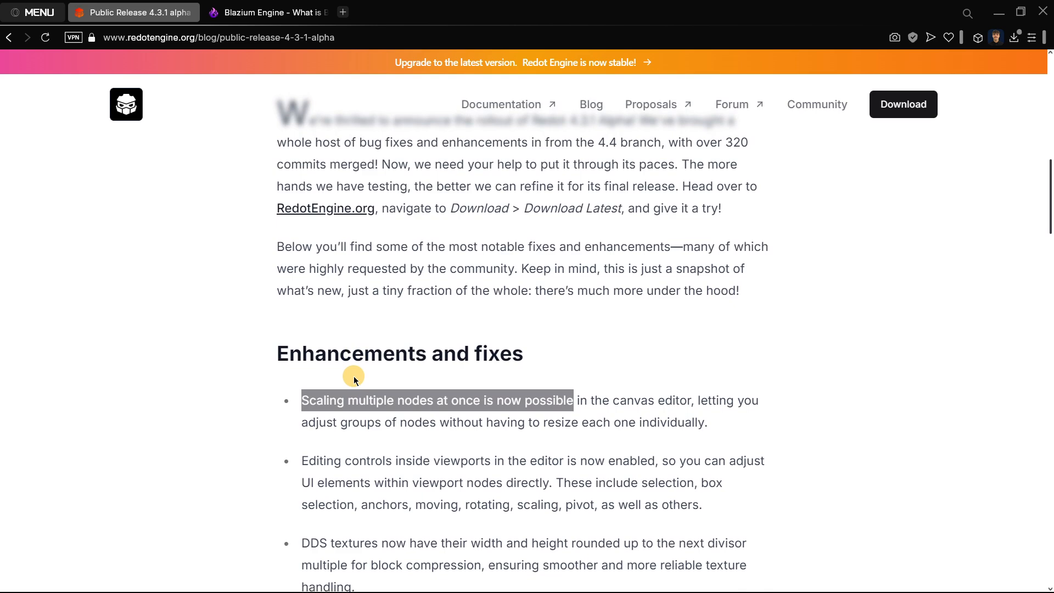
{"action": "mouse_move", "coordinate": [479, 373]}
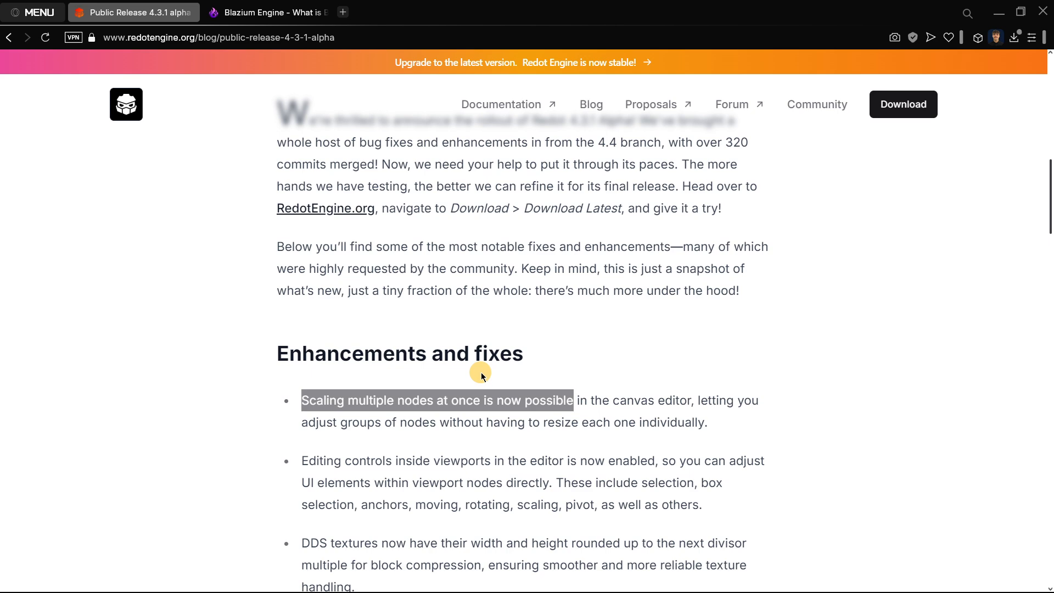
{"action": "scroll", "scroll_direction": "down", "scroll_amount": 3}
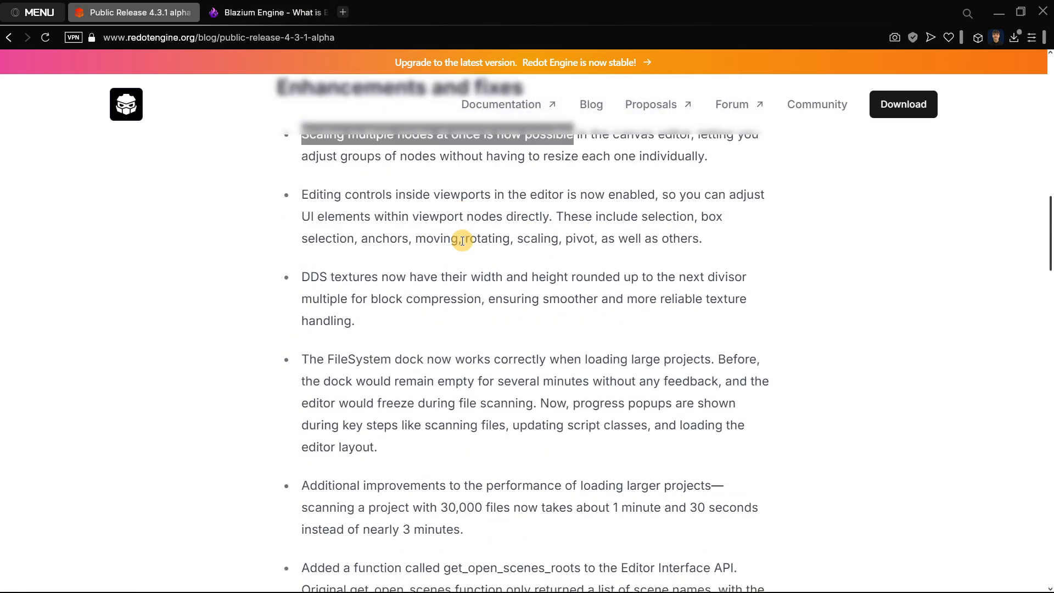
Step: Return to the Redot blog list, open the 4.3 stable post, and read to REDOT 4.3 STABLE
{"action": "left_click", "coordinate": [591, 104]}
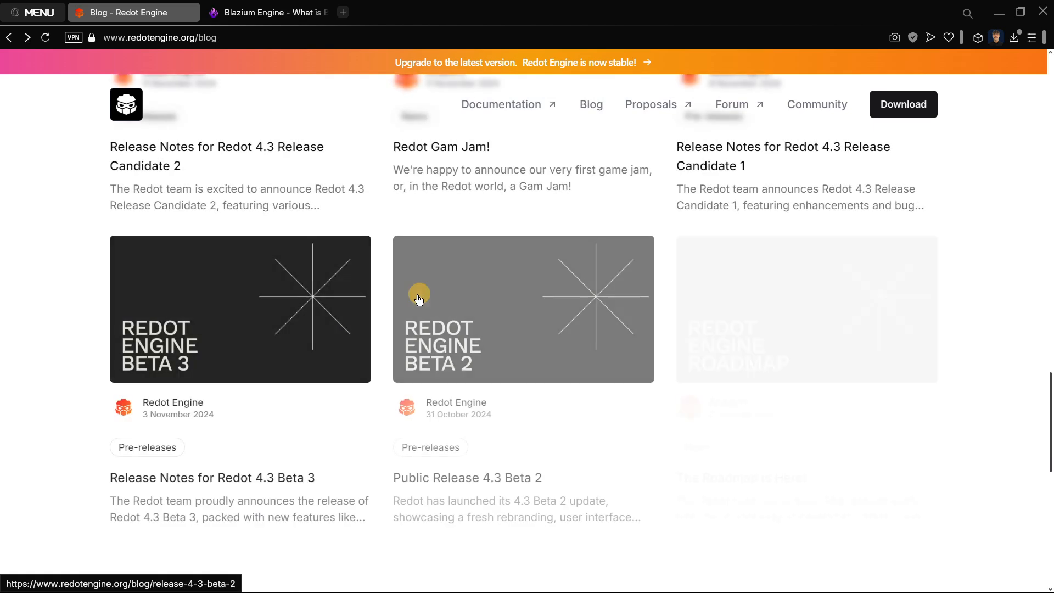
{"action": "scroll", "scroll_direction": "down", "scroll_amount": 3}
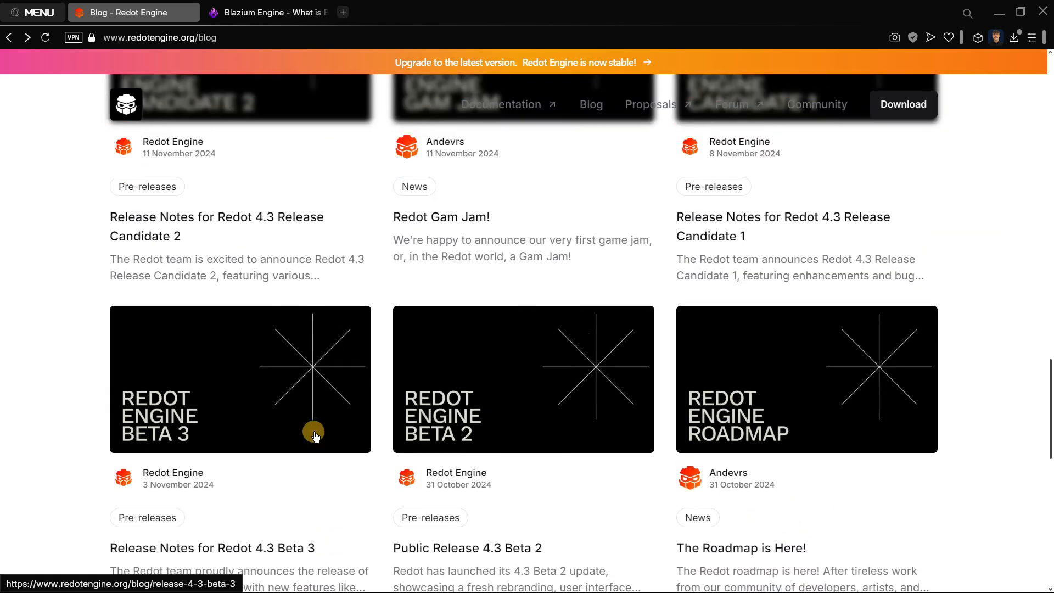
{"action": "scroll", "scroll_direction": "up", "scroll_amount": 3}
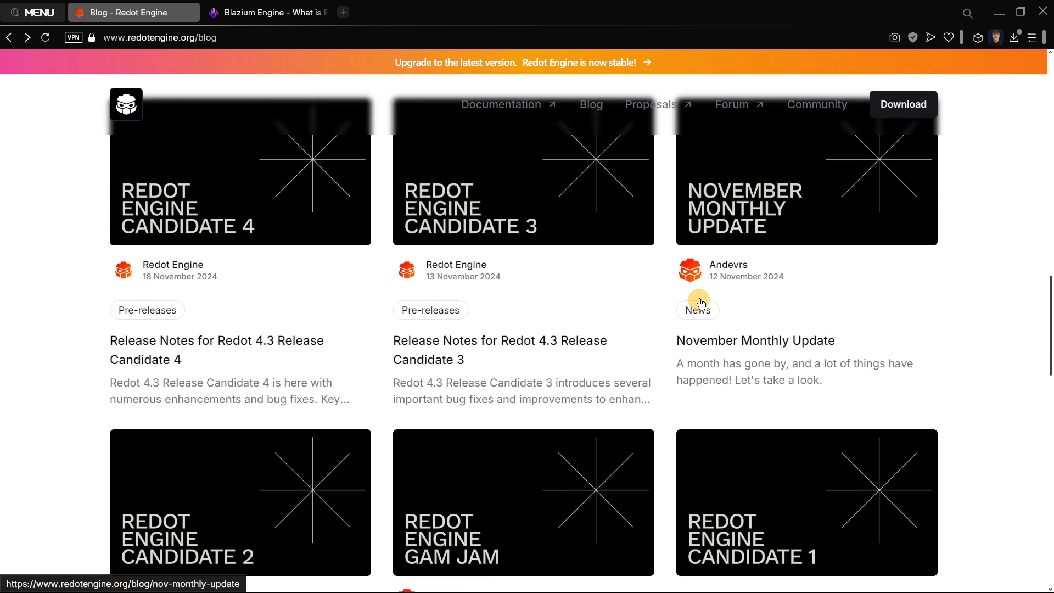
{"action": "scroll", "scroll_direction": "up", "scroll_amount": 3}
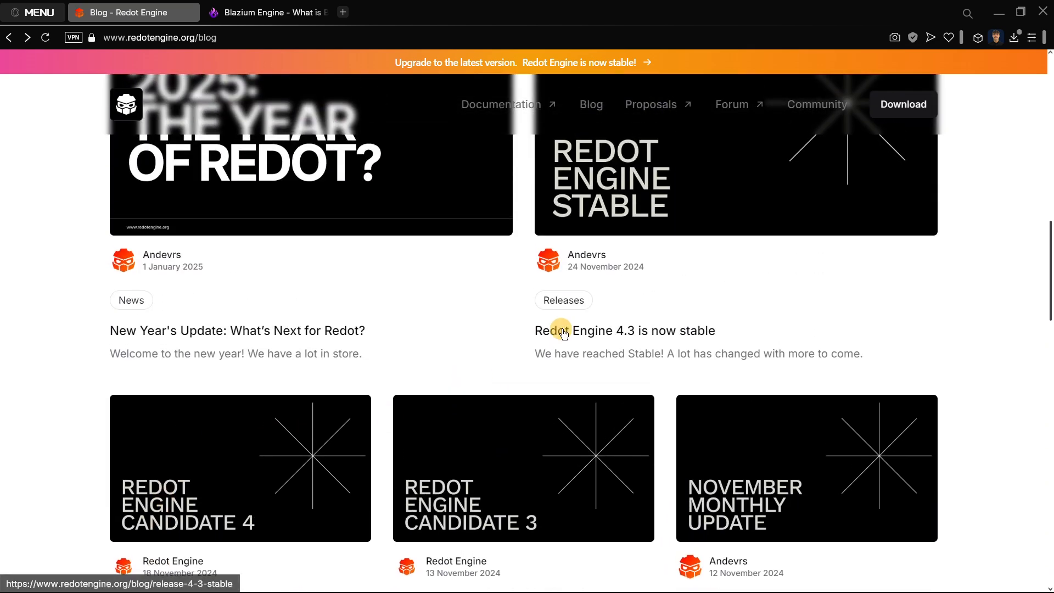
{"action": "left_click", "coordinate": [634, 330]}
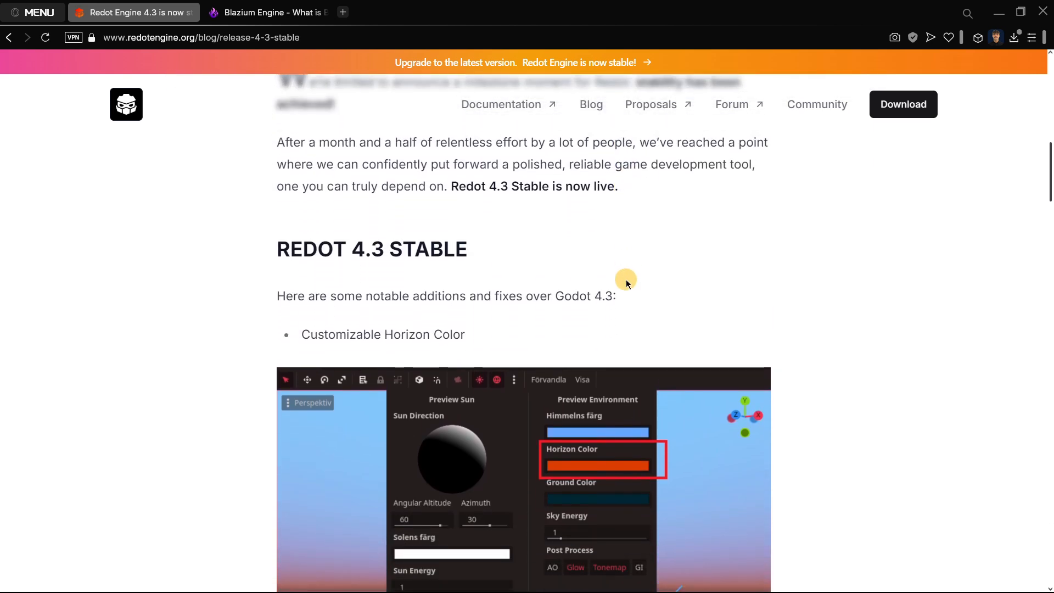
{"action": "scroll", "scroll_direction": "down", "scroll_amount": 3}
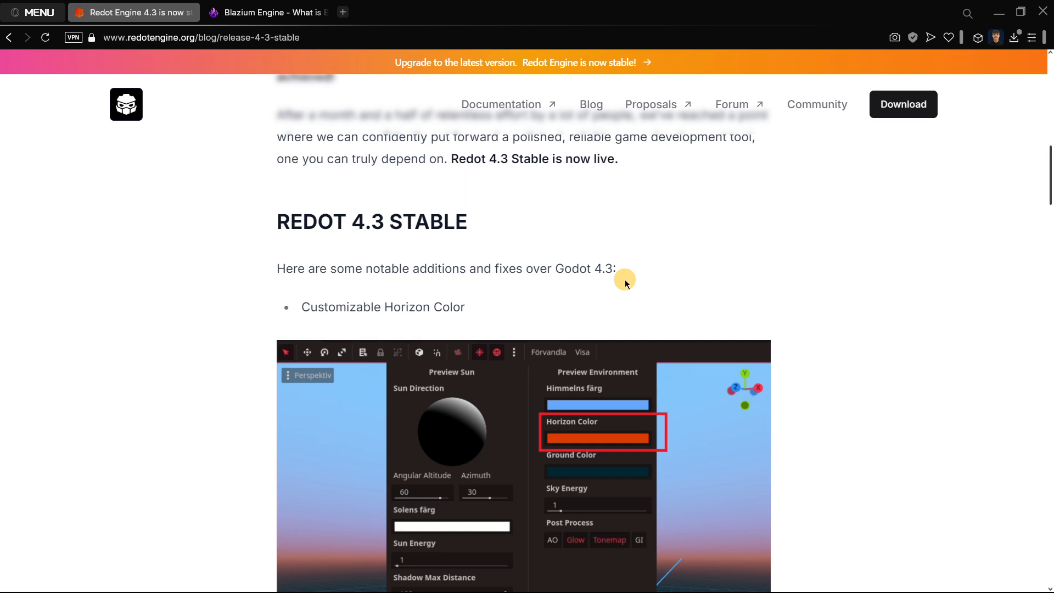
{"action": "mouse_move", "coordinate": [583, 258]}
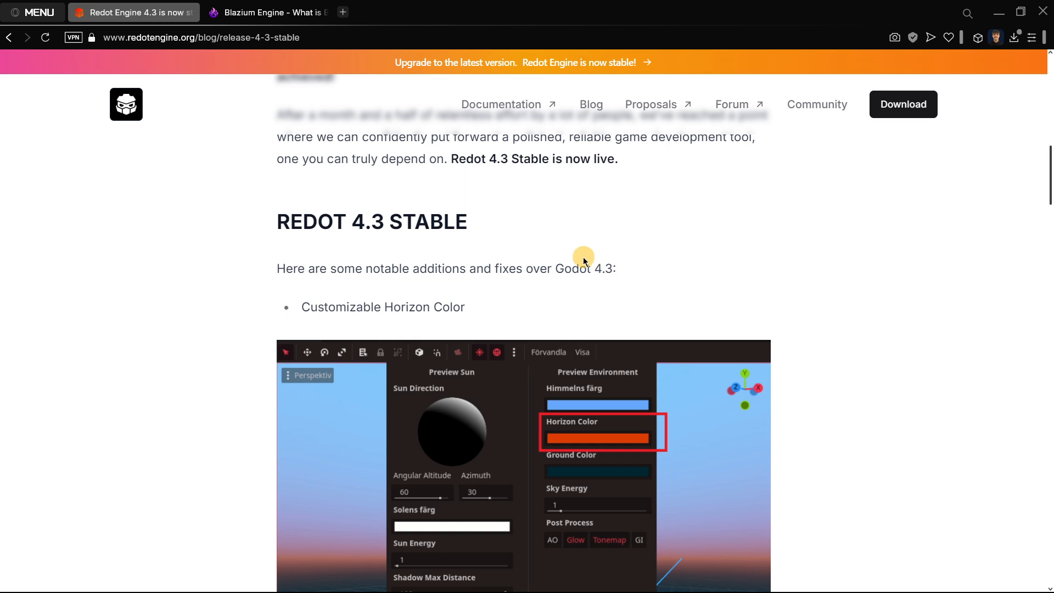
{"action": "mouse_move", "coordinate": [625, 276]}
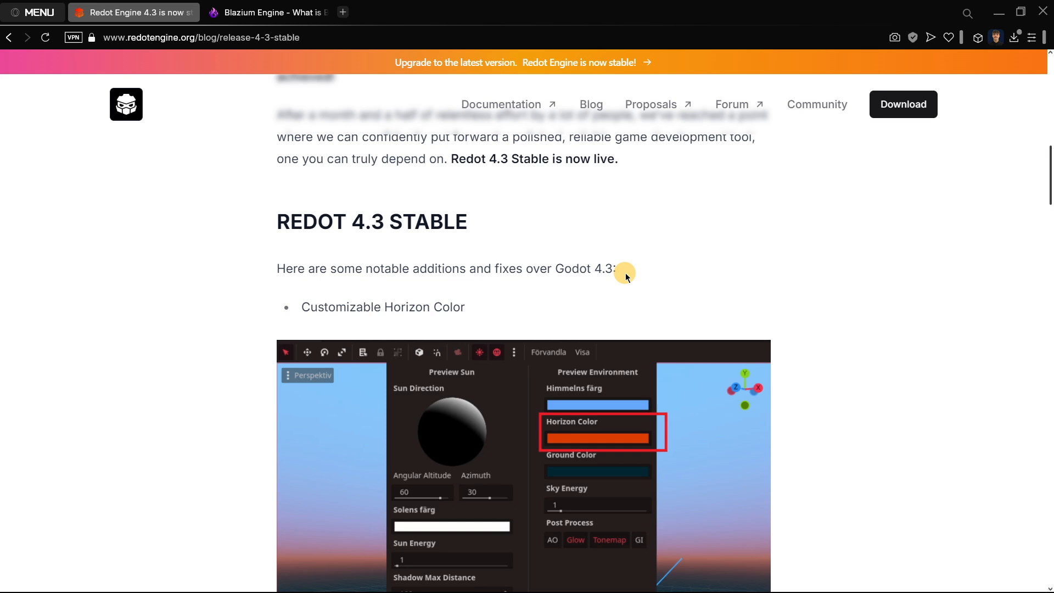
{"action": "mouse_move", "coordinate": [618, 280]}
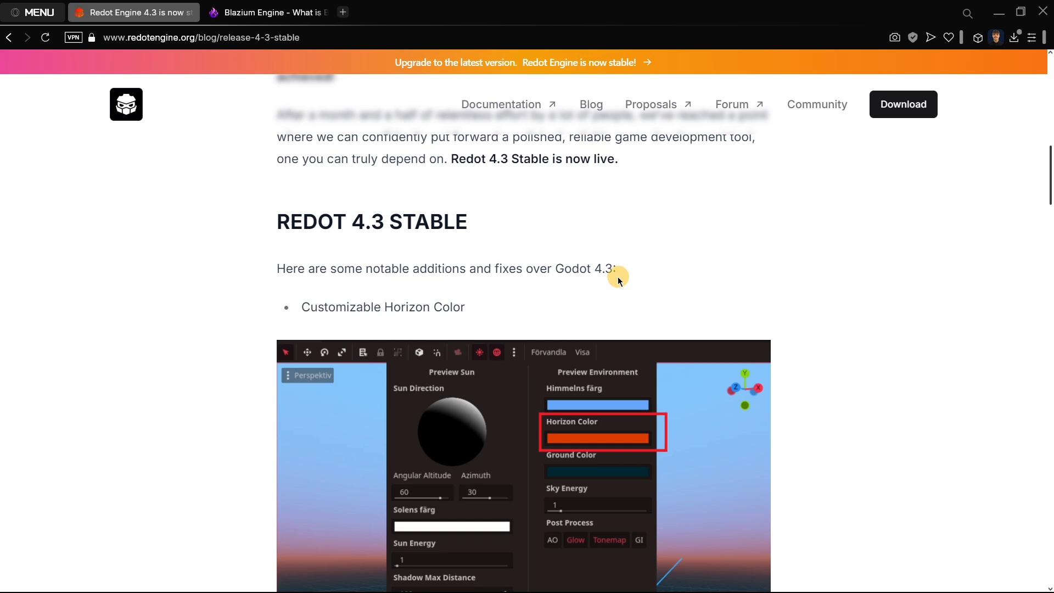
{"action": "left_click", "coordinate": [476, 12]}
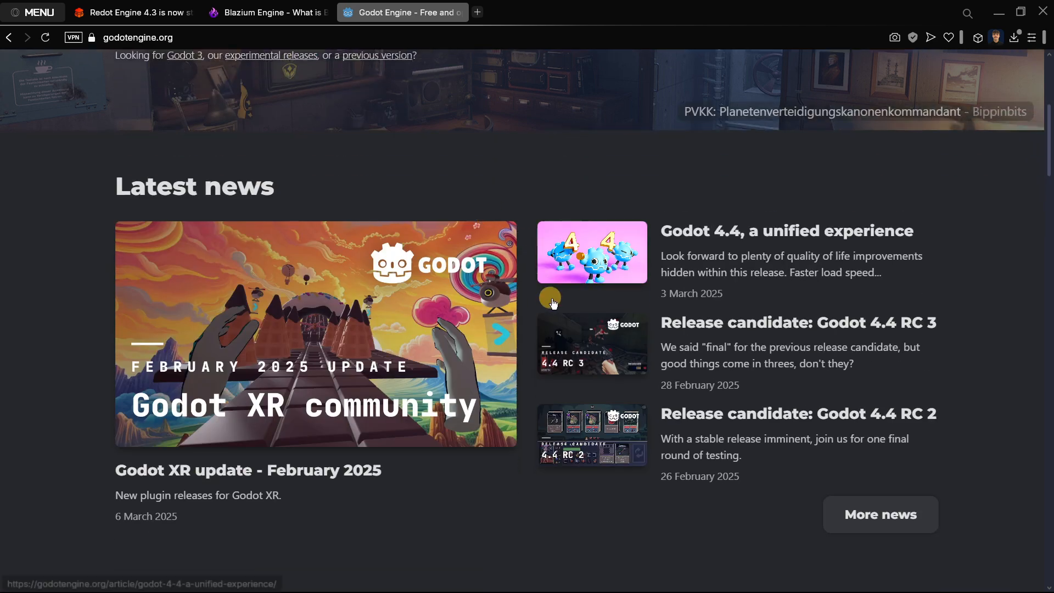
{"action": "mouse_move", "coordinate": [698, 279]}
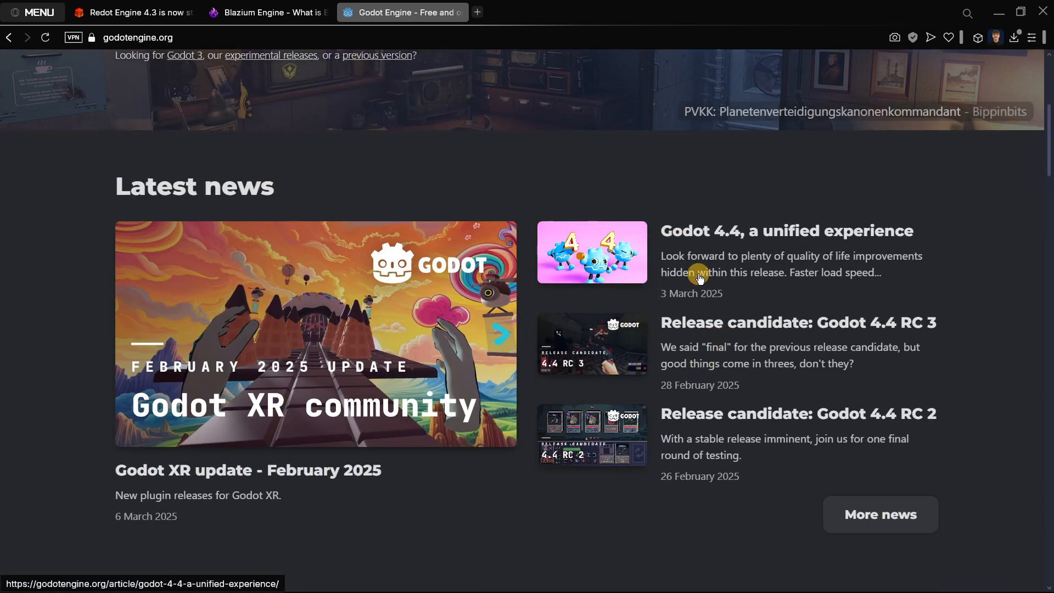
{"action": "mouse_move", "coordinate": [704, 347]}
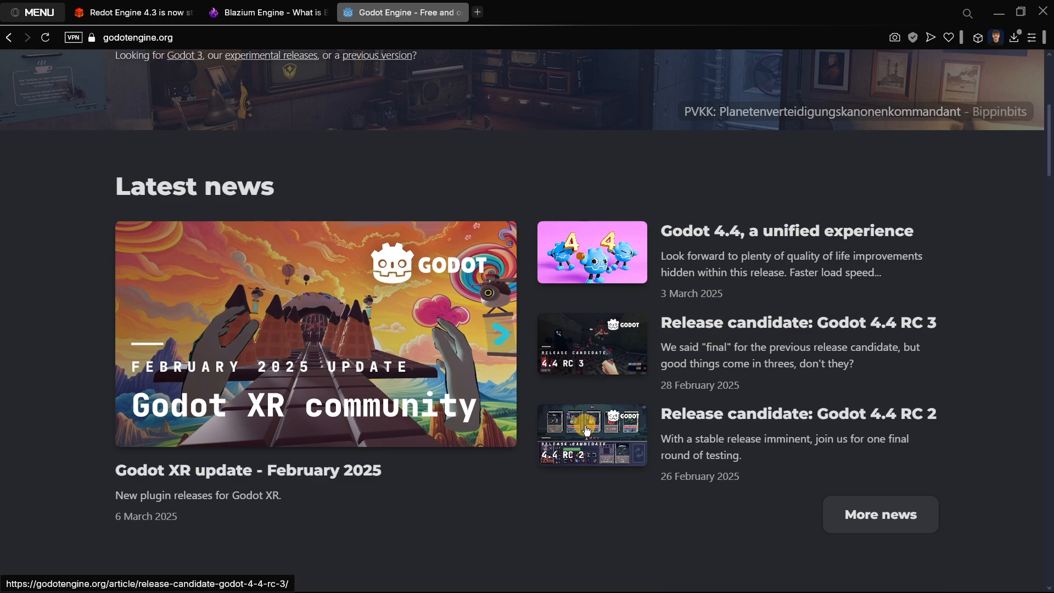
{"action": "mouse_move", "coordinate": [383, 12]}
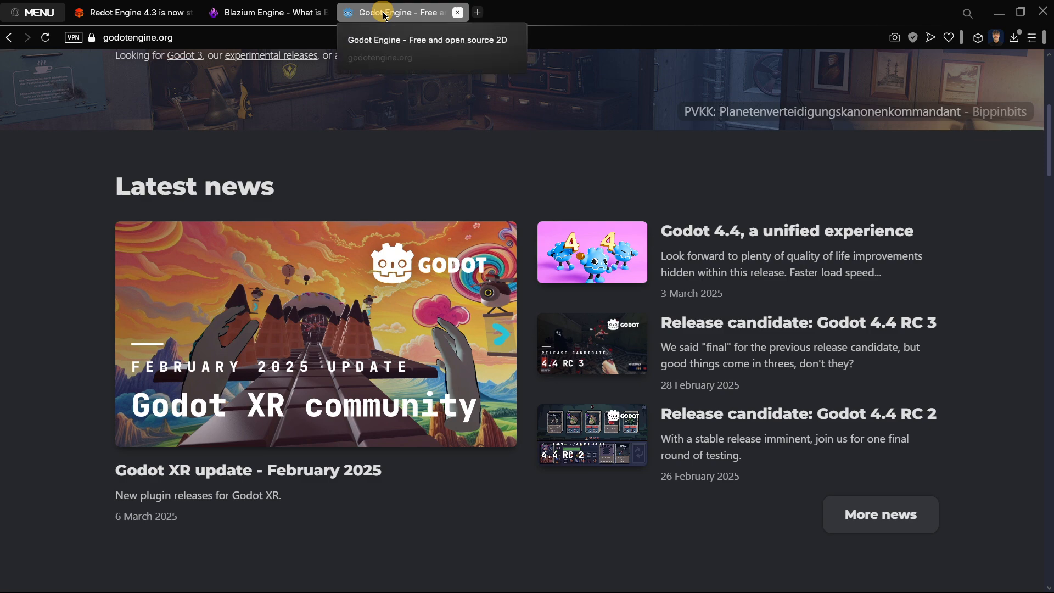
{"action": "mouse_move", "coordinate": [419, 129]}
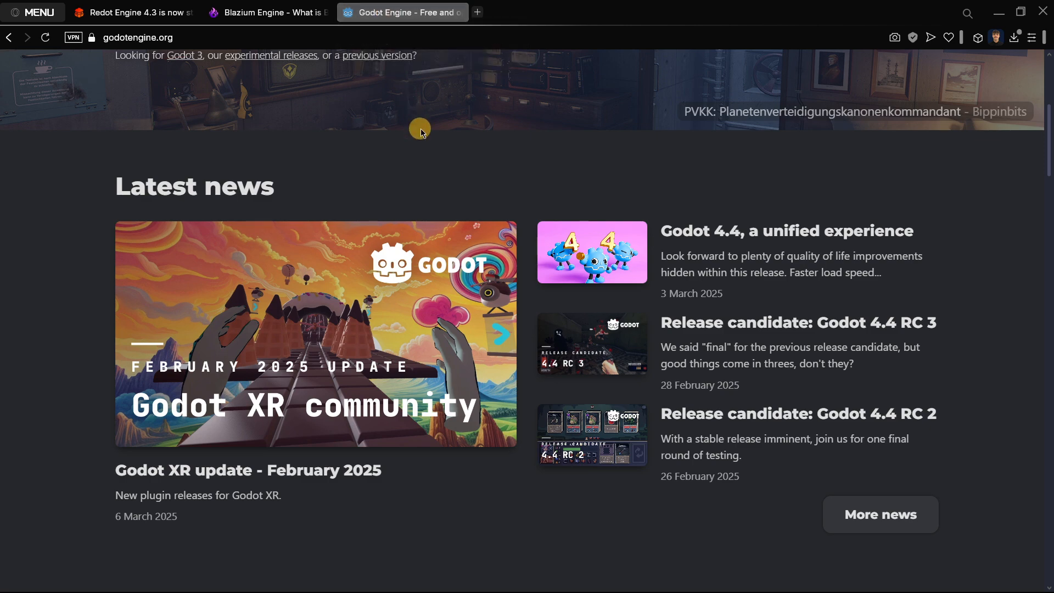
Step: Scroll the Godot homepage to Latest news and right-click the Godot 4.4 article's 3 March 2025 date
{"action": "scroll", "scroll_direction": "up", "scroll_amount": 3}
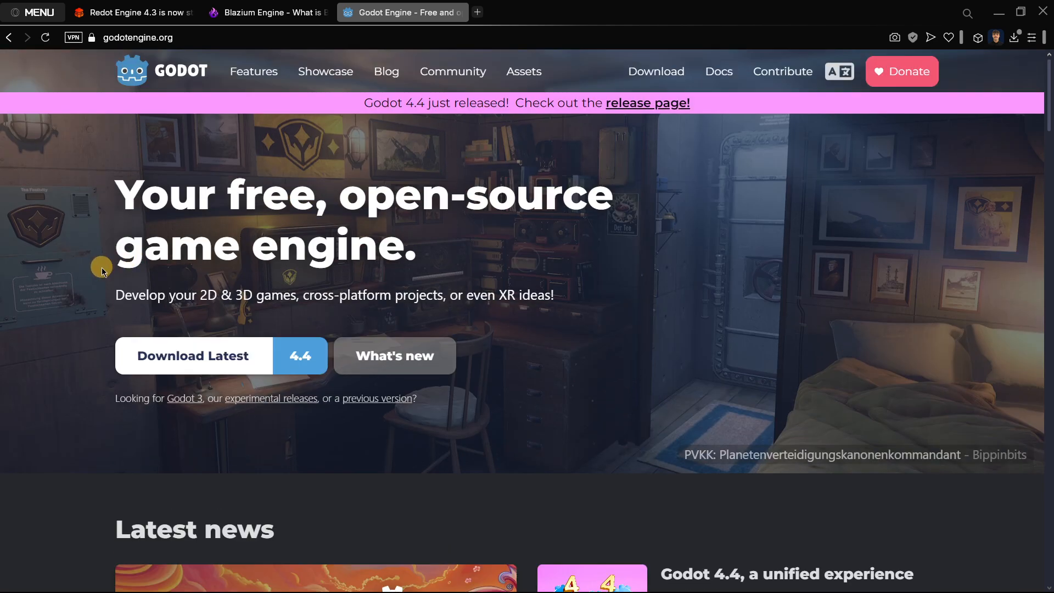
{"action": "mouse_move", "coordinate": [56, 225]}
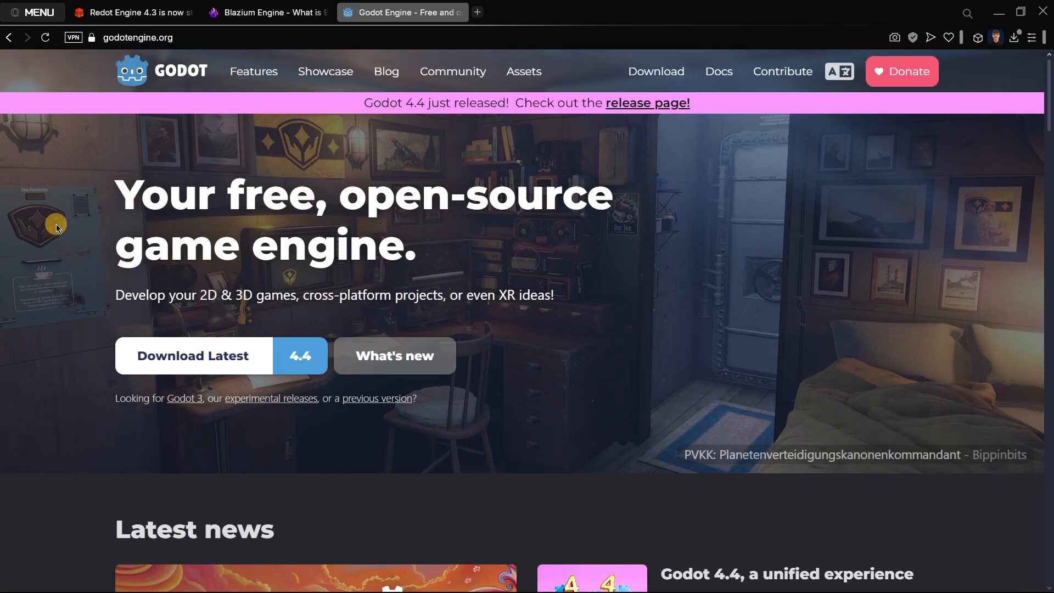
{"action": "mouse_move", "coordinate": [76, 228]}
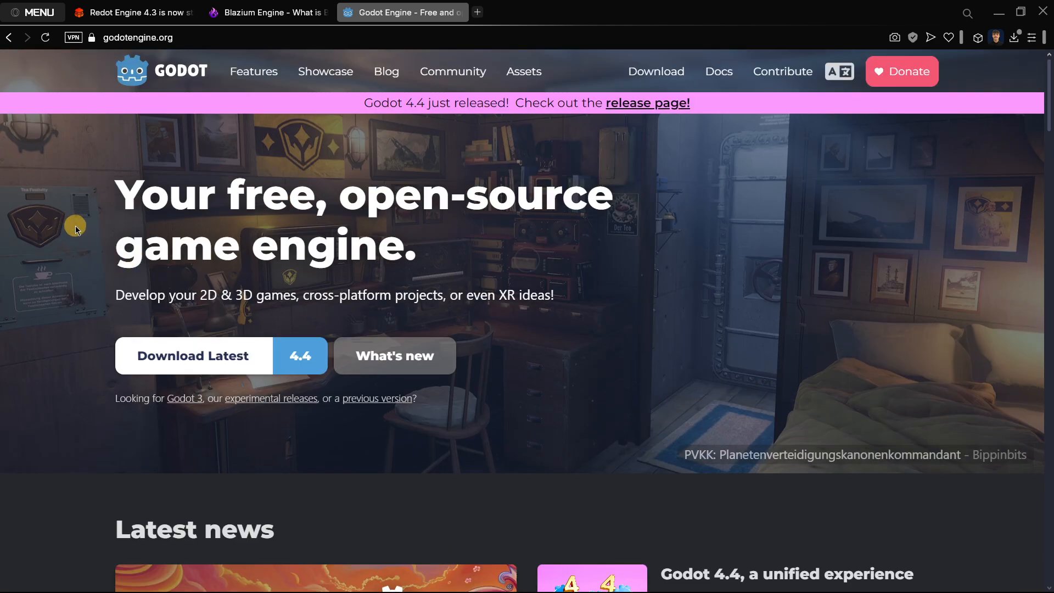
{"action": "scroll", "scroll_direction": "down", "scroll_amount": 3}
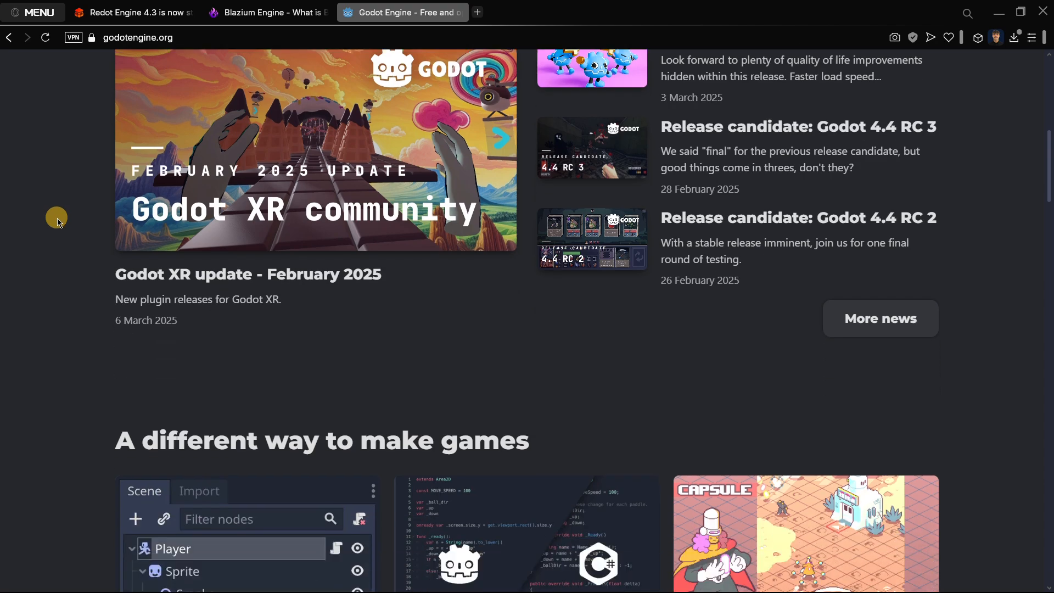
{"action": "scroll", "scroll_direction": "up", "scroll_amount": 3}
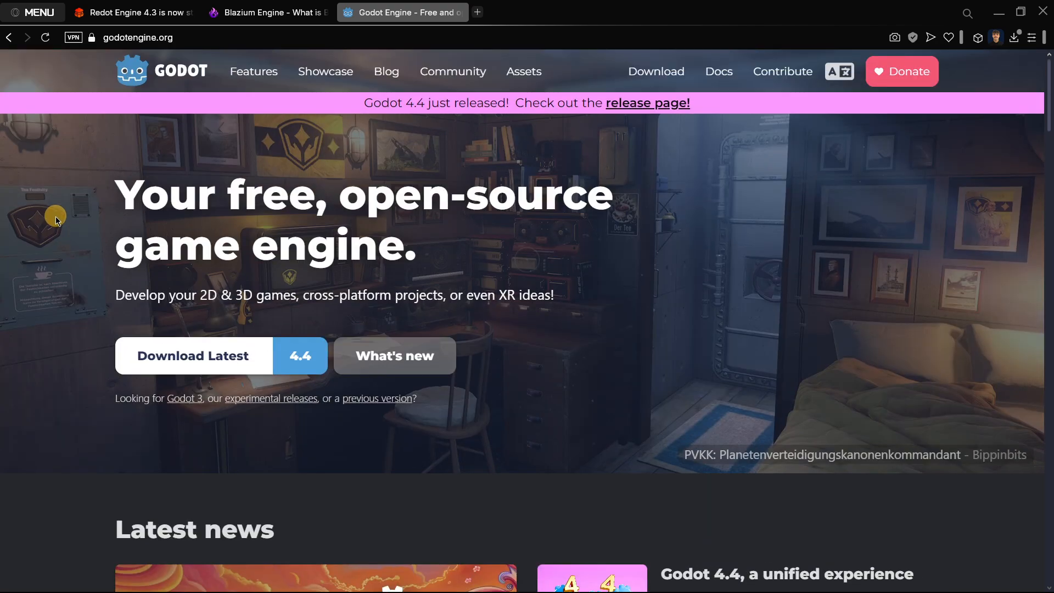
{"action": "scroll", "scroll_direction": "down", "scroll_amount": 3}
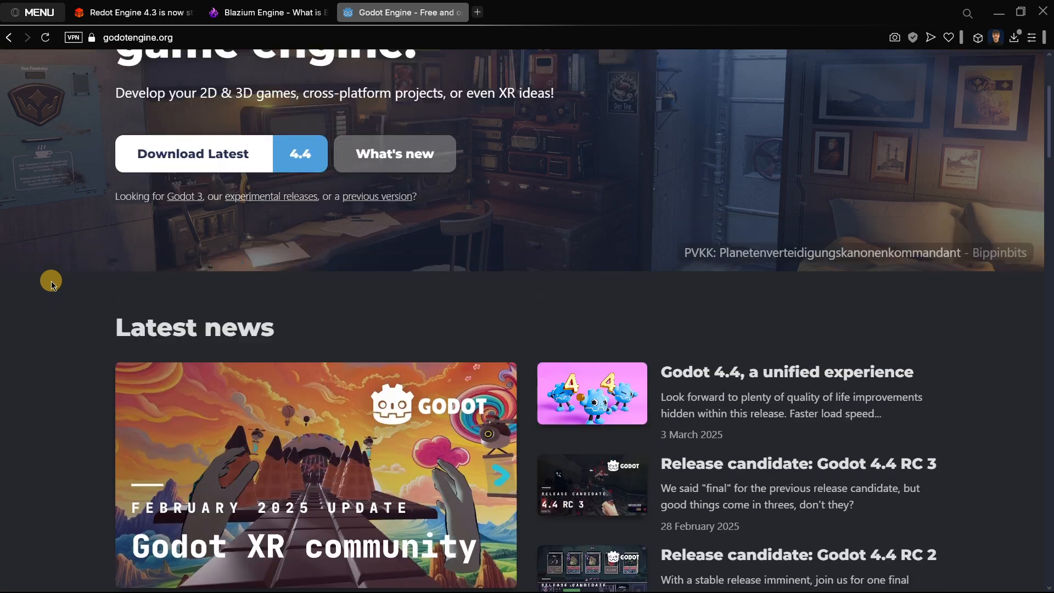
{"action": "scroll", "scroll_direction": "down", "scroll_amount": 3}
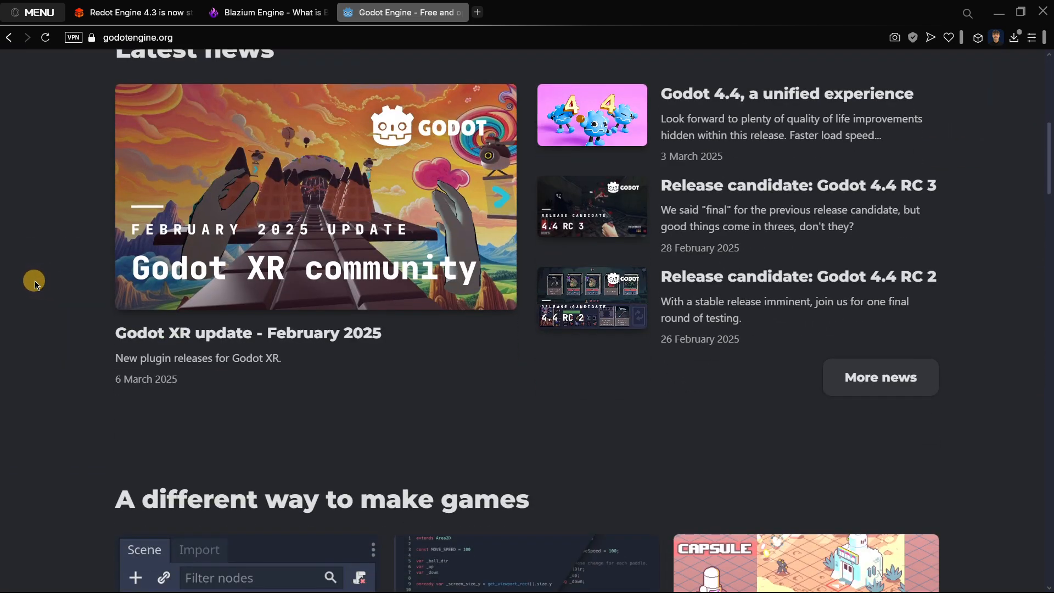
{"action": "scroll", "scroll_direction": "up", "scroll_amount": 3}
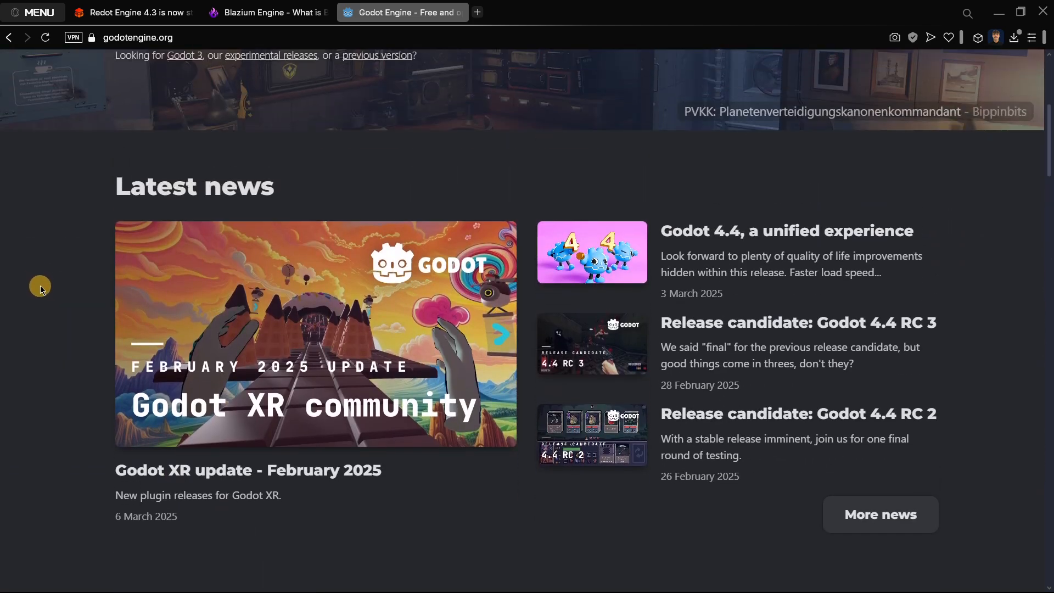
{"action": "mouse_move", "coordinate": [50, 280]}
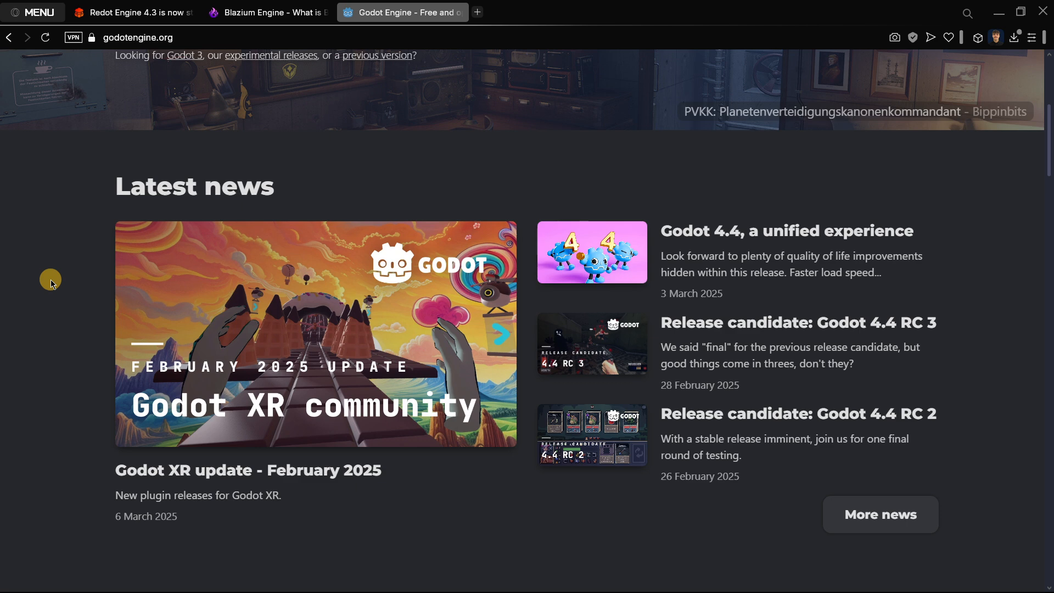
{"action": "mouse_move", "coordinate": [55, 287]}
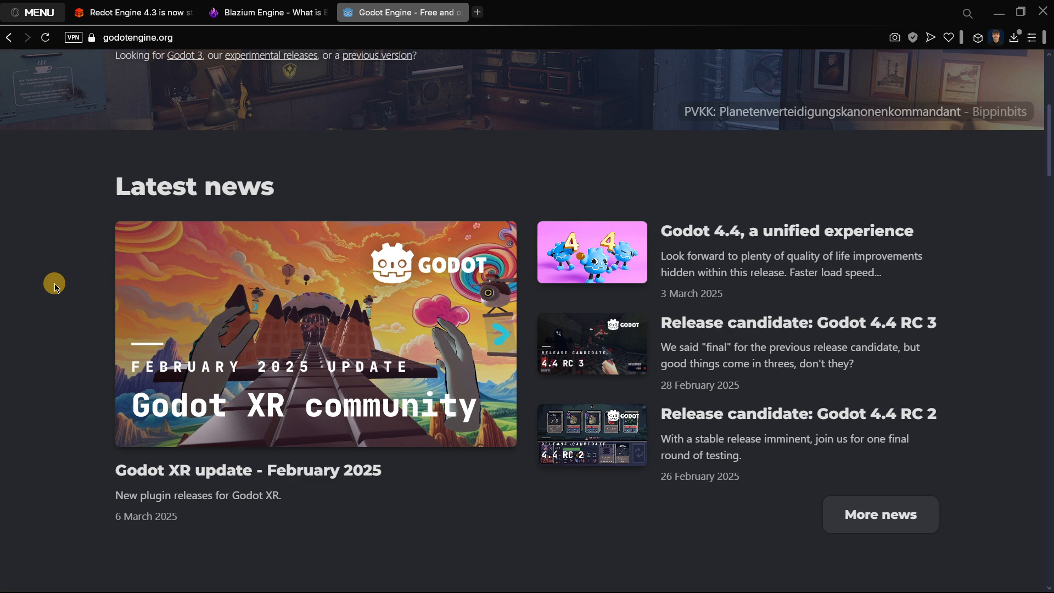
{"action": "mouse_move", "coordinate": [132, 12]}
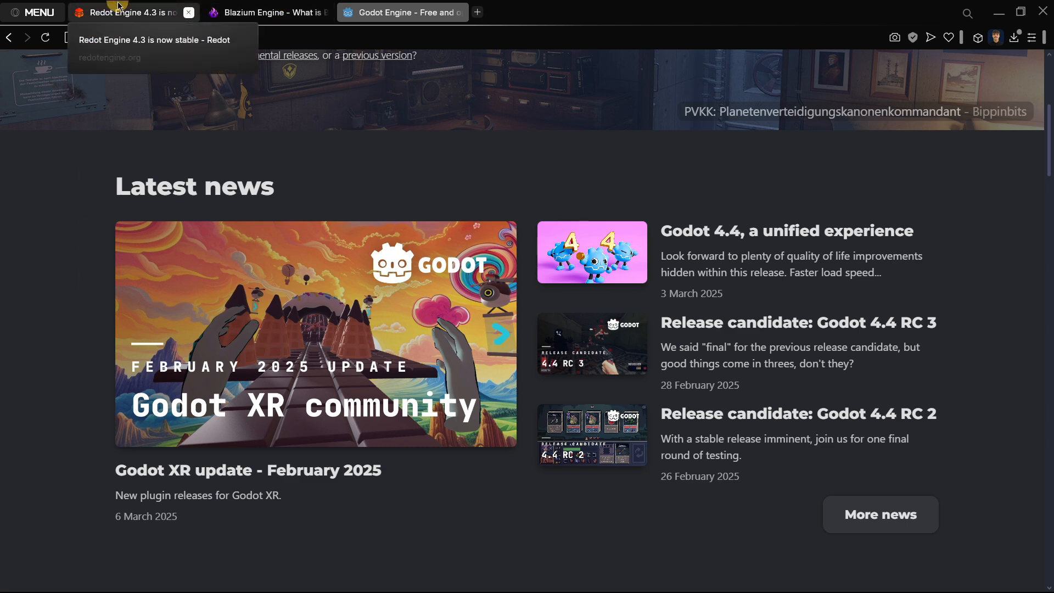
{"action": "mouse_move", "coordinate": [3, 249]}
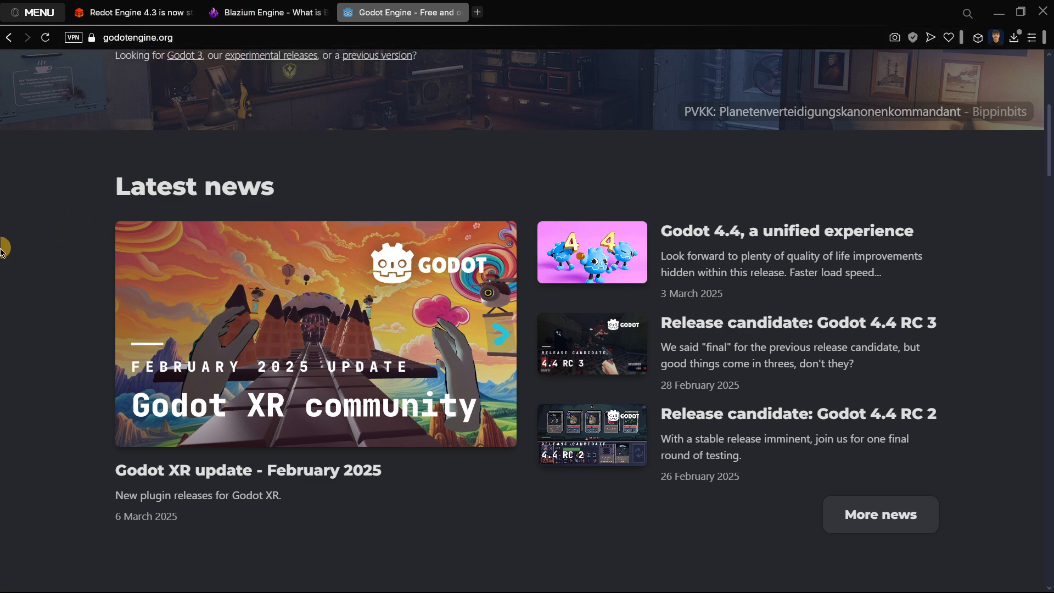
{"action": "mouse_move", "coordinate": [79, 328]}
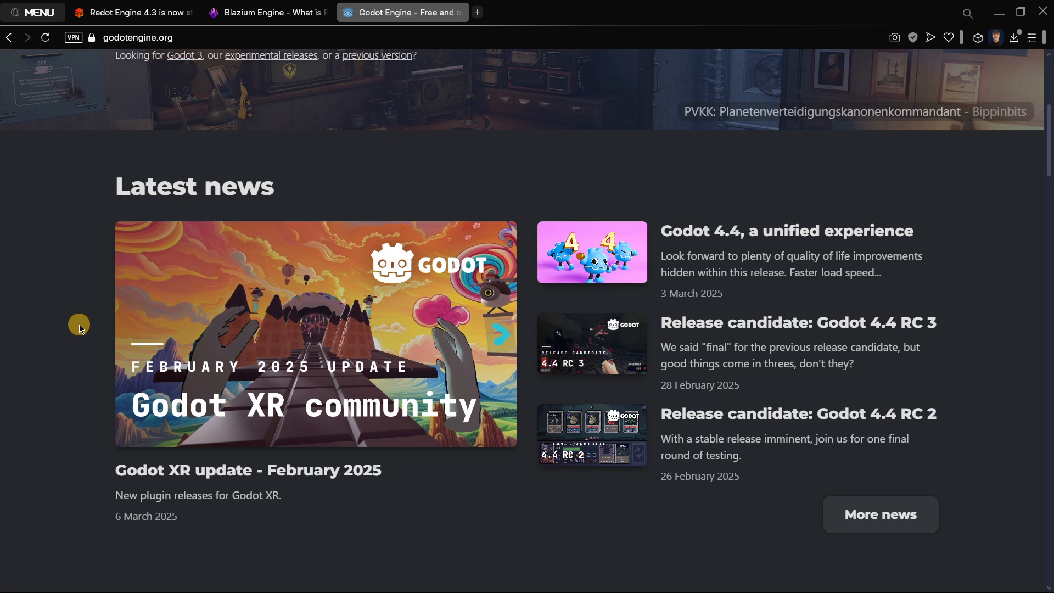
{"action": "scroll", "scroll_direction": "up", "scroll_amount": 3}
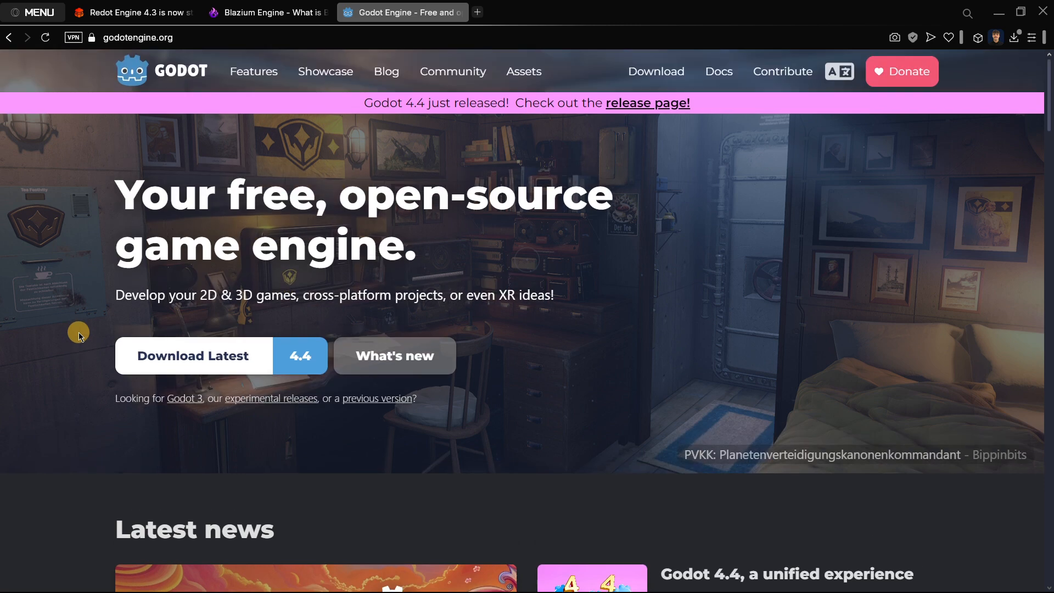
{"action": "scroll", "scroll_direction": "down", "scroll_amount": 3}
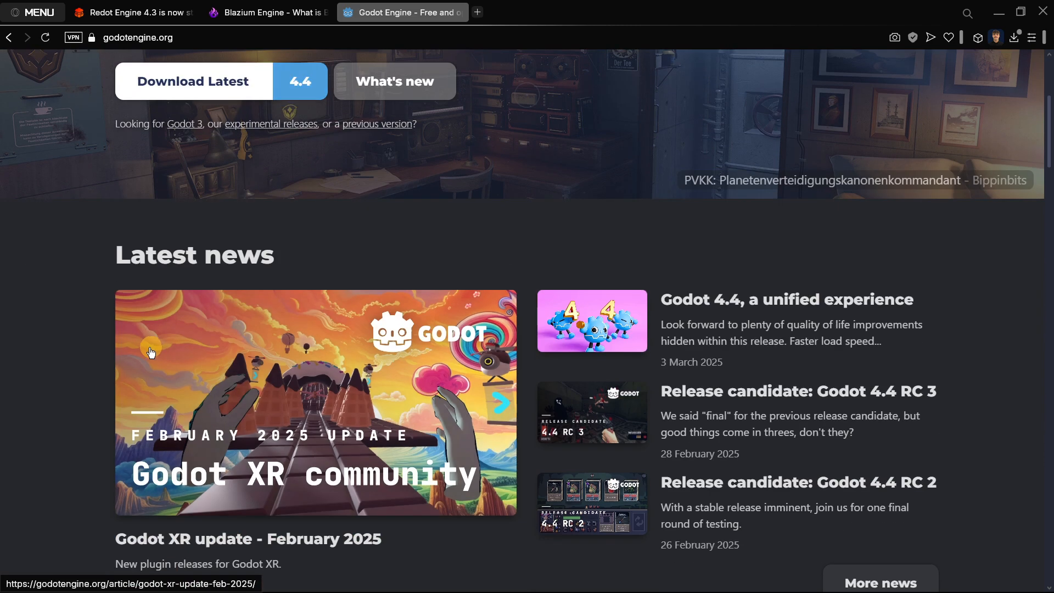
{"action": "scroll", "scroll_direction": "down", "scroll_amount": 3}
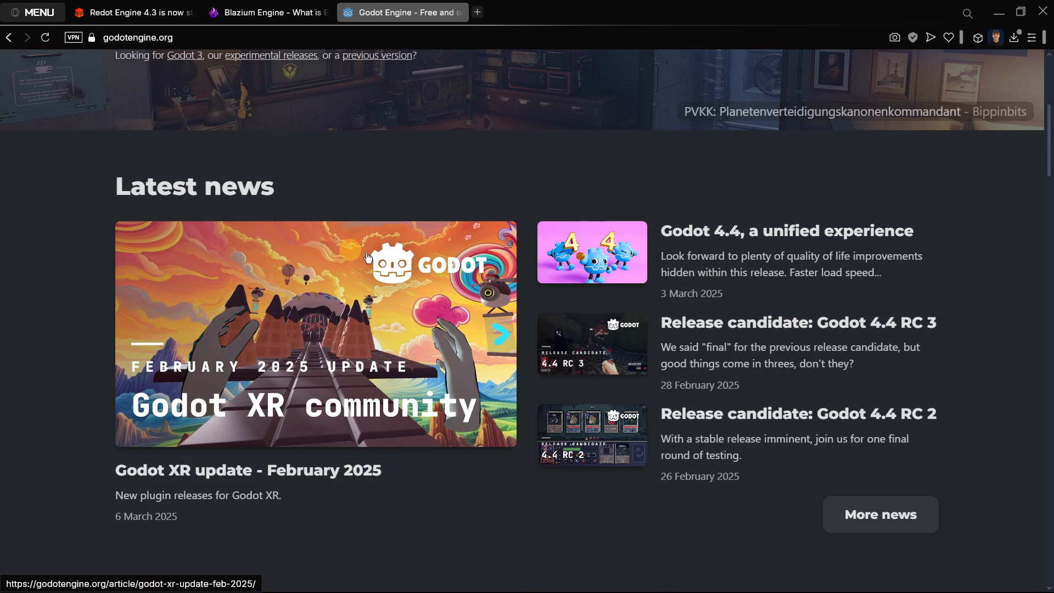
{"action": "mouse_move", "coordinate": [662, 292]}
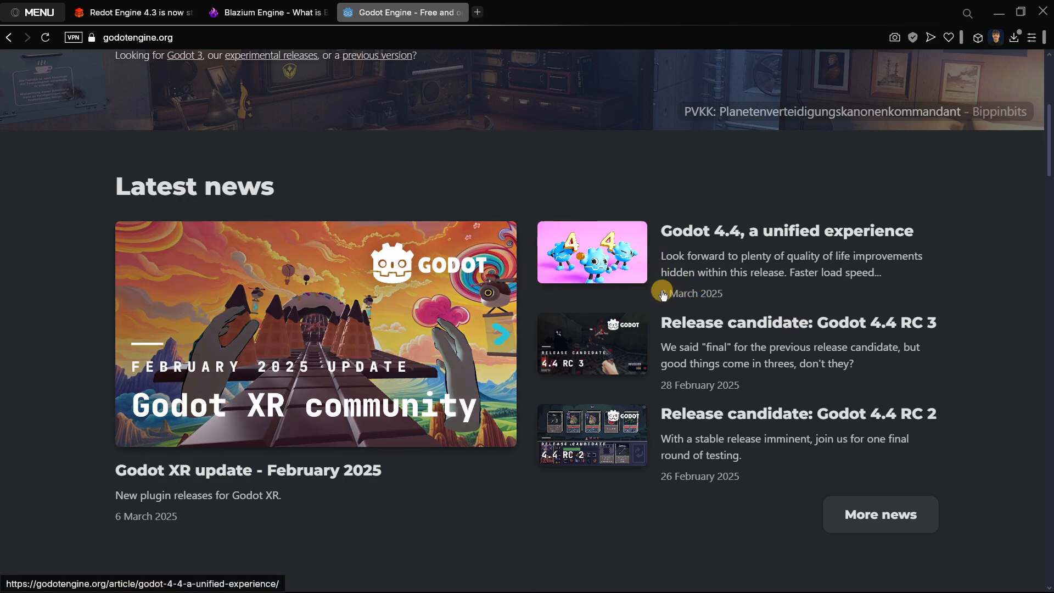
{"action": "right_click", "coordinate": [694, 293]}
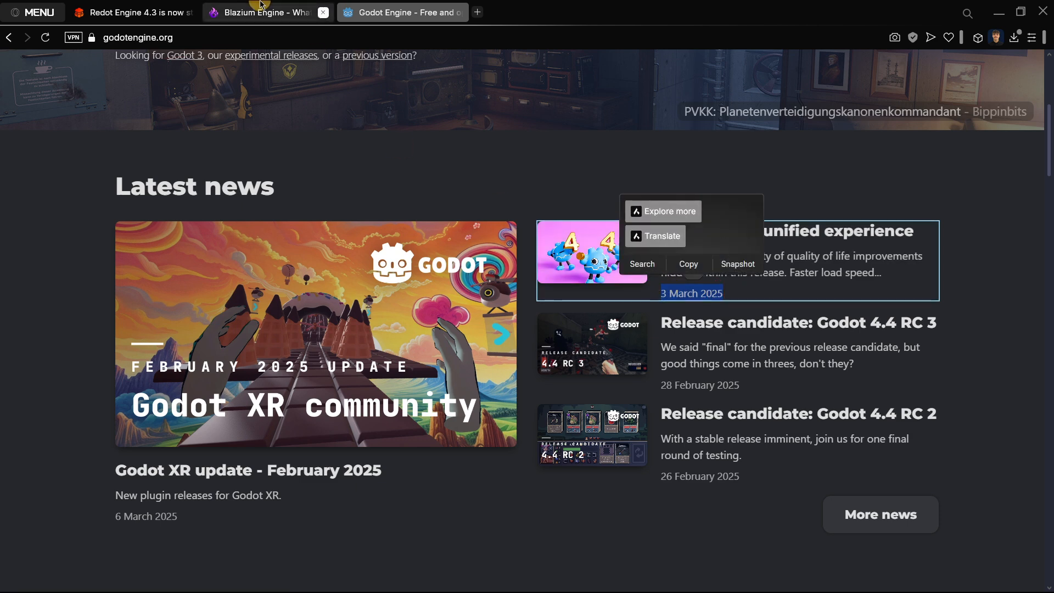
{"action": "mouse_move", "coordinate": [262, 12]}
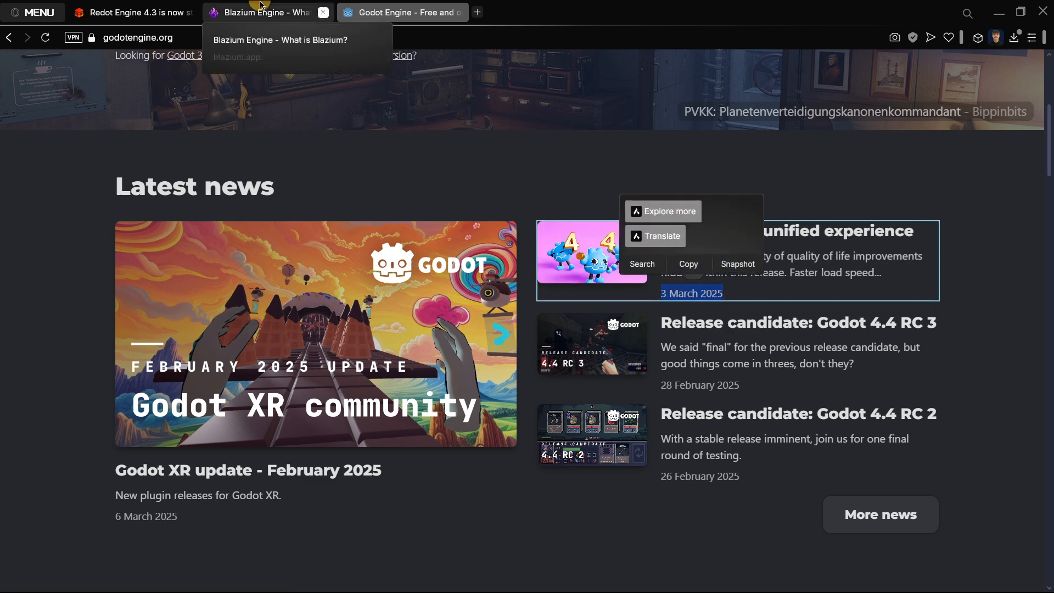
Step: Take the Redot tab back to its blog list, skim Godot 4.4 release notes, then view Blazium
{"action": "left_click", "coordinate": [133, 12]}
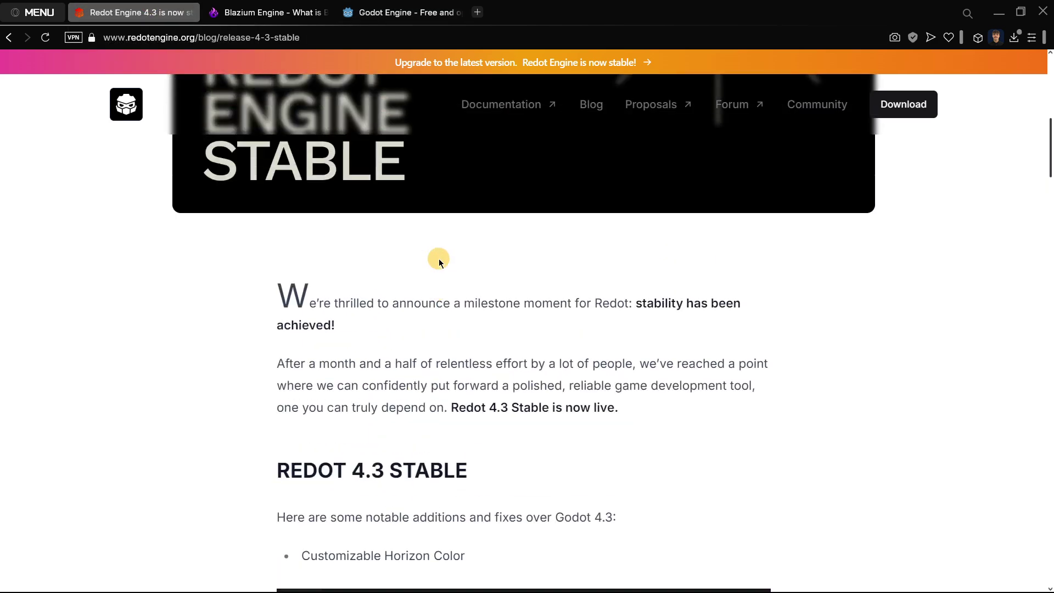
{"action": "left_click", "coordinate": [589, 104]}
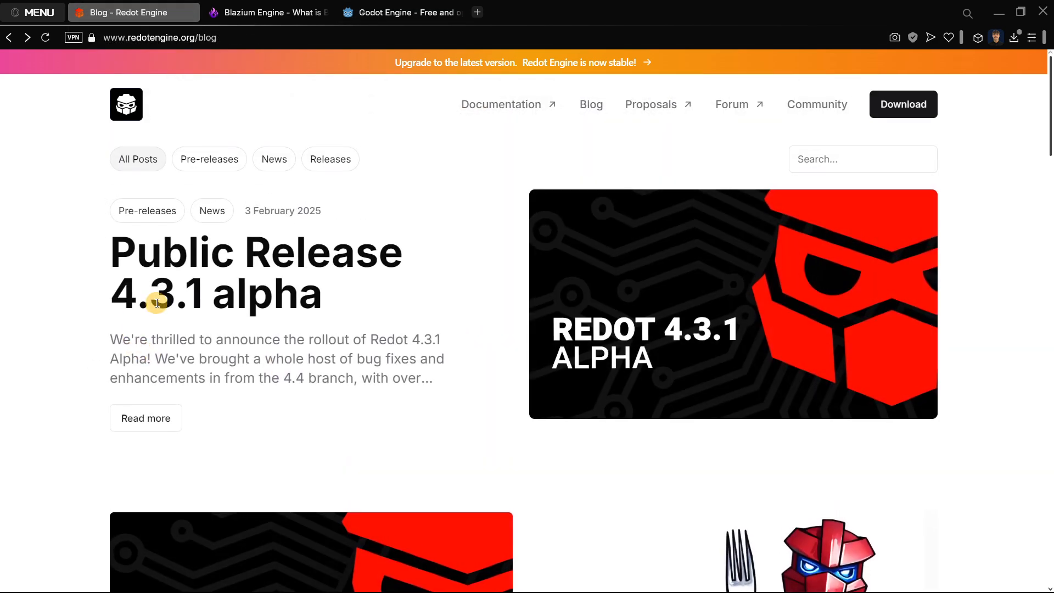
{"action": "mouse_move", "coordinate": [167, 310]}
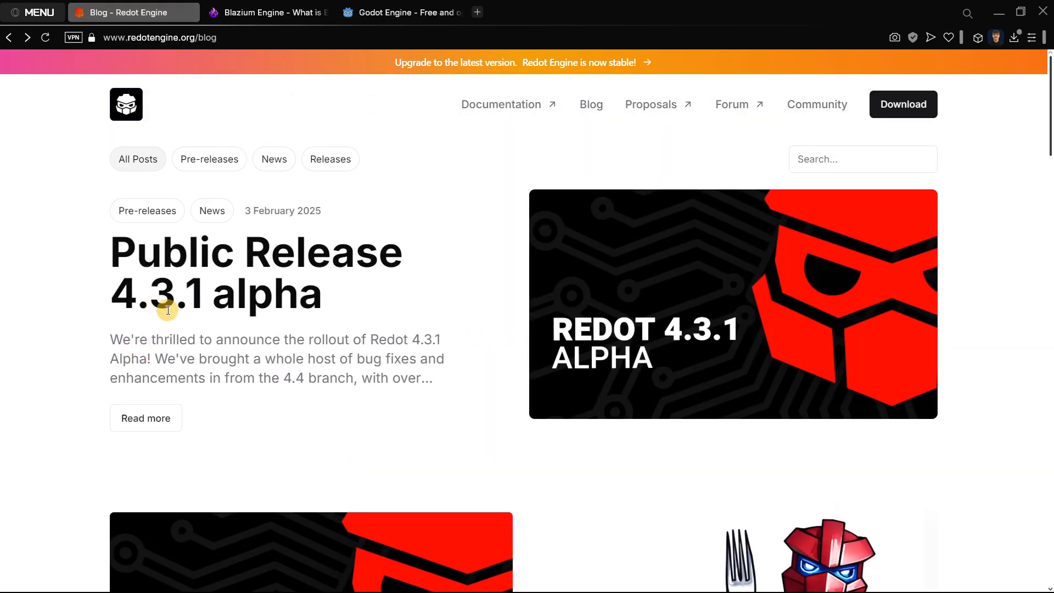
{"action": "mouse_move", "coordinate": [355, 338]}
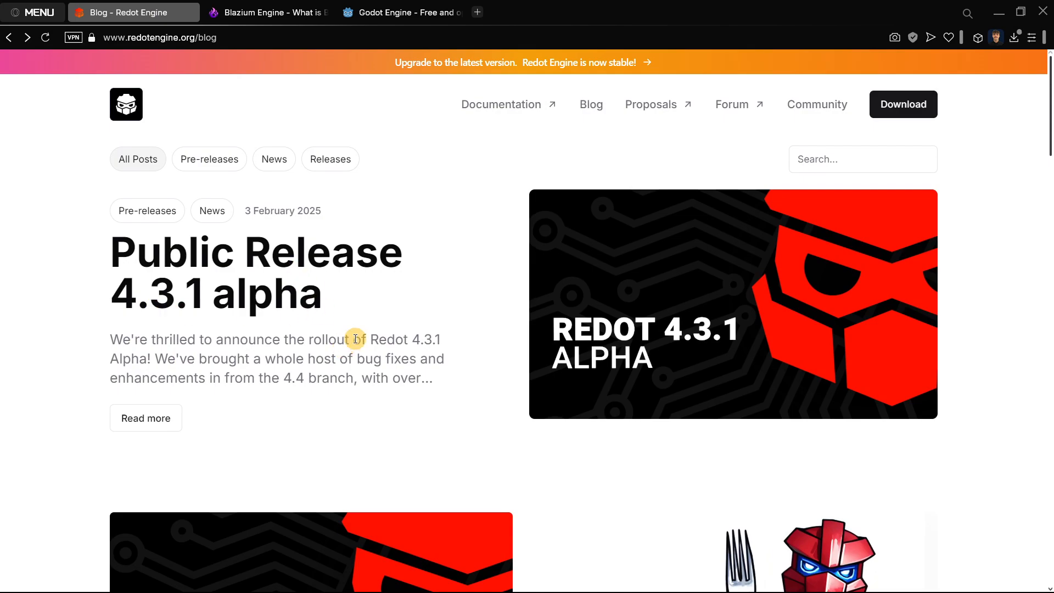
{"action": "left_click", "coordinate": [400, 12]}
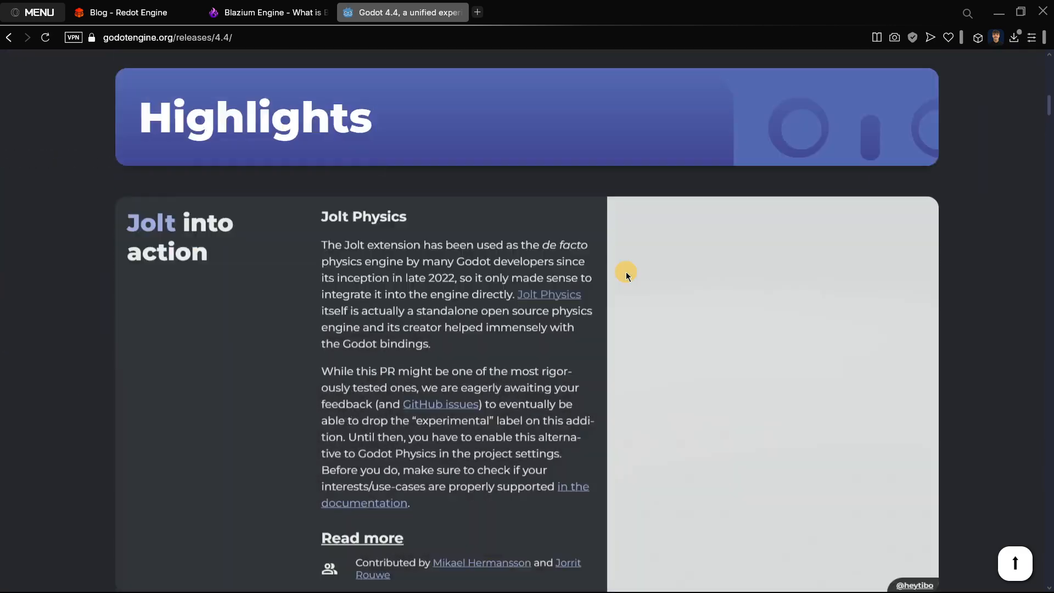
{"action": "scroll", "scroll_direction": "down", "scroll_amount": 3}
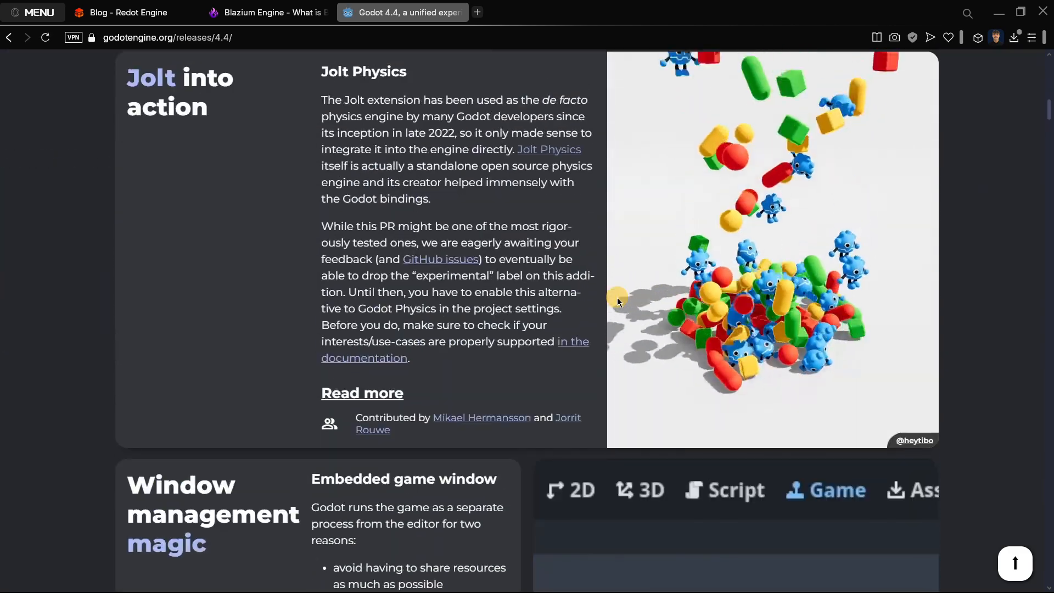
{"action": "left_click", "coordinate": [267, 12]}
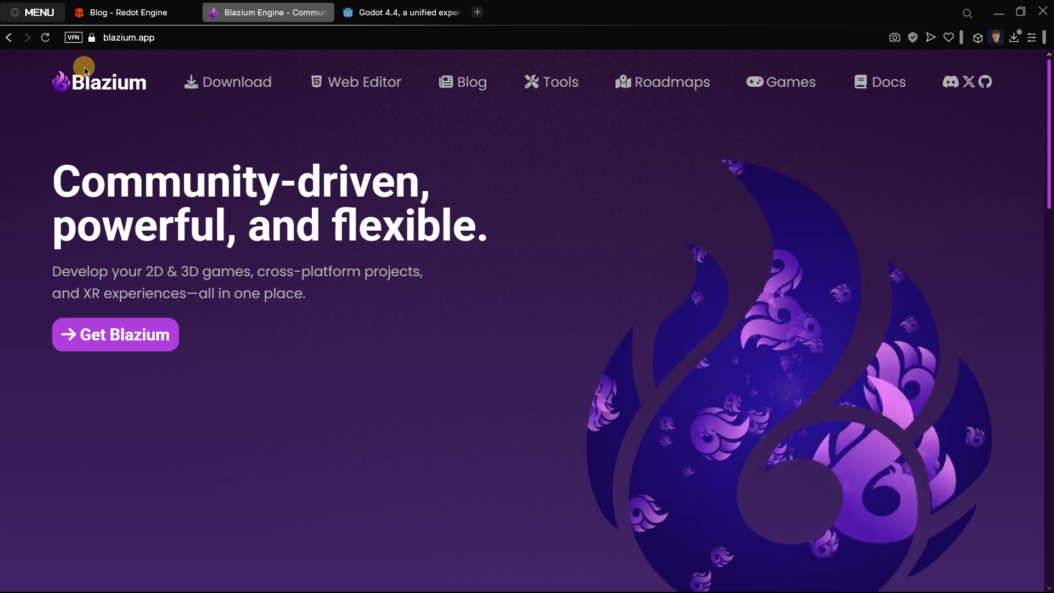
{"action": "mouse_move", "coordinate": [124, 12]}
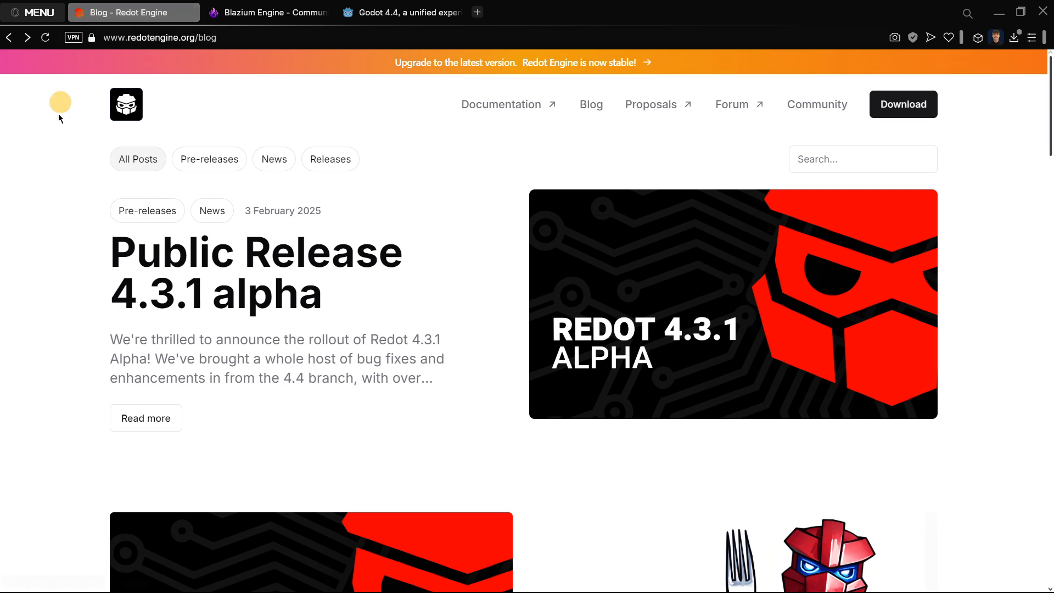
{"action": "mouse_move", "coordinate": [52, 205]}
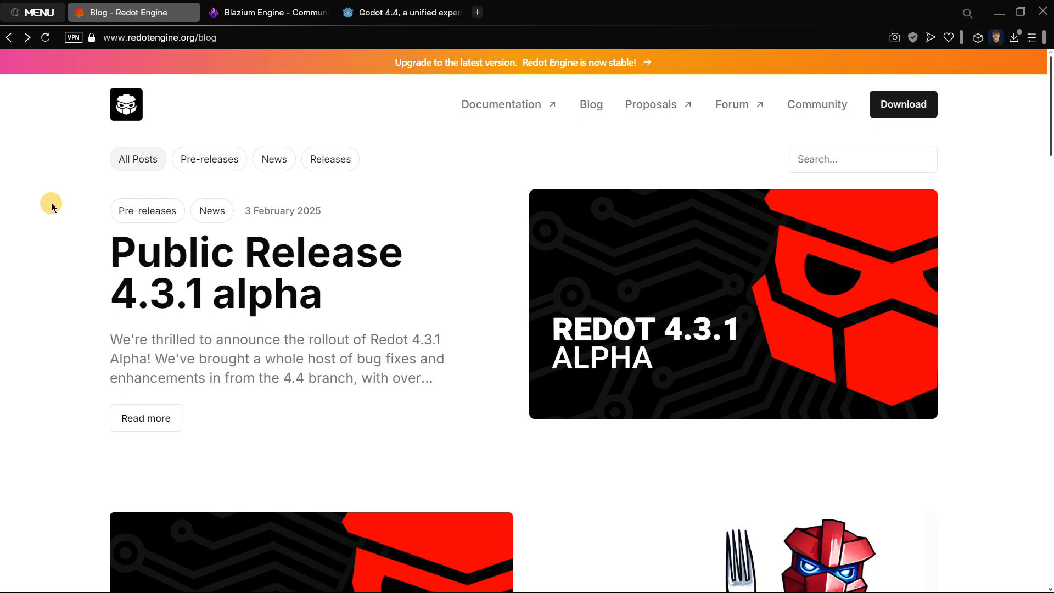
{"action": "mouse_move", "coordinate": [100, 12]}
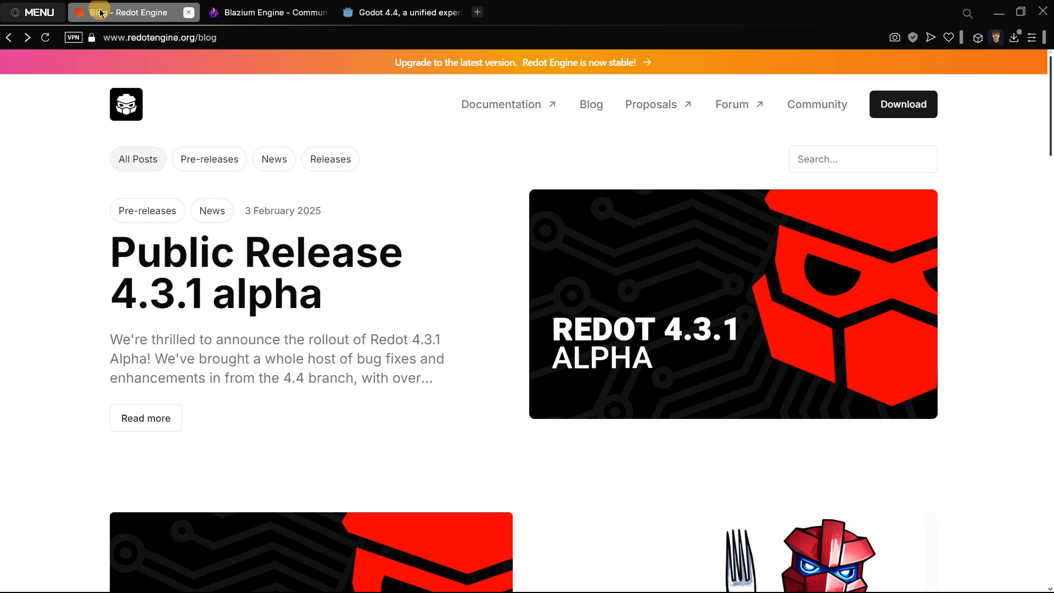
{"action": "mouse_move", "coordinate": [266, 12]}
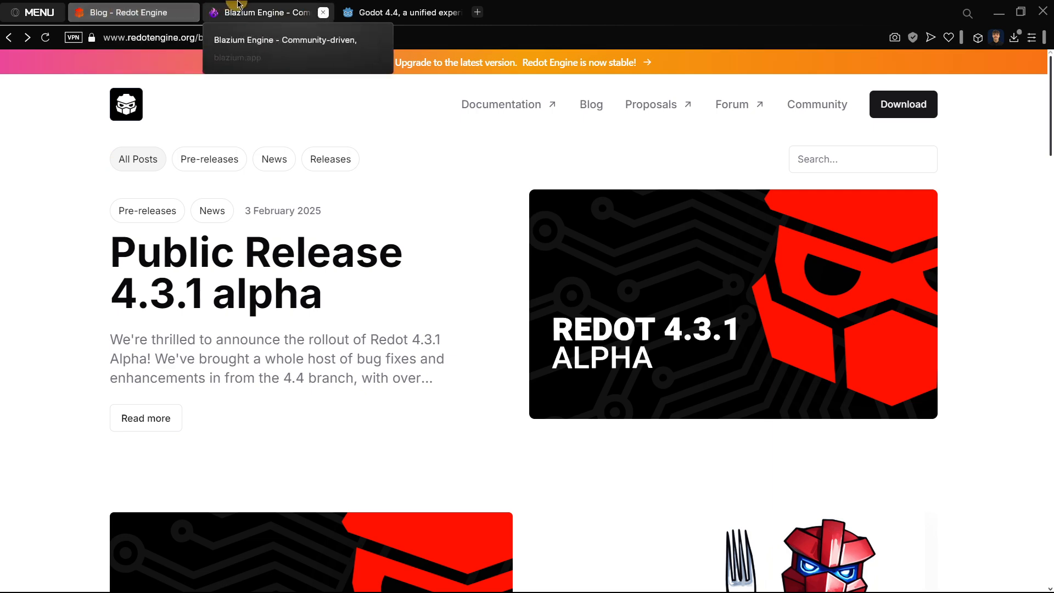
Step: Scroll the Blazium homepage through its nightly-release, games and tools cards, then back to the top
{"action": "left_click", "coordinate": [266, 13]}
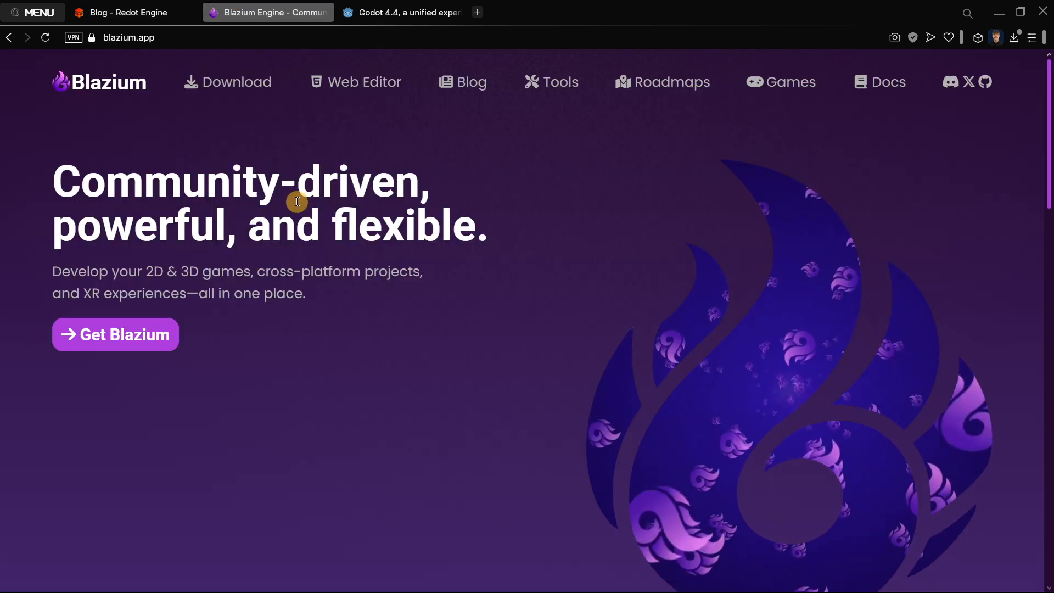
{"action": "scroll", "scroll_direction": "down", "scroll_amount": 3}
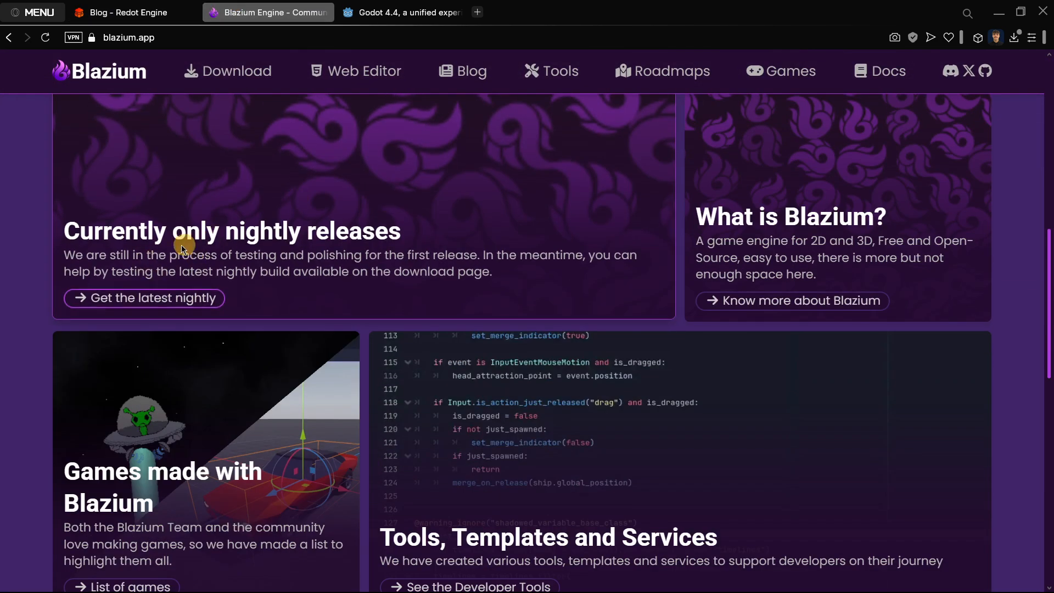
{"action": "mouse_move", "coordinate": [239, 268]}
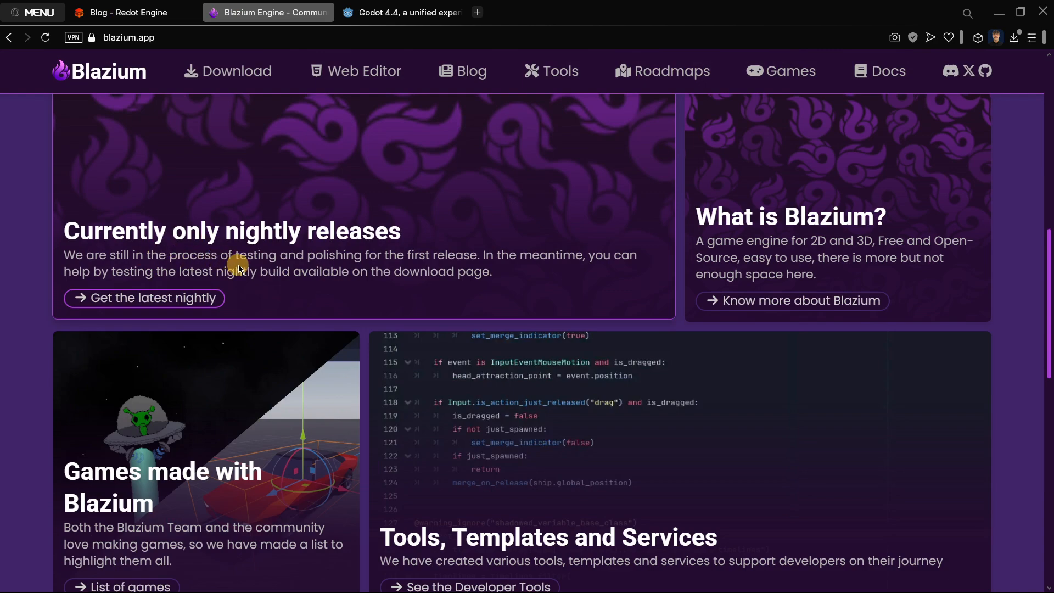
{"action": "scroll", "scroll_direction": "up", "scroll_amount": 3}
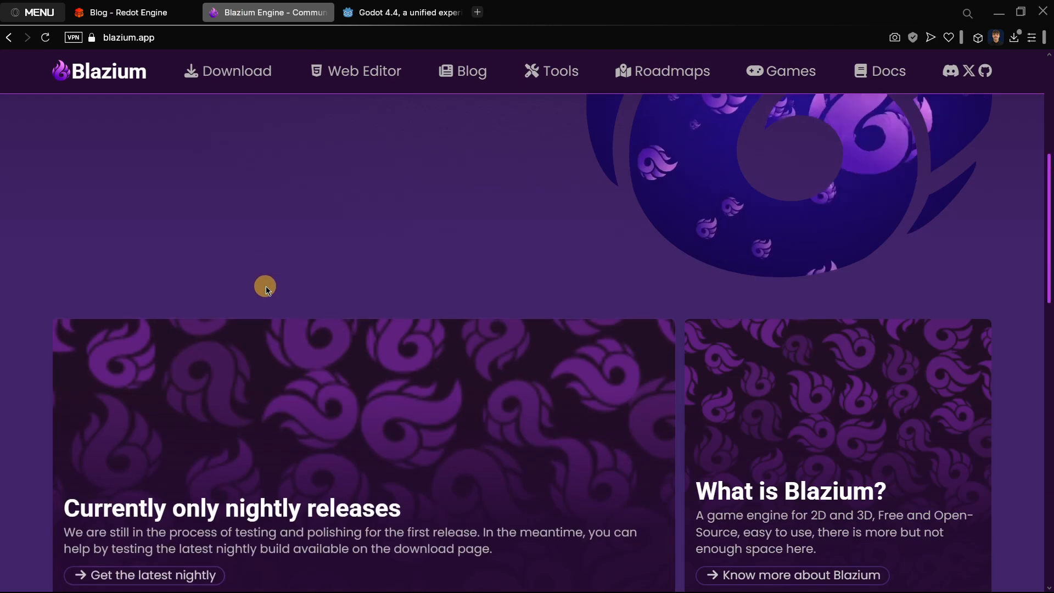
{"action": "scroll", "scroll_direction": "up", "scroll_amount": 3}
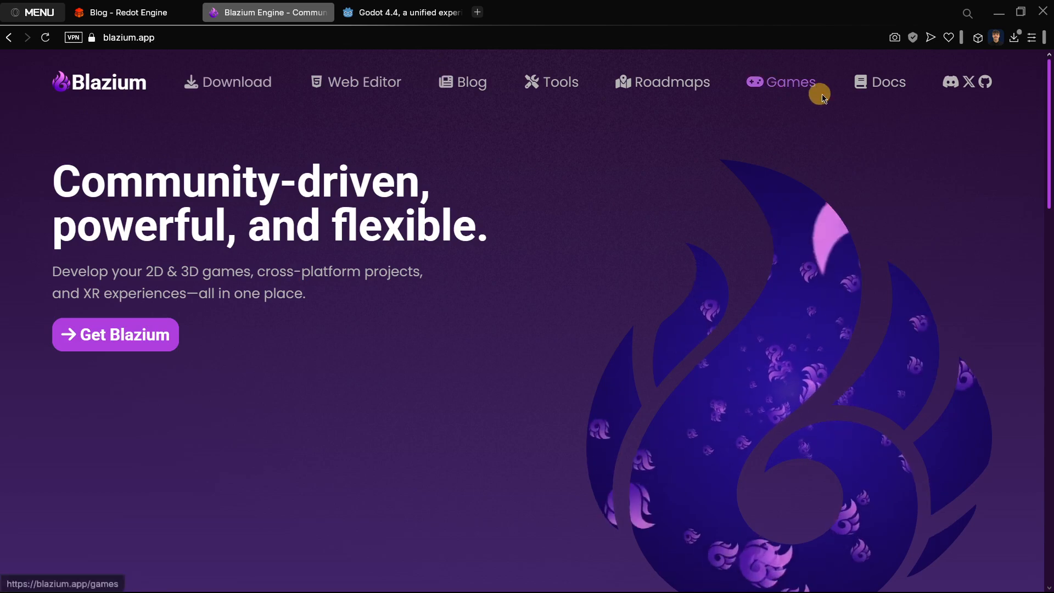
{"action": "mouse_move", "coordinate": [707, 94]}
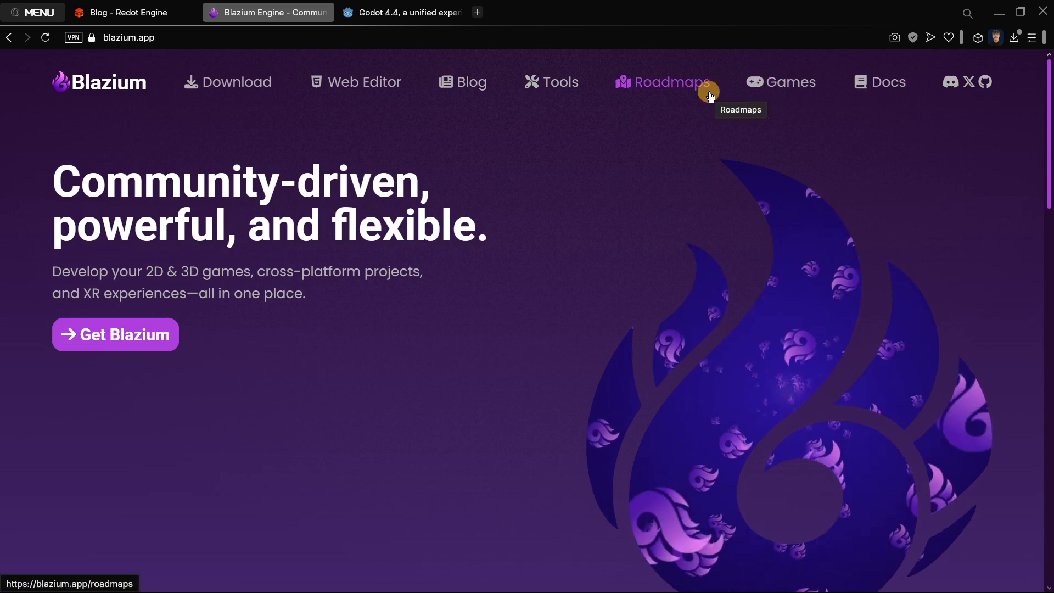
{"action": "scroll", "scroll_direction": "down", "scroll_amount": 3}
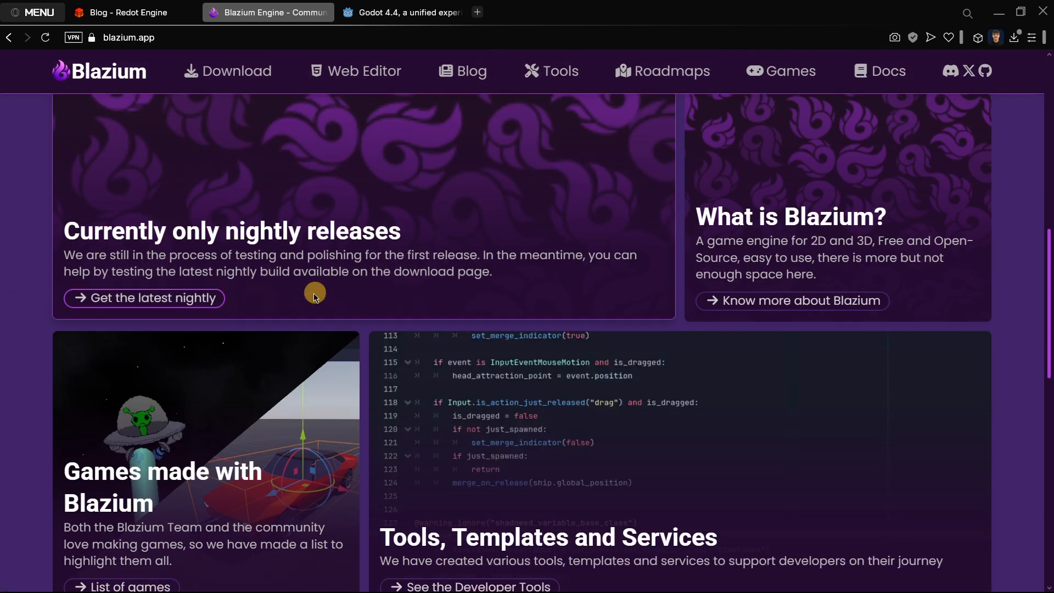
{"action": "scroll", "scroll_direction": "up", "scroll_amount": 3}
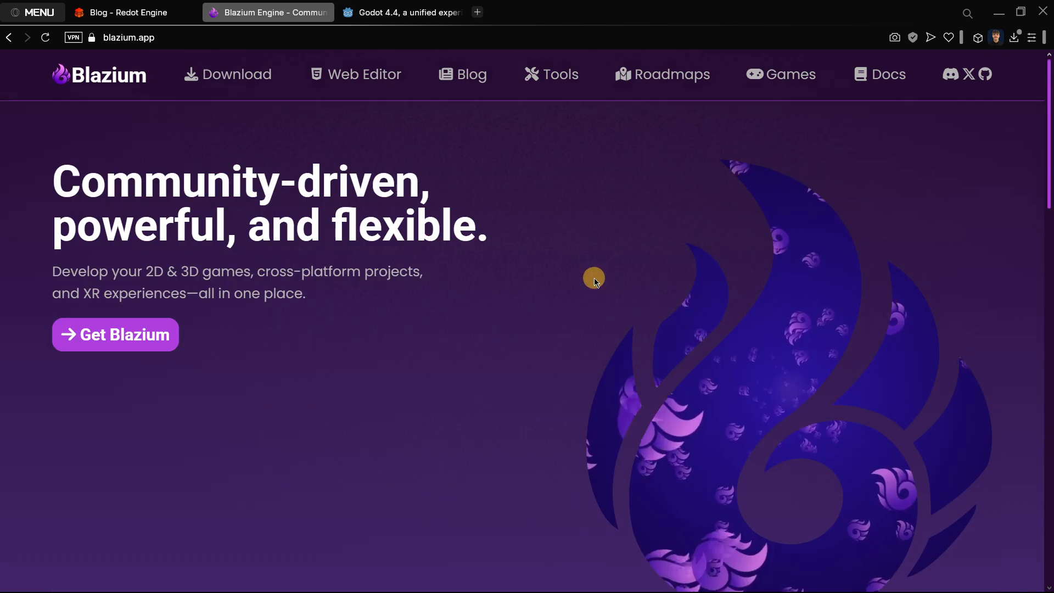
Step: Browse the Redot blog post cards, ending at the Public Release 4.3.1 alpha card
{"action": "left_click", "coordinate": [132, 12]}
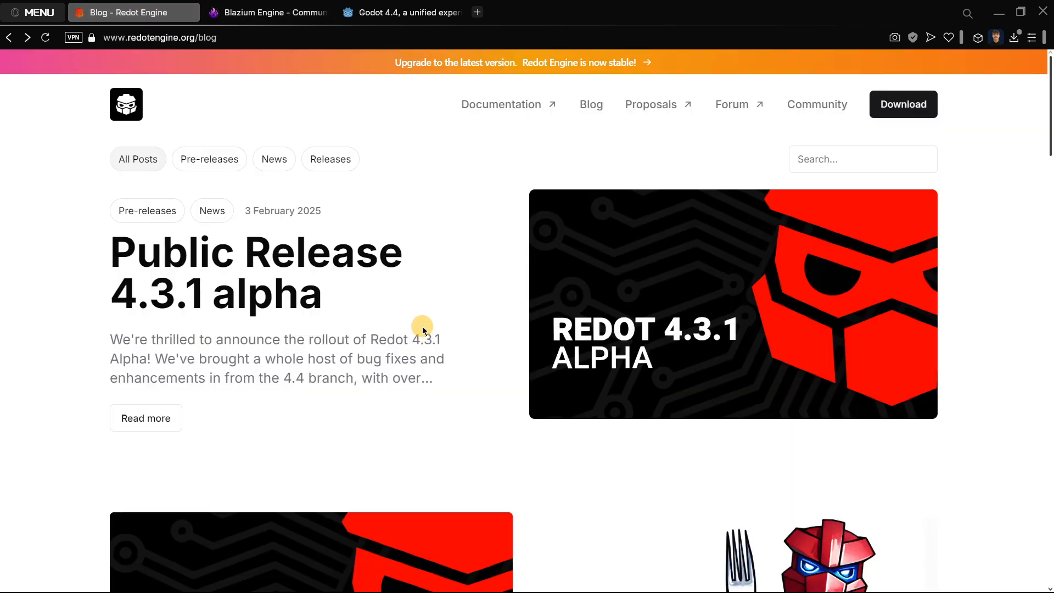
{"action": "scroll", "scroll_direction": "down", "scroll_amount": 3}
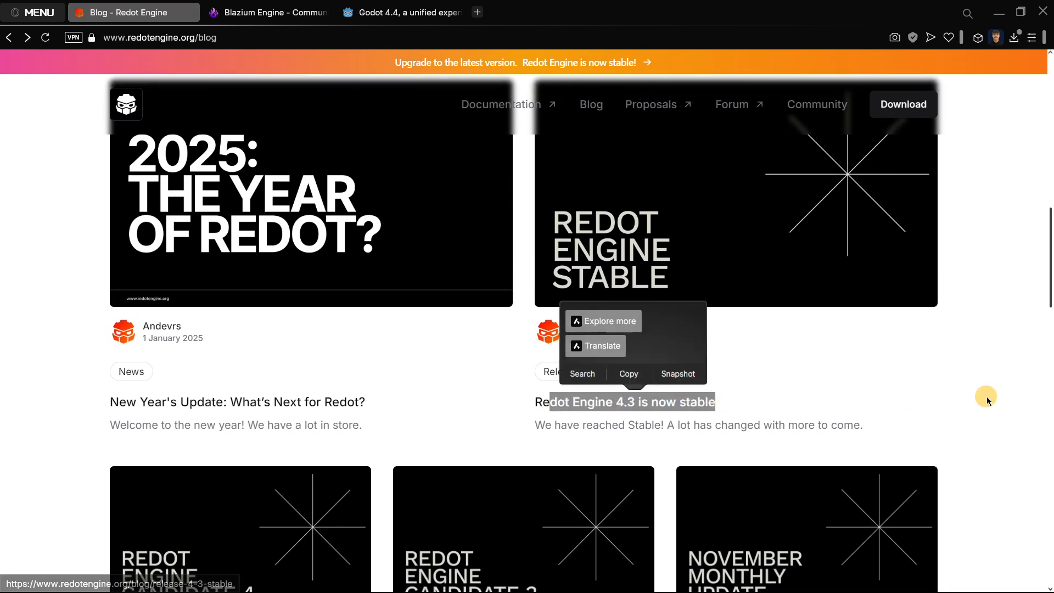
{"action": "scroll", "scroll_direction": "up", "scroll_amount": 3}
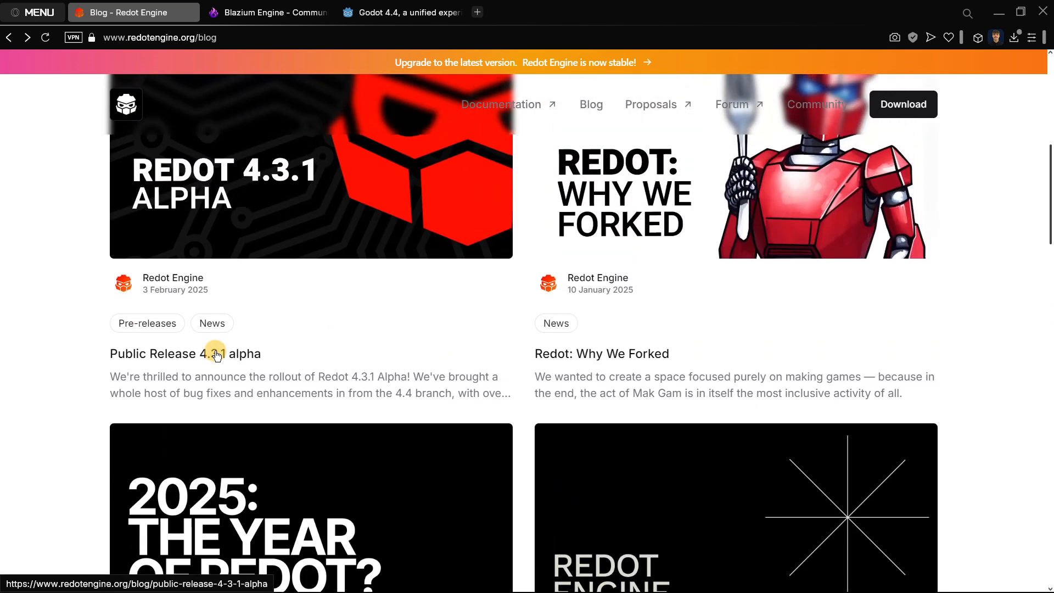
{"action": "mouse_move", "coordinate": [143, 289]}
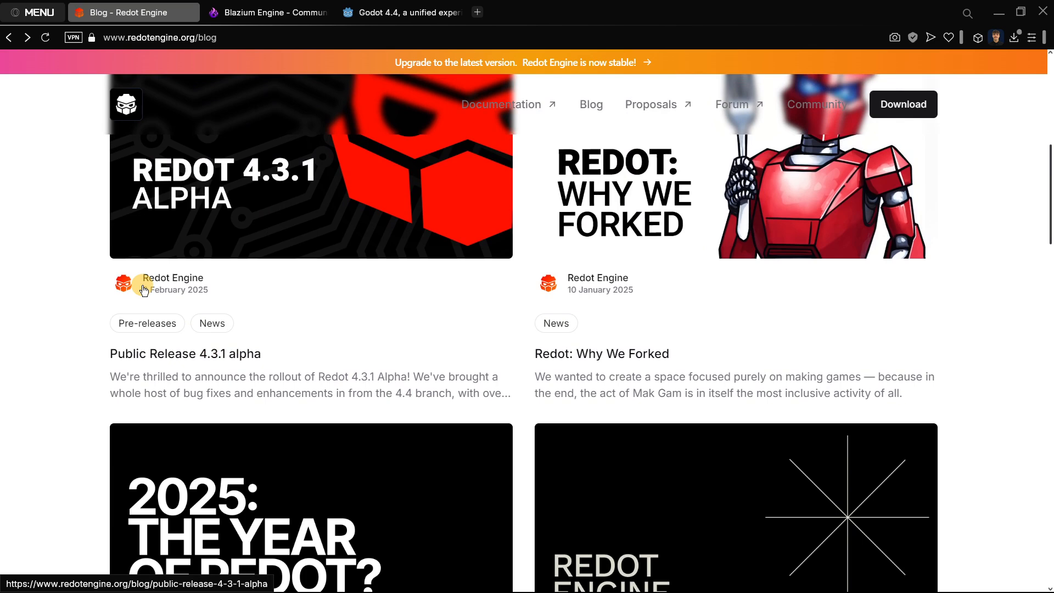
{"action": "scroll", "scroll_direction": "up", "scroll_amount": 3}
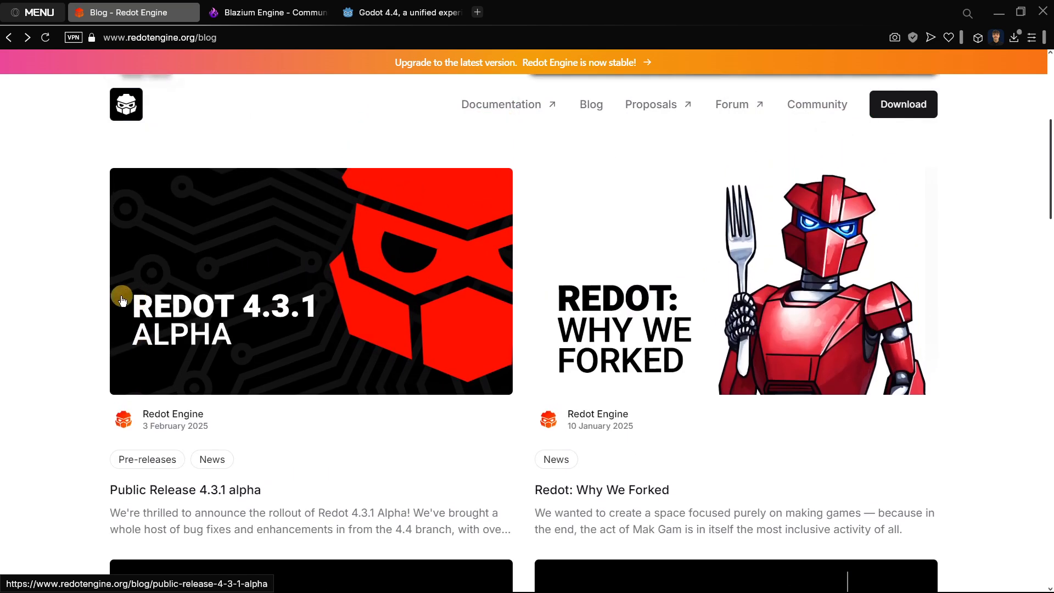
{"action": "mouse_move", "coordinate": [35, 296]}
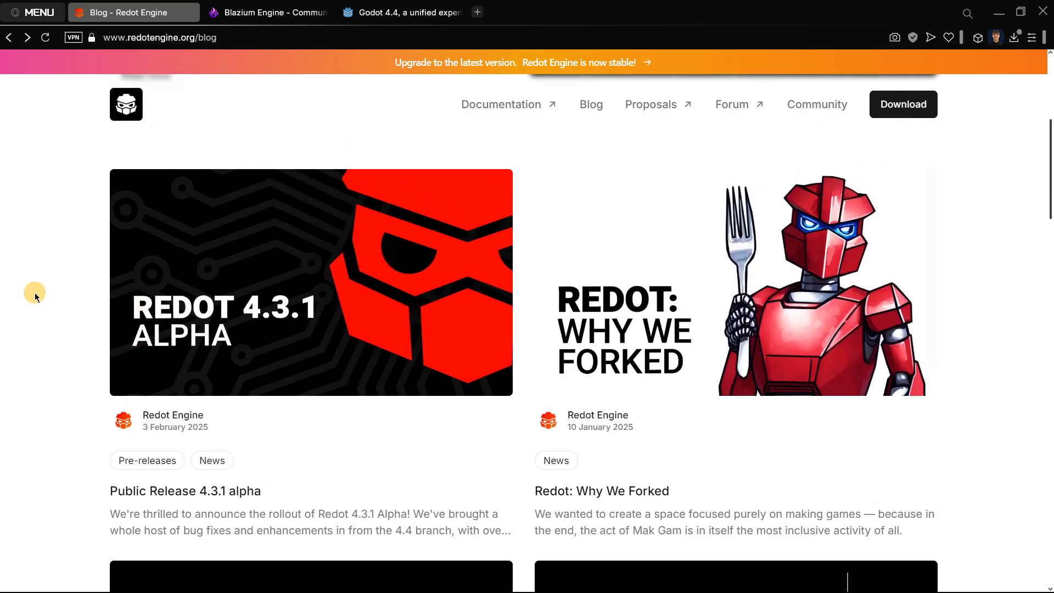
Step: Read through the Godot 4.4 release notes down to downloads, then return to the top banner
{"action": "left_click", "coordinate": [401, 12]}
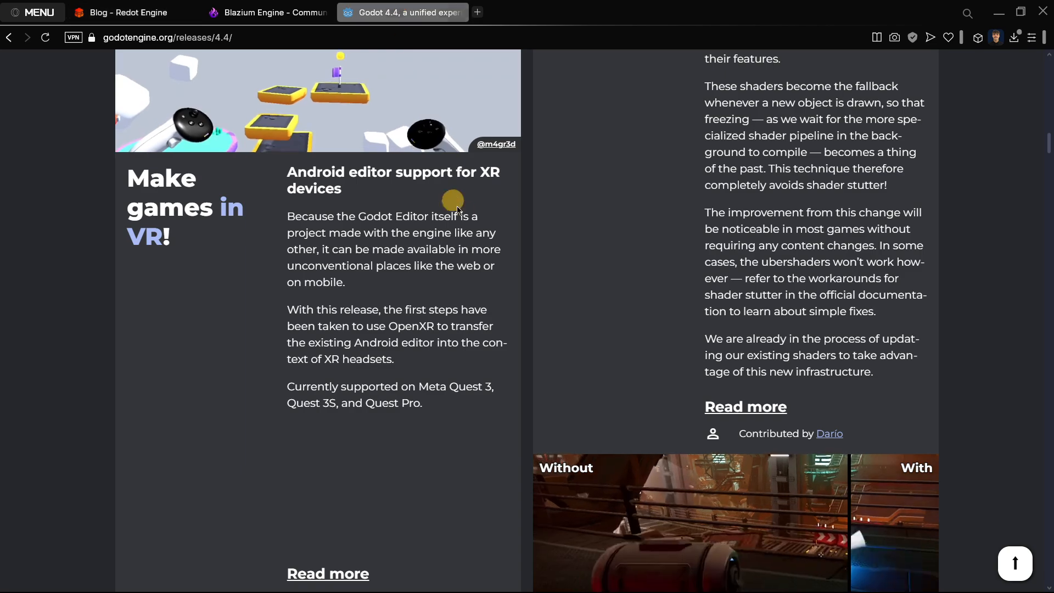
{"action": "scroll", "scroll_direction": "down", "scroll_amount": 3}
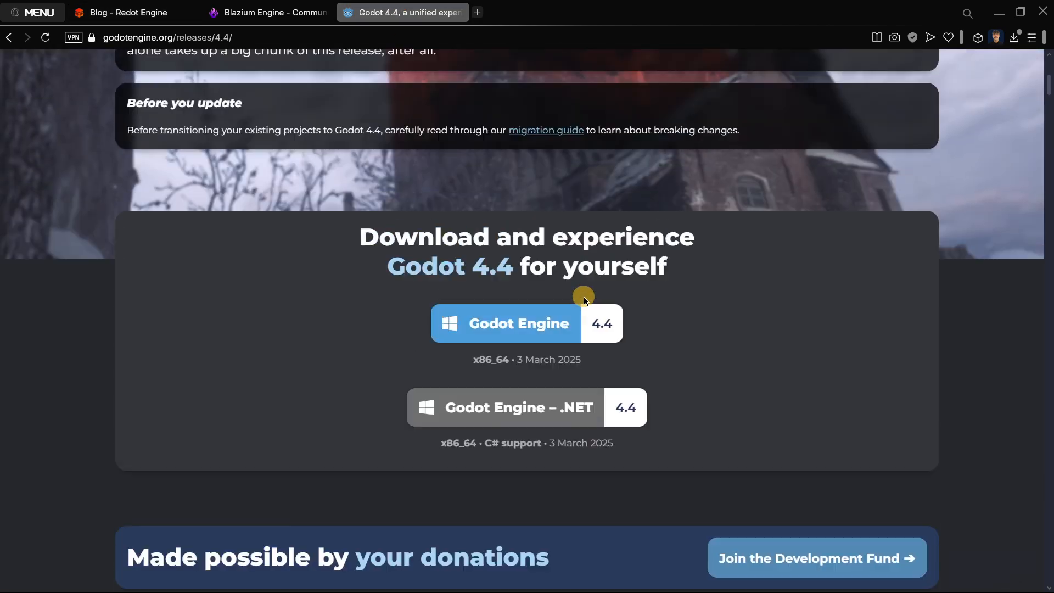
{"action": "scroll", "scroll_direction": "up", "scroll_amount": 3}
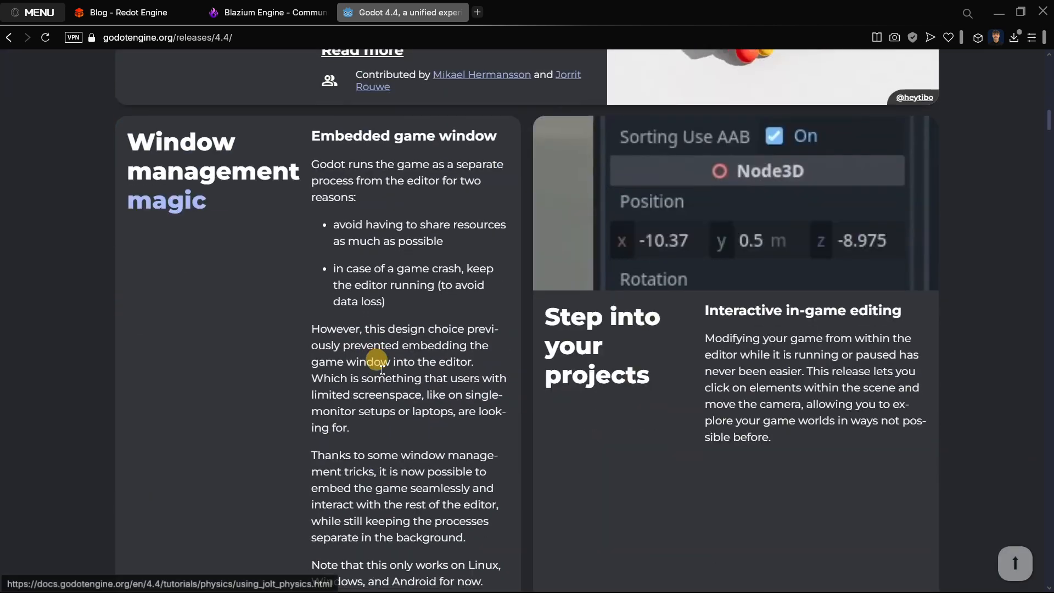
{"action": "scroll", "scroll_direction": "down", "scroll_amount": 3}
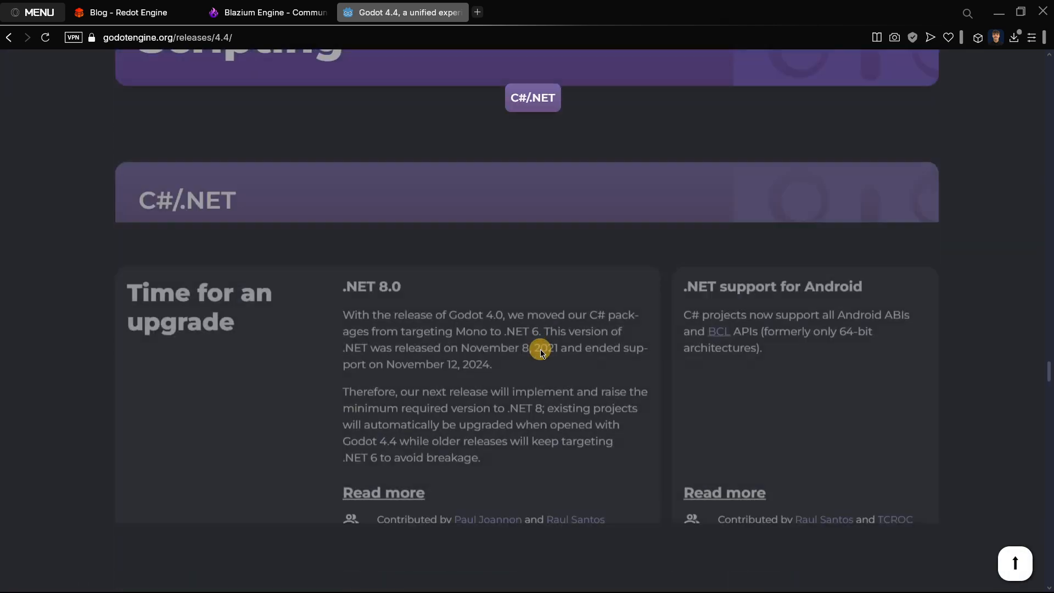
{"action": "scroll", "scroll_direction": "down", "scroll_amount": 3}
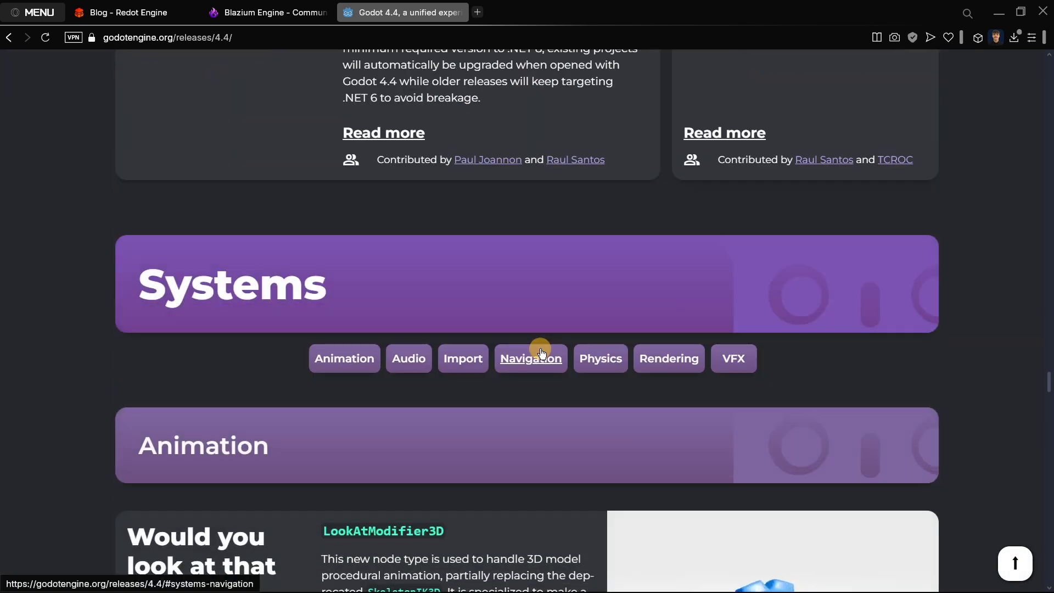
{"action": "scroll", "scroll_direction": "down", "scroll_amount": 3}
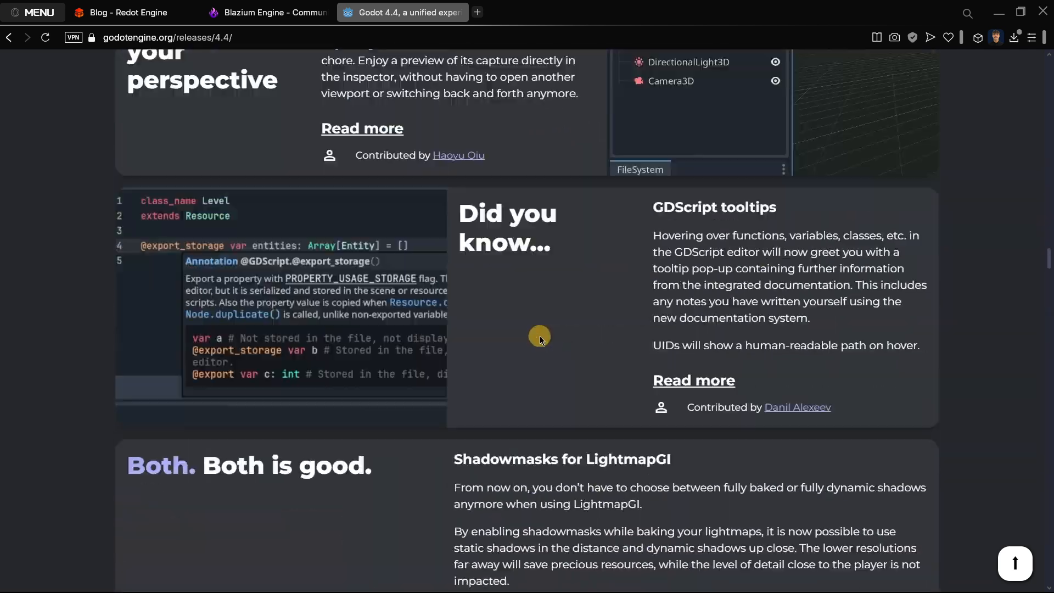
{"action": "scroll", "scroll_direction": "down", "scroll_amount": 3}
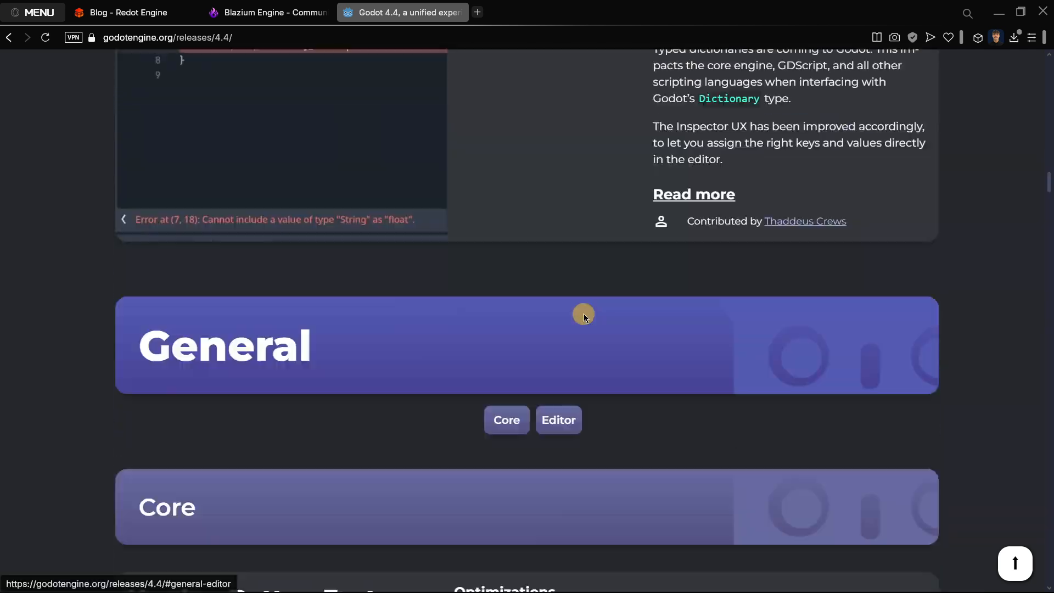
{"action": "scroll", "scroll_direction": "up", "scroll_amount": 3}
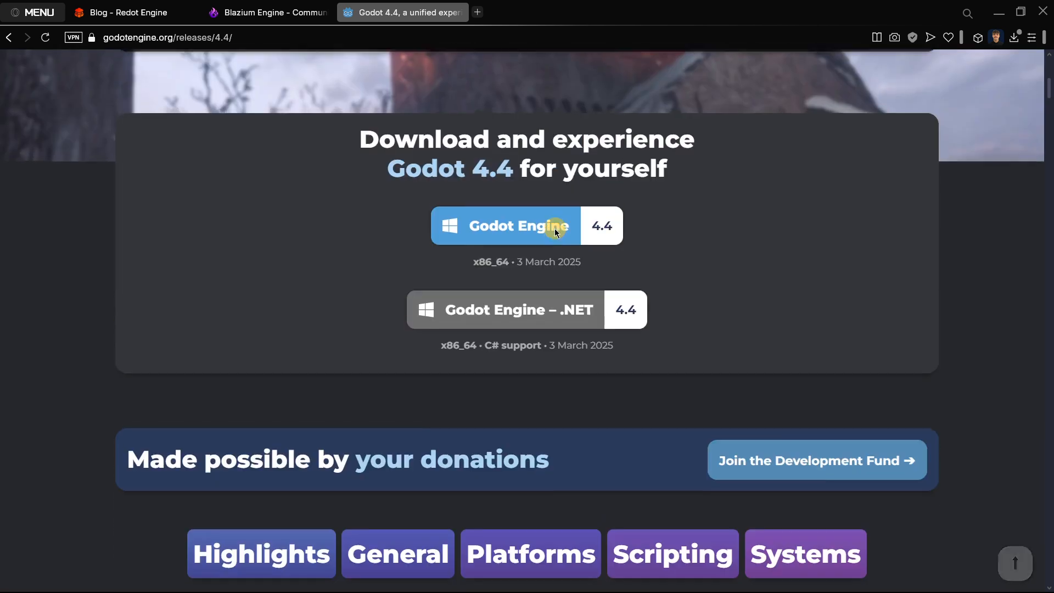
{"action": "scroll", "scroll_direction": "up", "scroll_amount": 3}
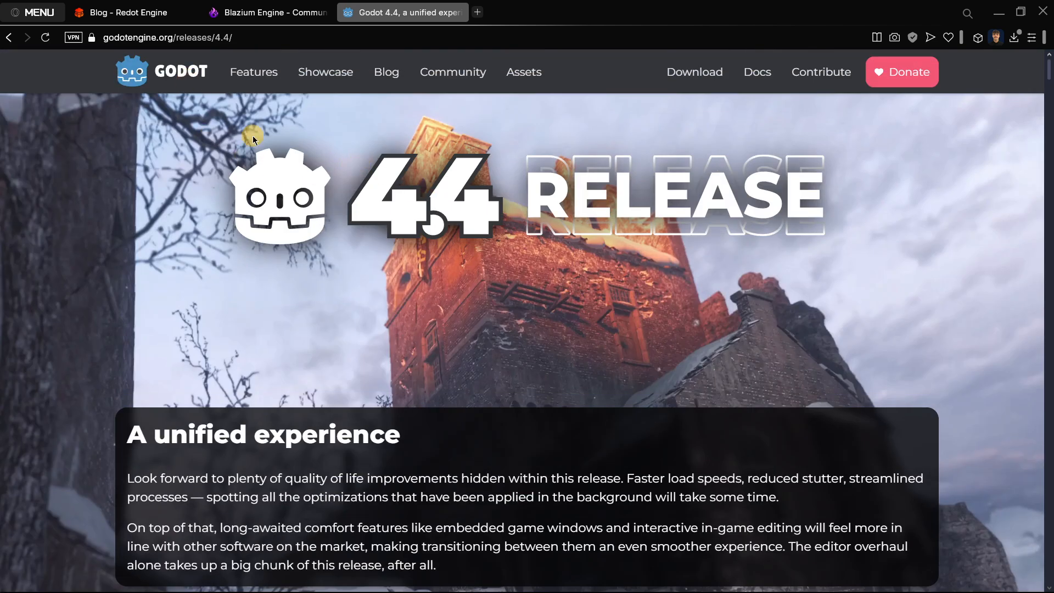
Step: View Latest news on Godot's homepage, then visit Blazium and open the Redot Engine homepage
{"action": "left_click", "coordinate": [161, 72]}
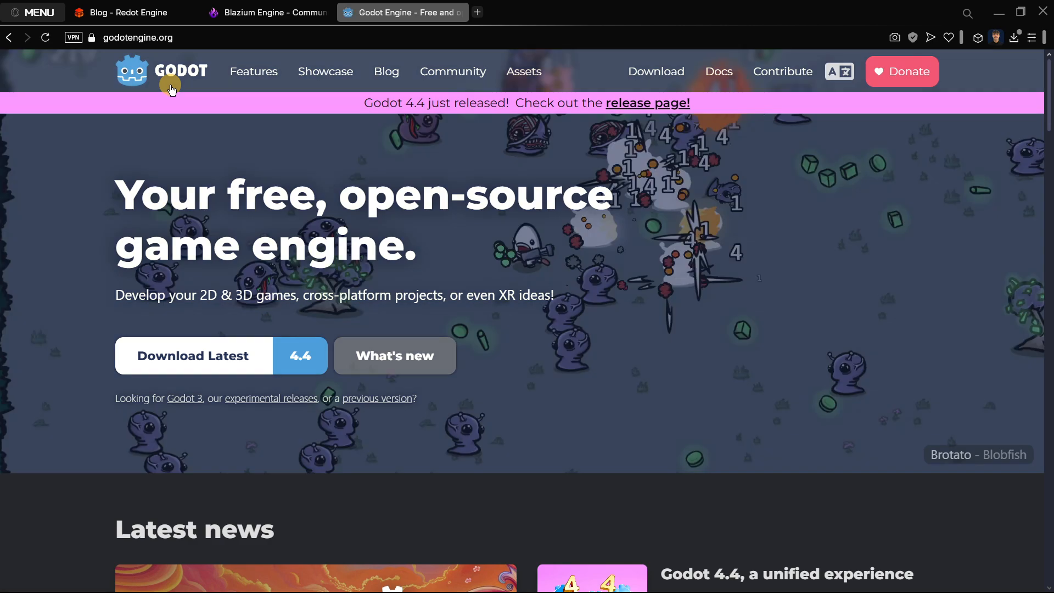
{"action": "scroll", "scroll_direction": "down", "scroll_amount": 3}
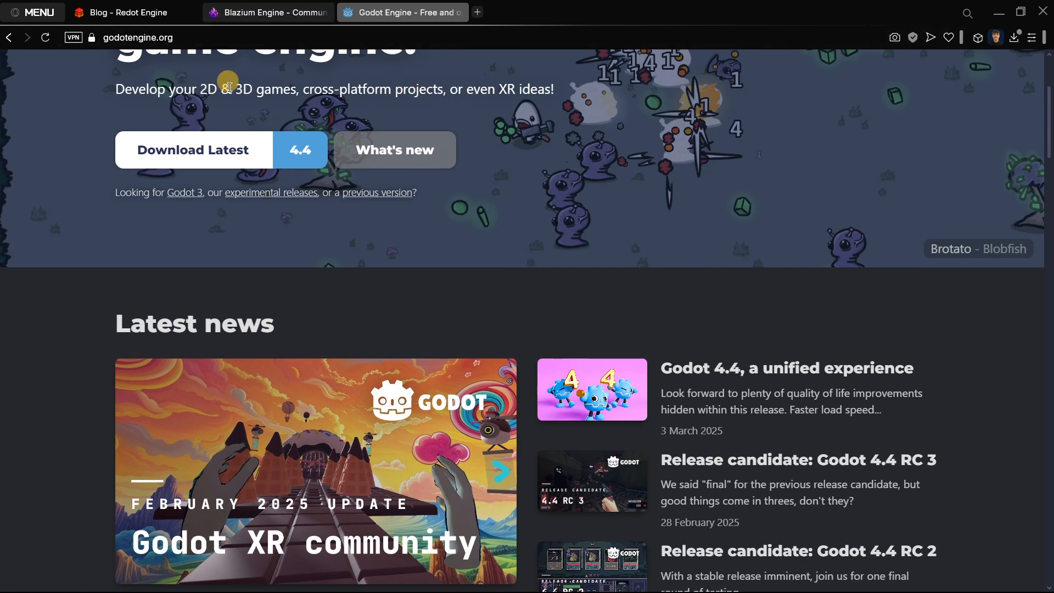
{"action": "mouse_move", "coordinate": [310, 330]}
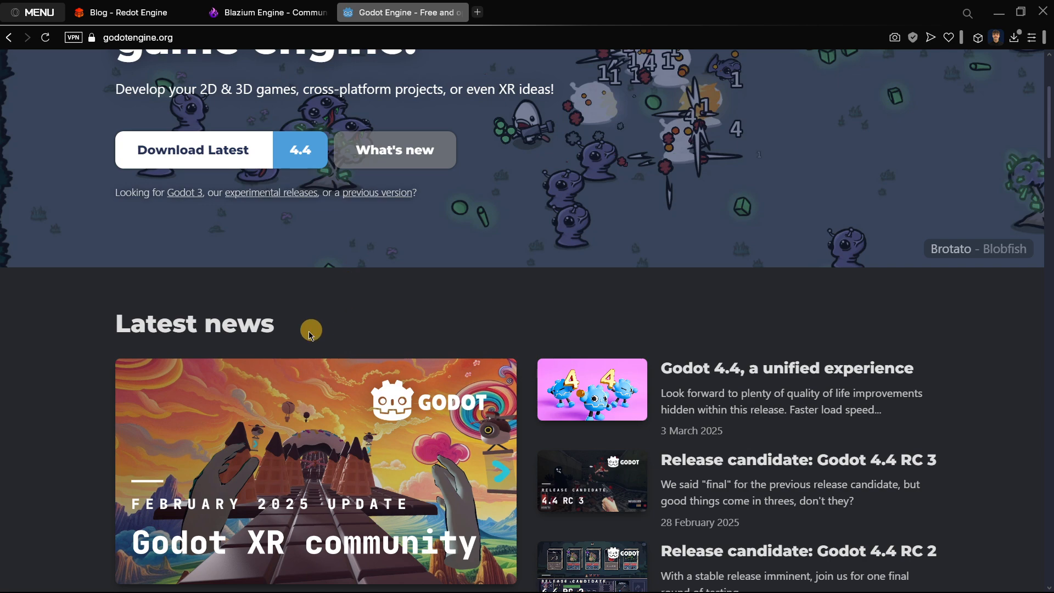
{"action": "mouse_move", "coordinate": [270, 336]}
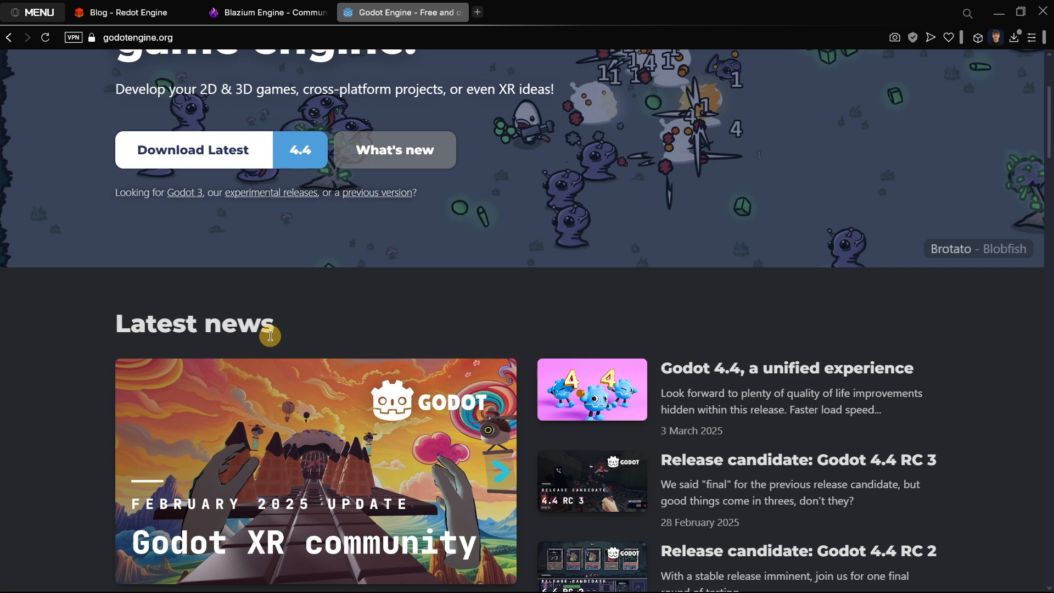
{"action": "left_click", "coordinate": [267, 12]}
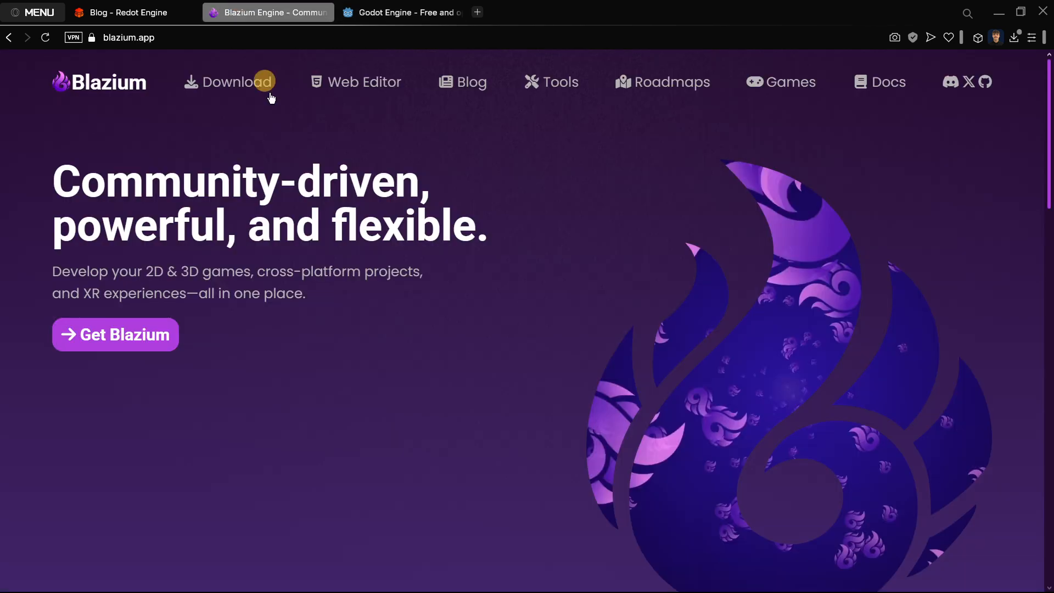
{"action": "left_click", "coordinate": [127, 12]}
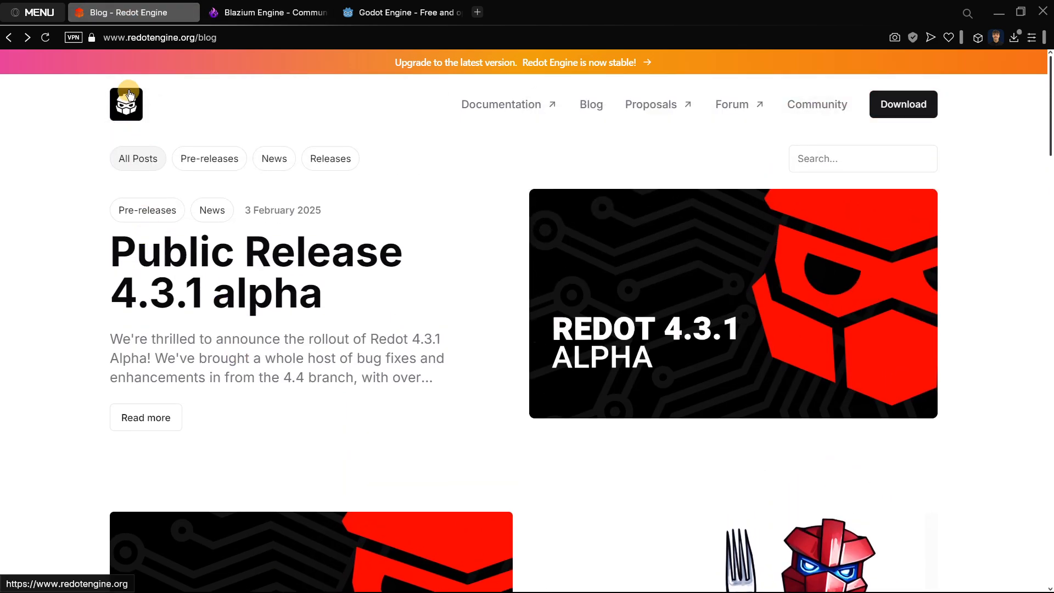
{"action": "left_click", "coordinate": [126, 102]}
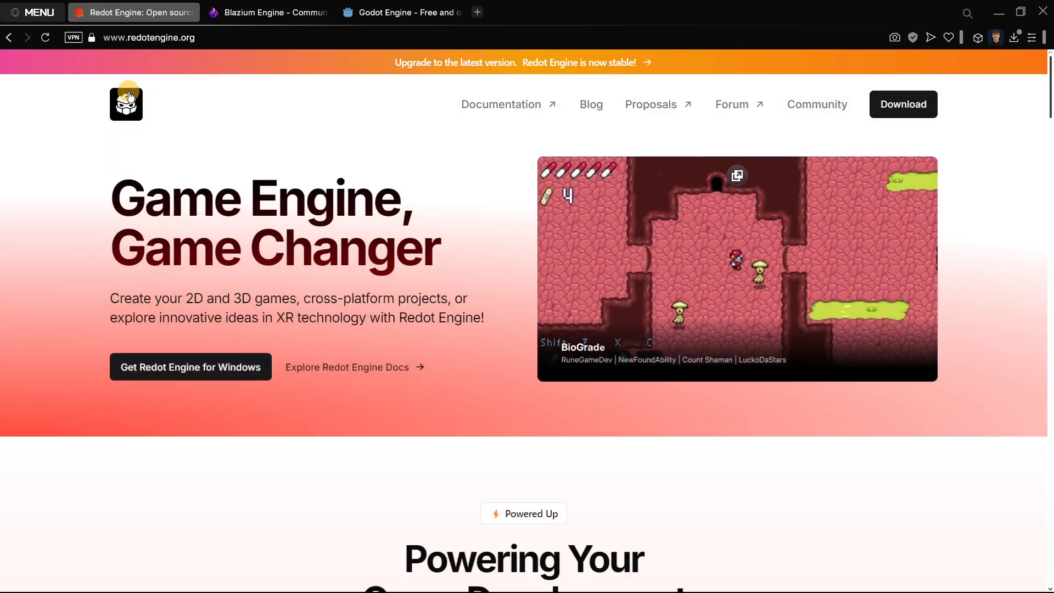